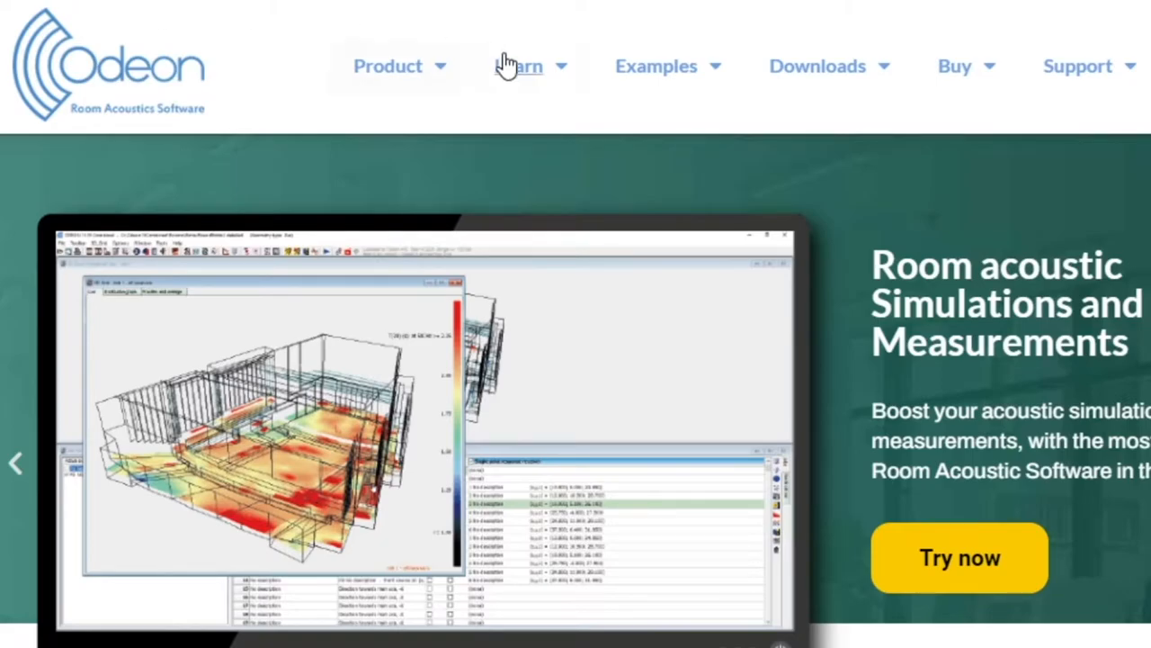
Visit the Examples page of rooms calculated with ODEON on the Odeon website
click(655, 64)
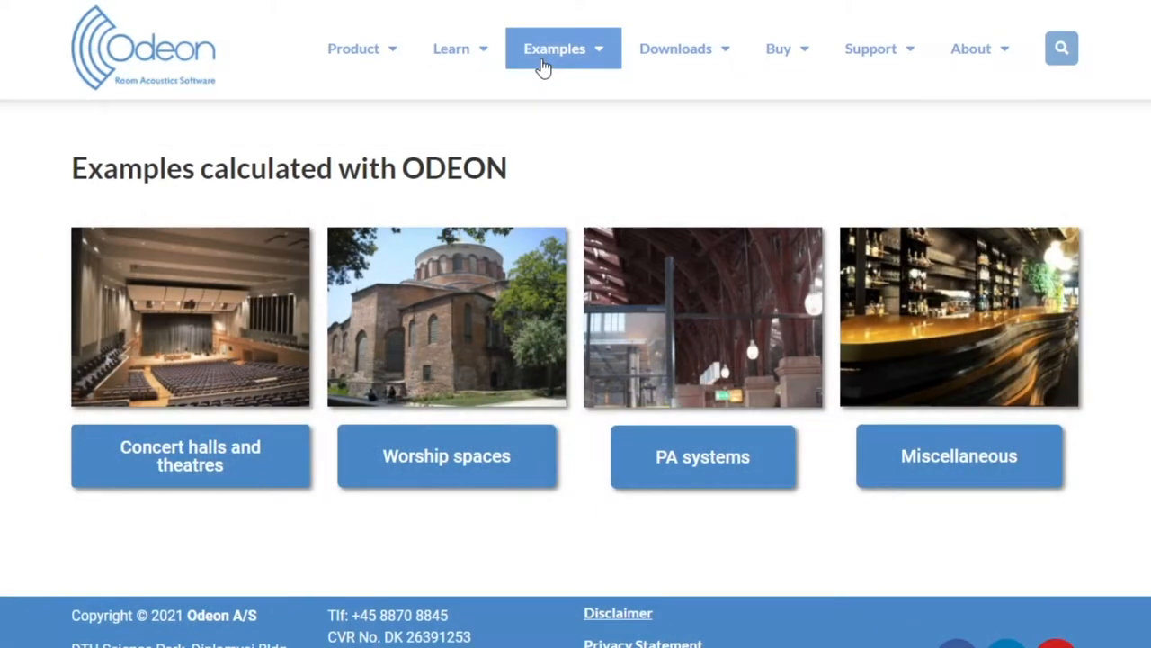
click(190, 455)
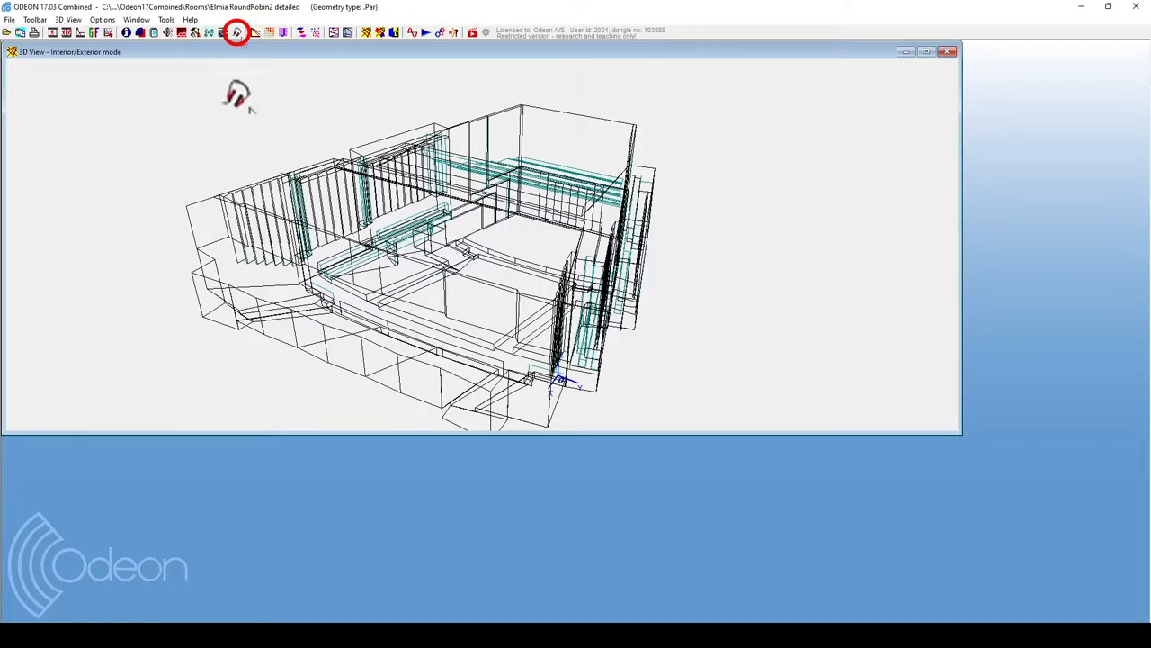
mouse_move(237, 99)
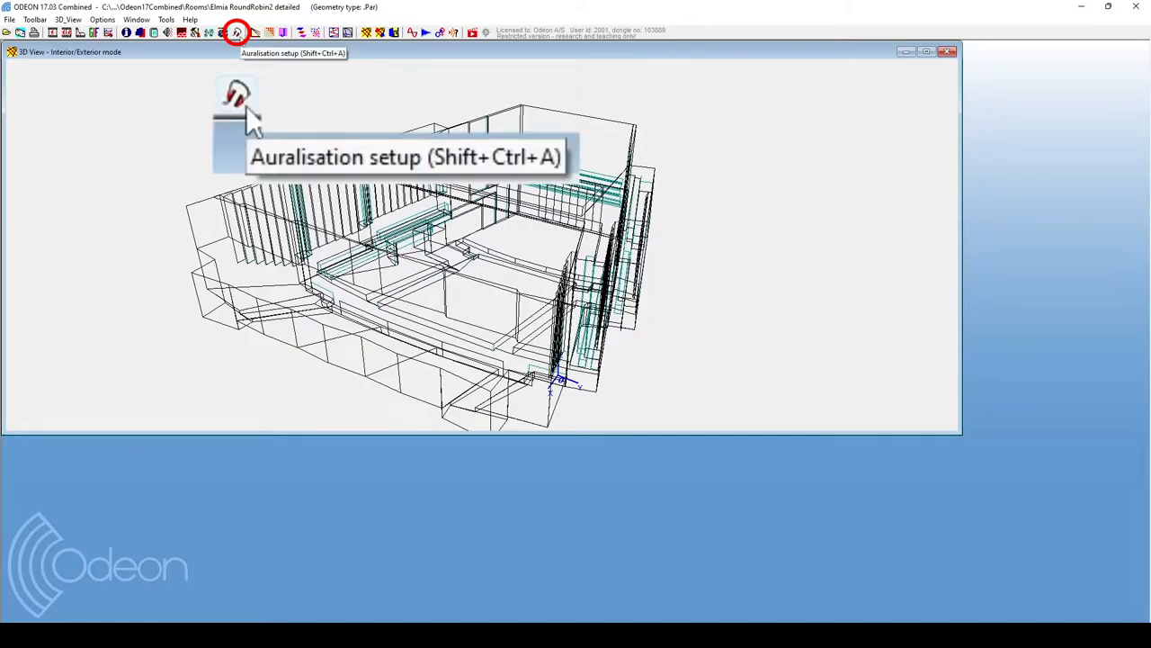
Show the Auralisation setup dialog with binaural, Ambisonics and surround settings
click(238, 32)
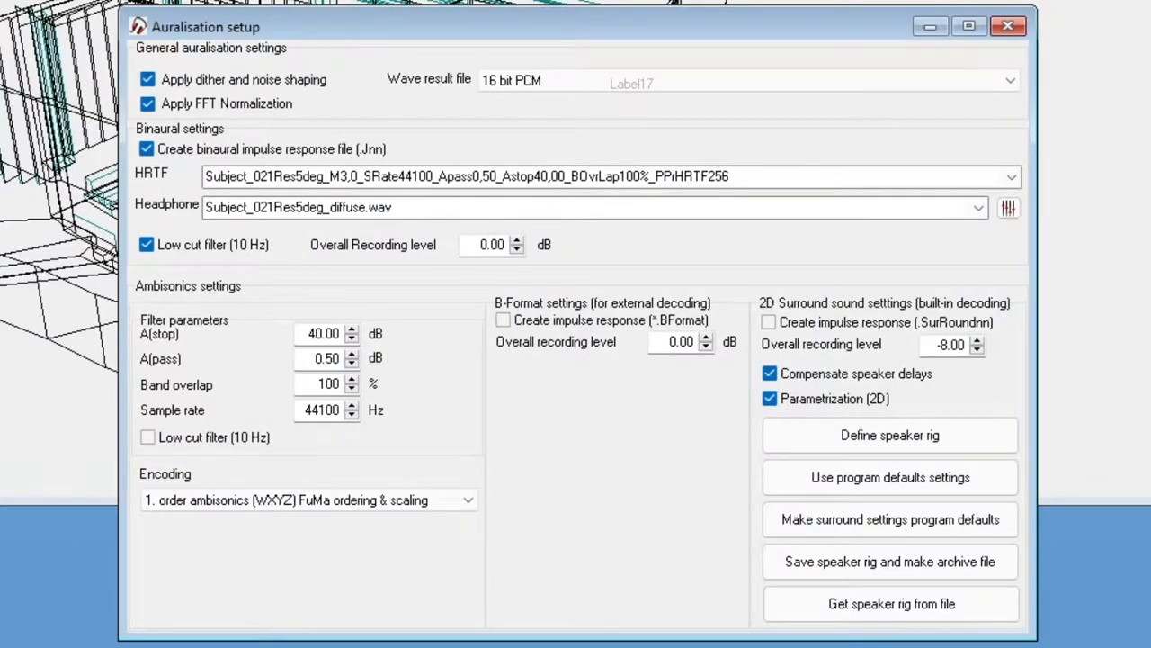
click(148, 148)
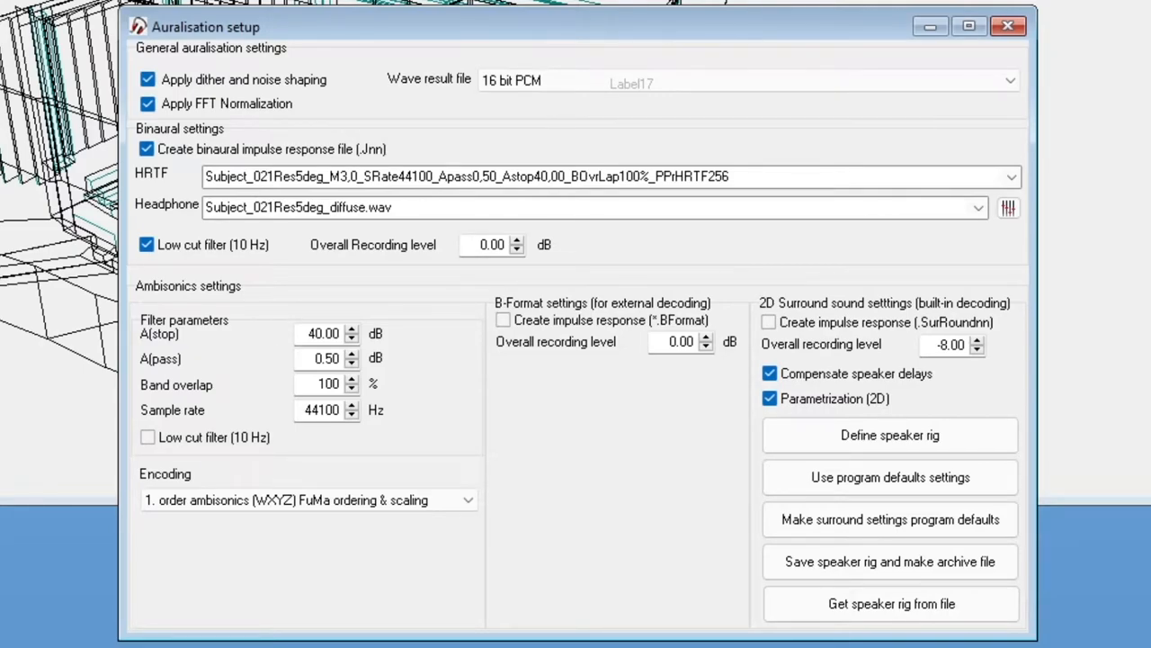
Dismiss the Auralisation setup and show the Job list with receiver positions
click(1007, 25)
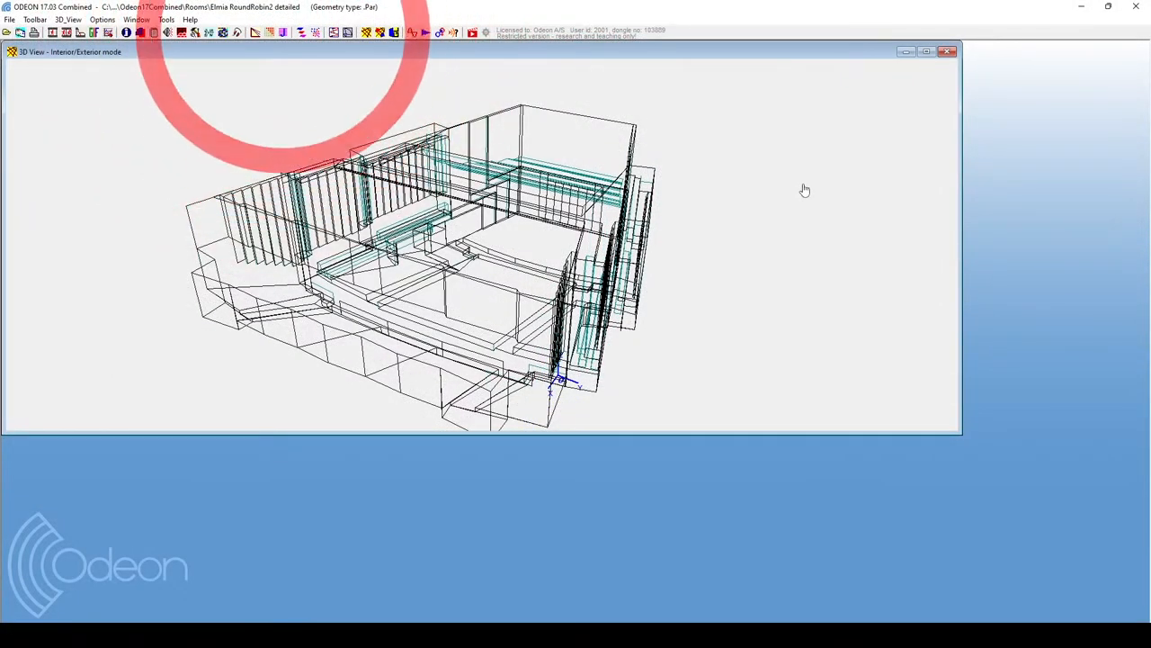
click(284, 32)
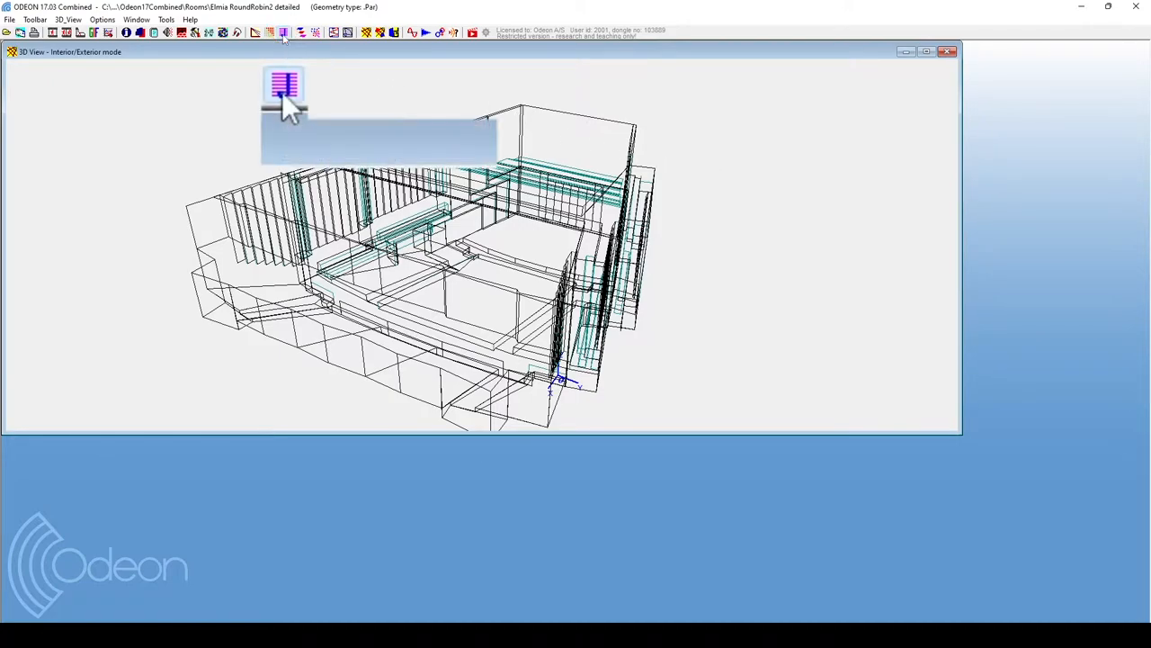
click(282, 32)
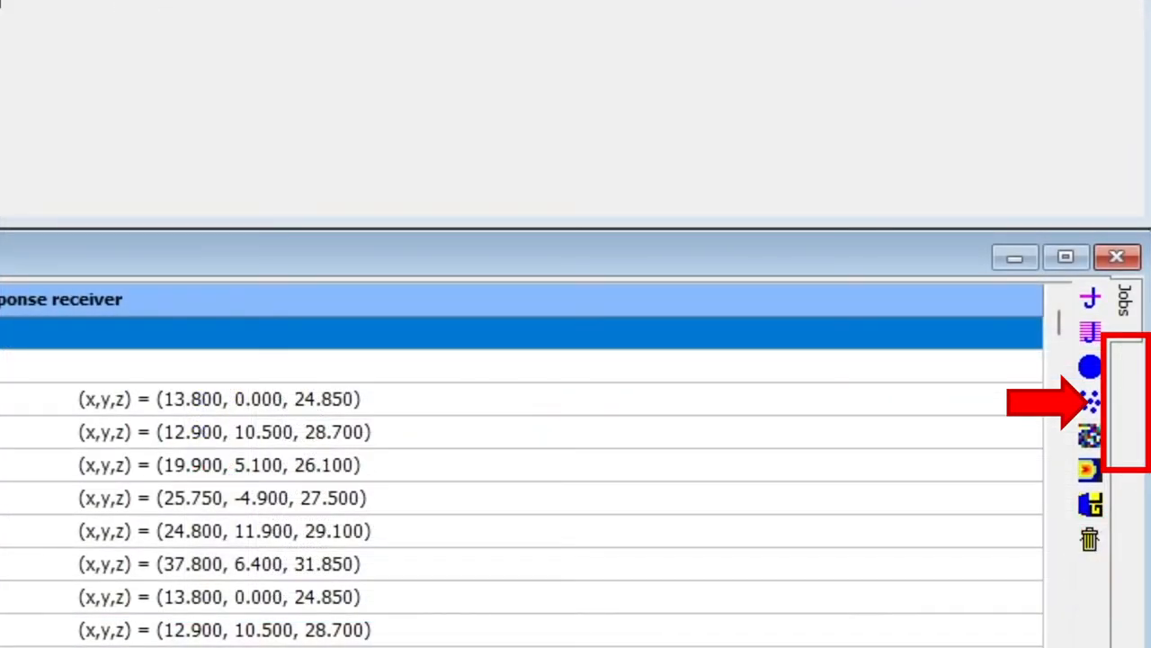
Switch the Job list to the Convolve Binaural RIR with Signal file table
click(1090, 400)
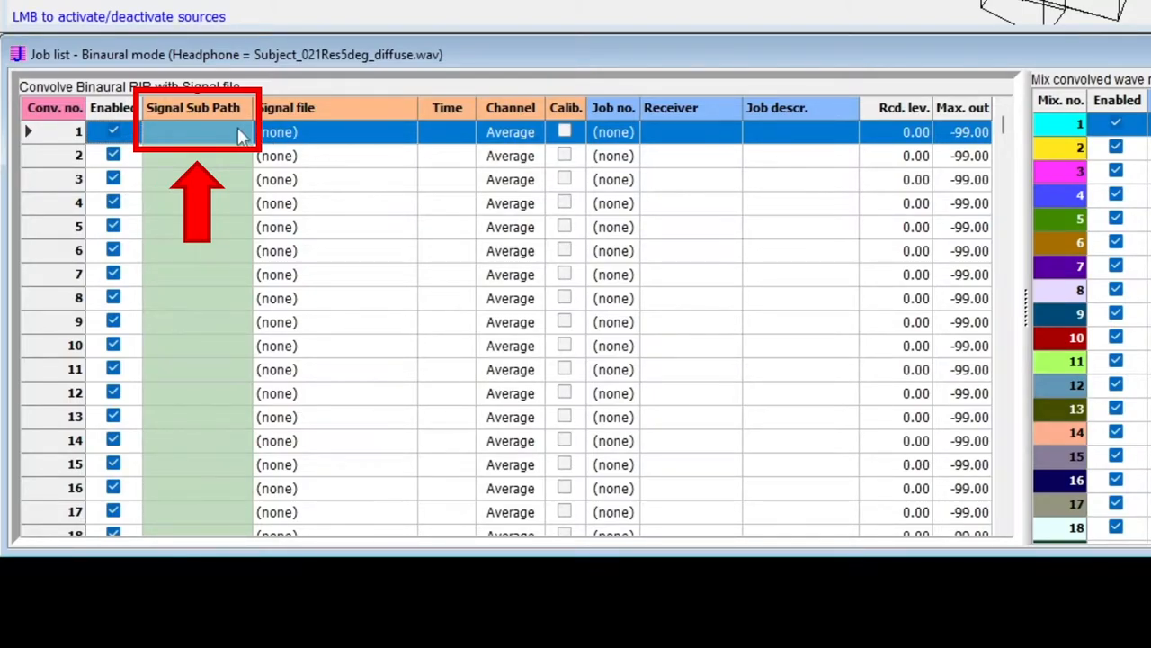
Set convolution 1 to Piano recordings\ with the Piano Autumn Leaves Mic2 signal file
click(196, 133)
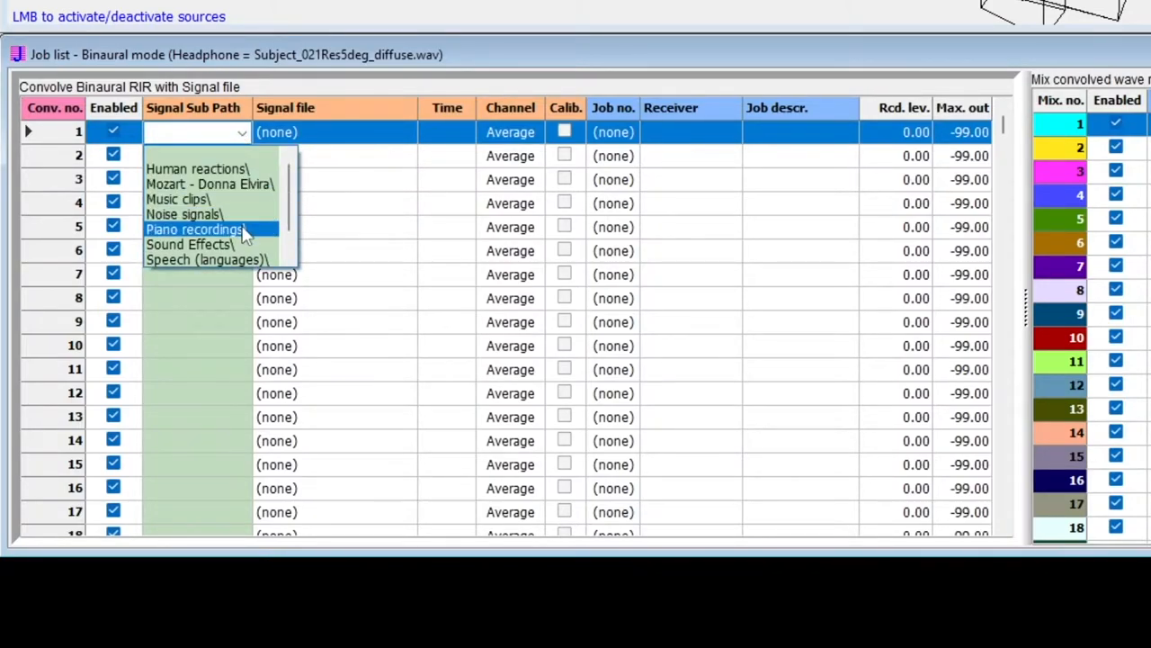
click(195, 230)
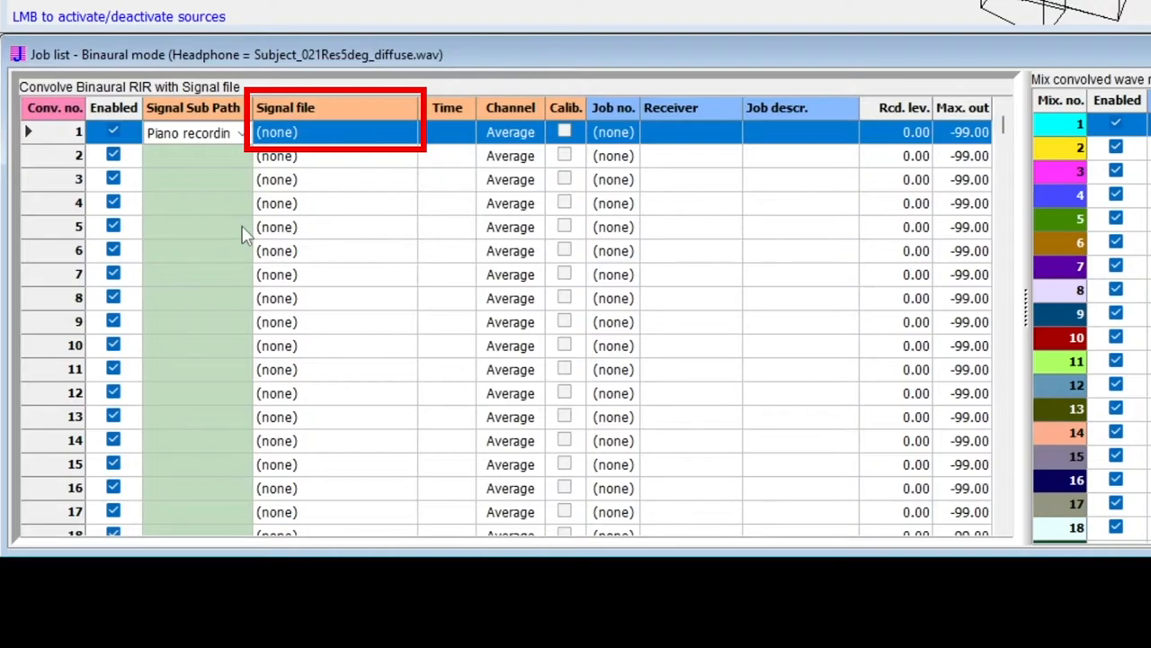
mouse_move(351, 140)
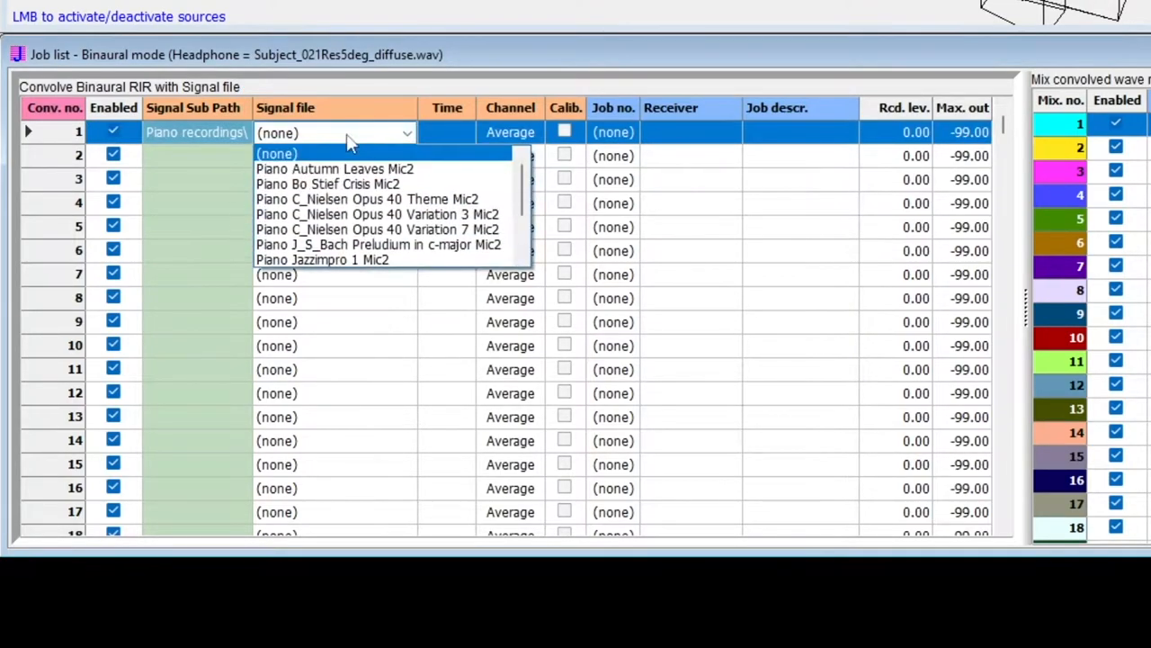
click(335, 169)
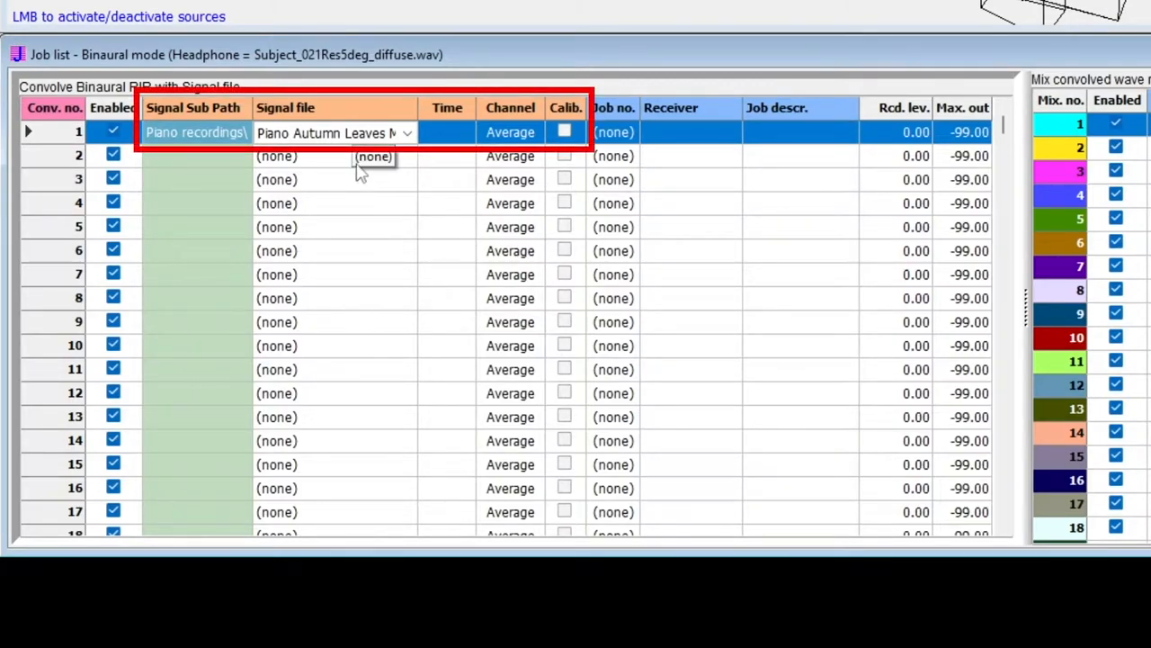
click(446, 133)
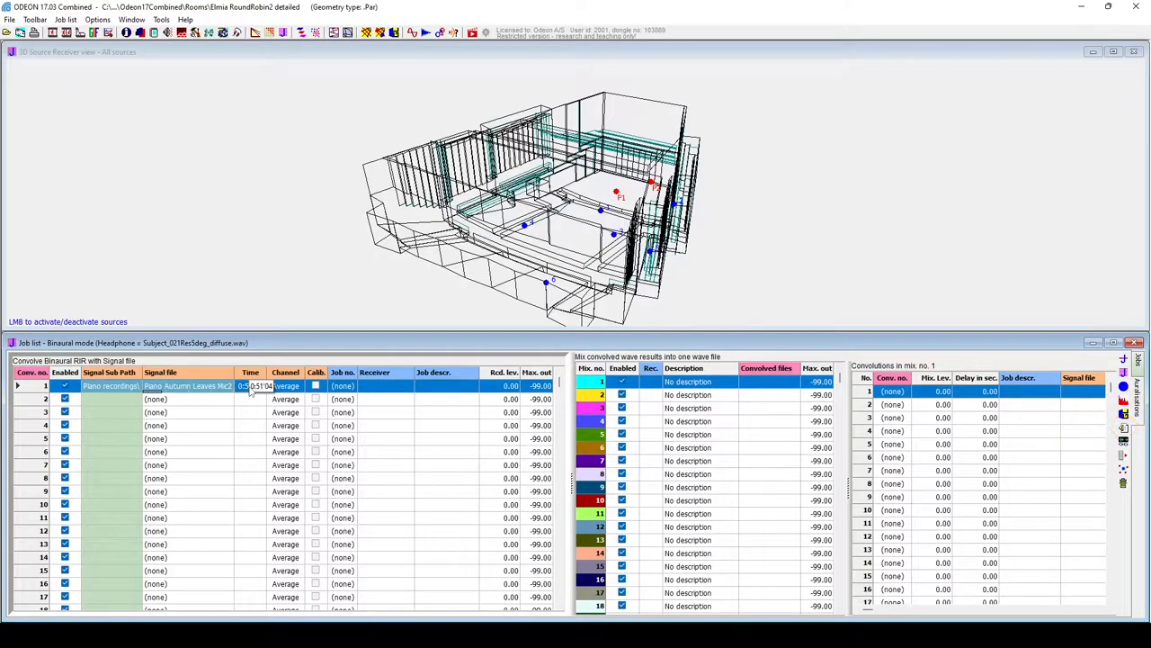
Play the anechoic piano signal of convolution 1 with Alt+S
key(Alt+s)
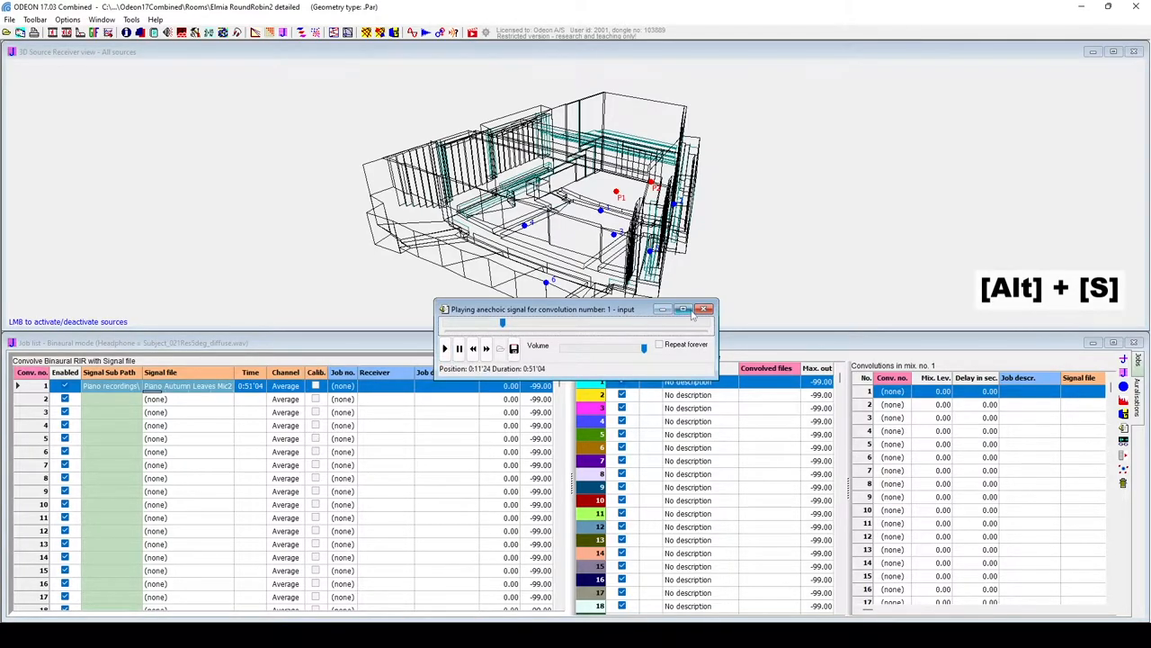
click(705, 309)
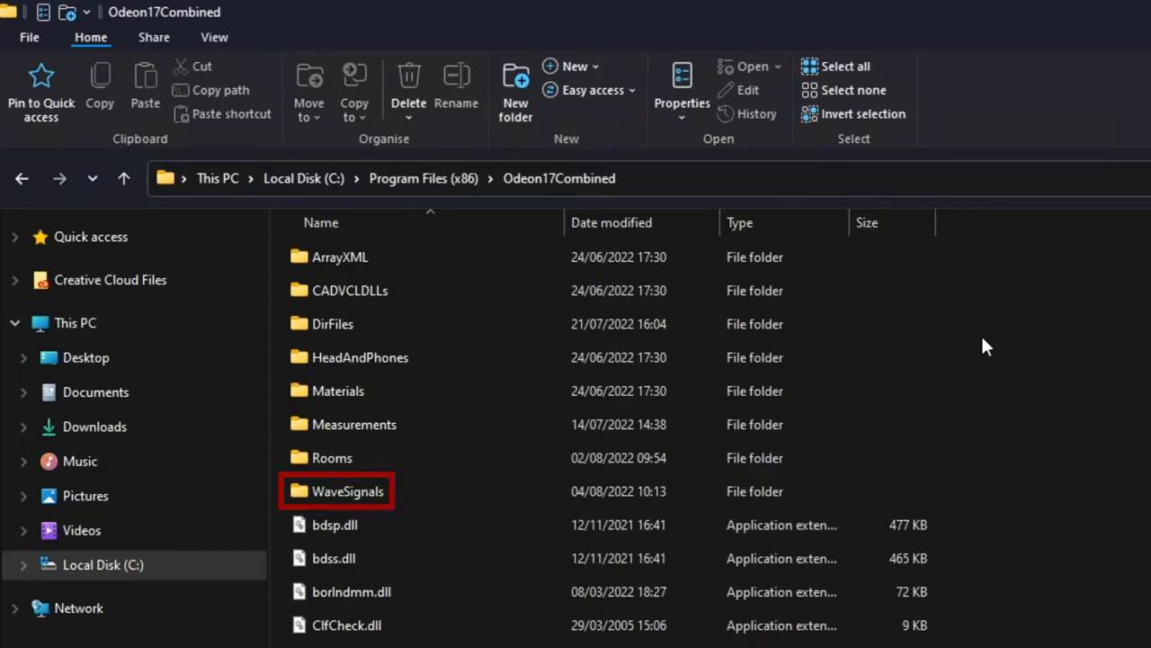
Enter the WaveSignals folder under Program Files (x86)\Odeon17Combined
click(348, 490)
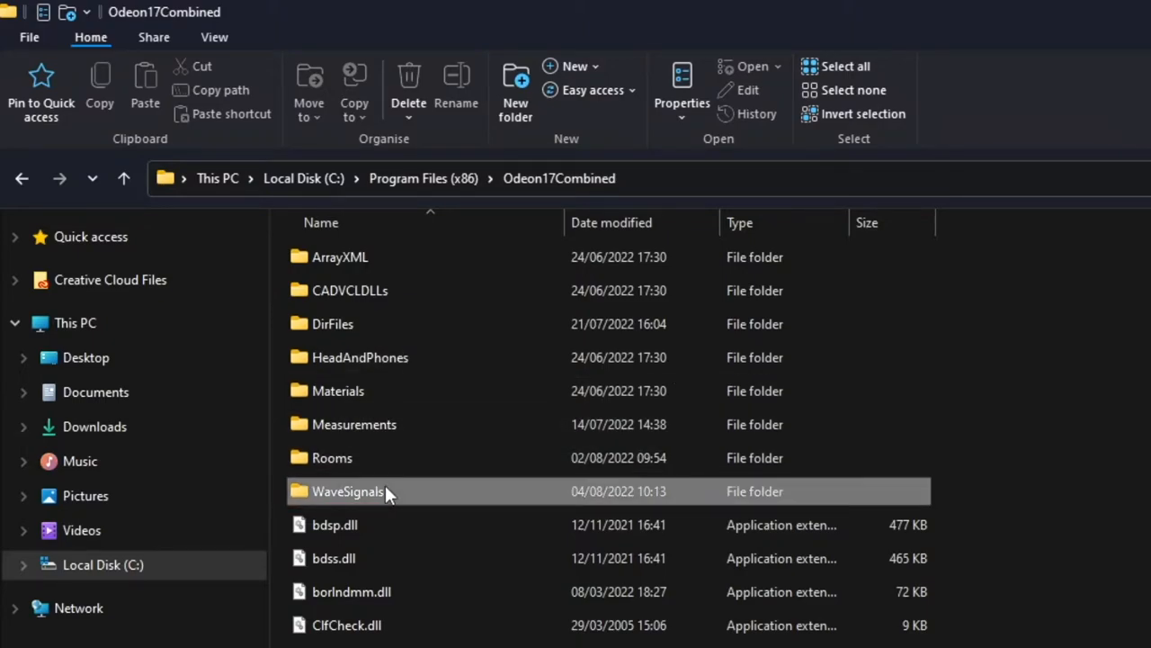
double_click(347, 489)
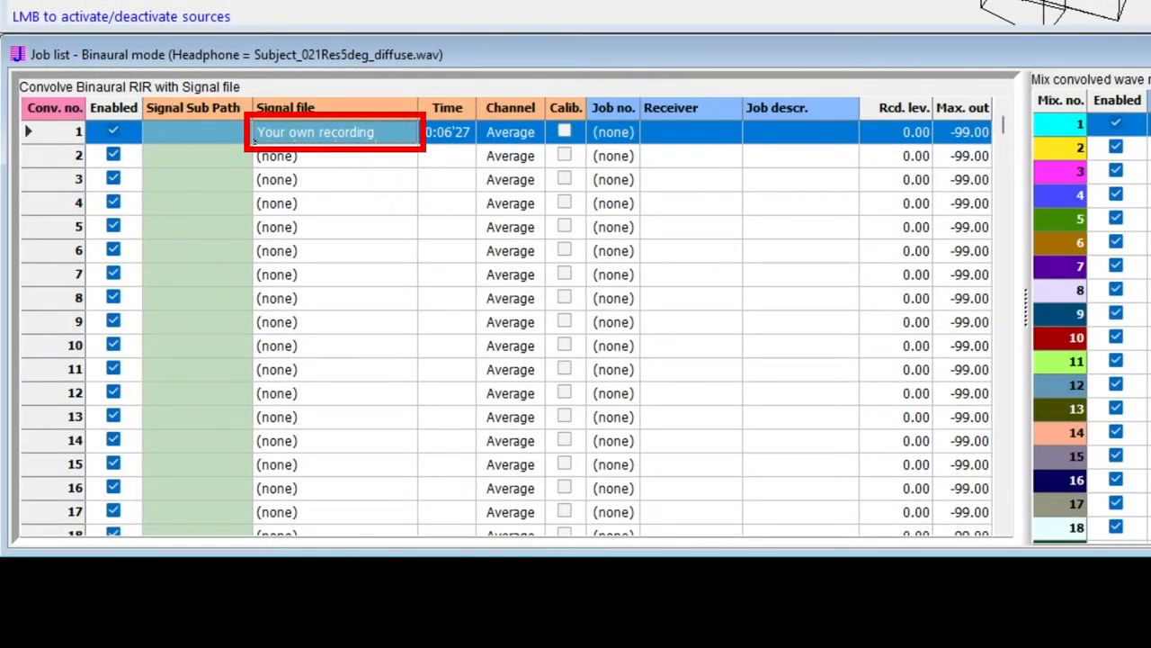
Restore convolution 1's signal to Piano recordings\ Piano Autumn Leaves Mic2
click(194, 133)
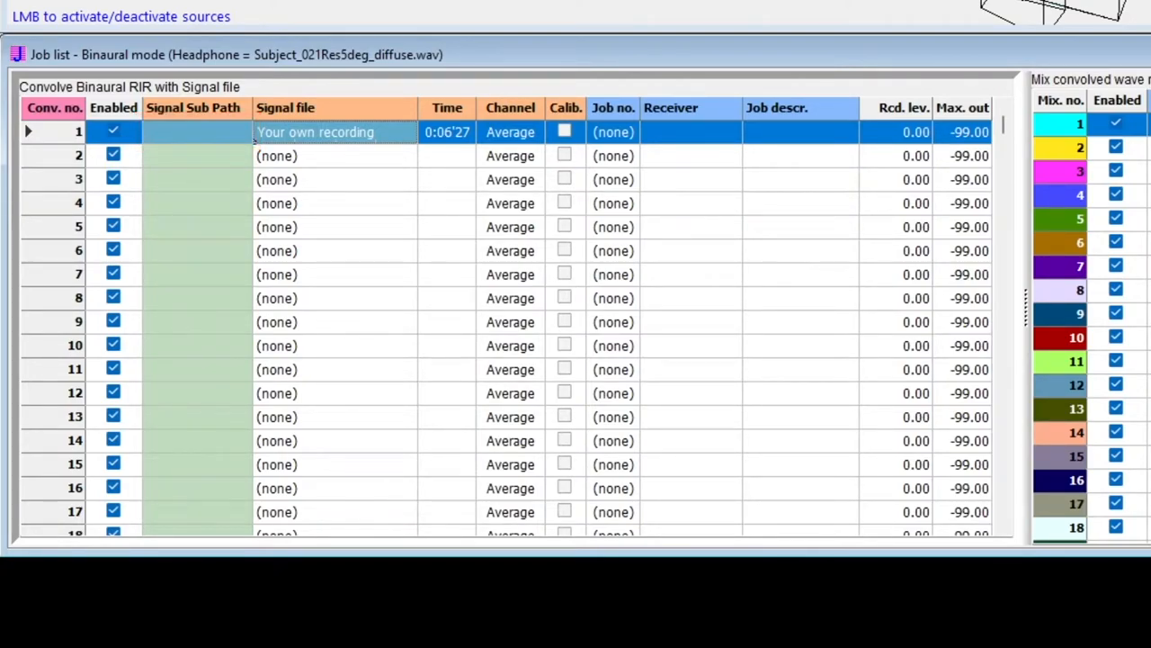
click(333, 133)
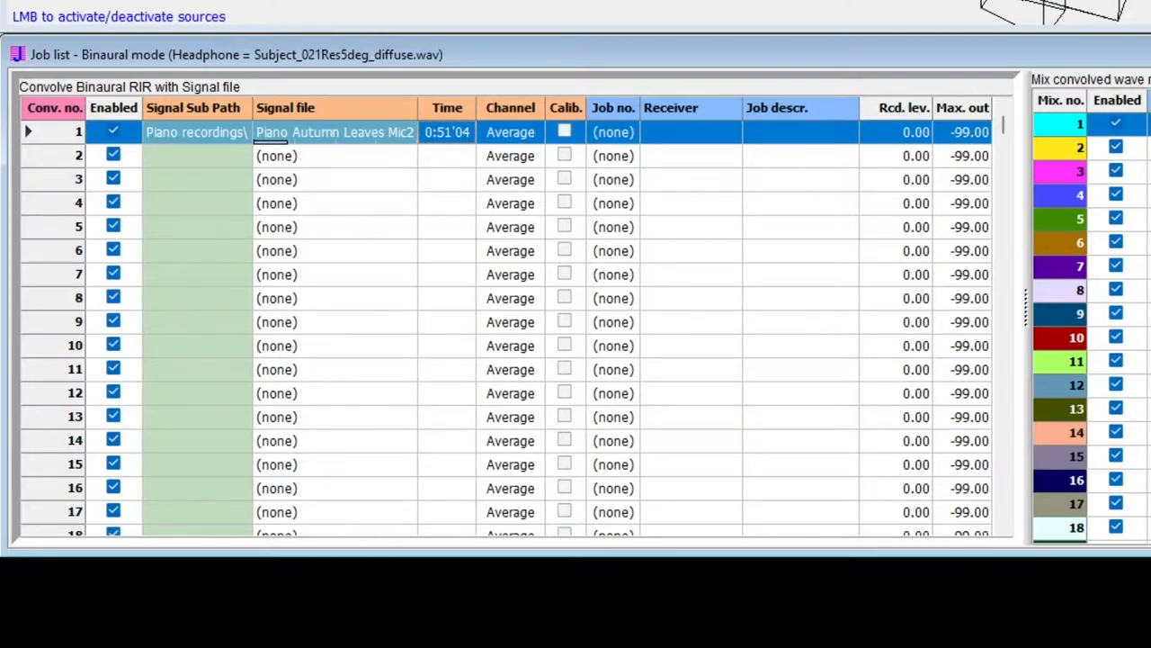
Assign job number 3 to convolution 1 in the binaural table
click(613, 133)
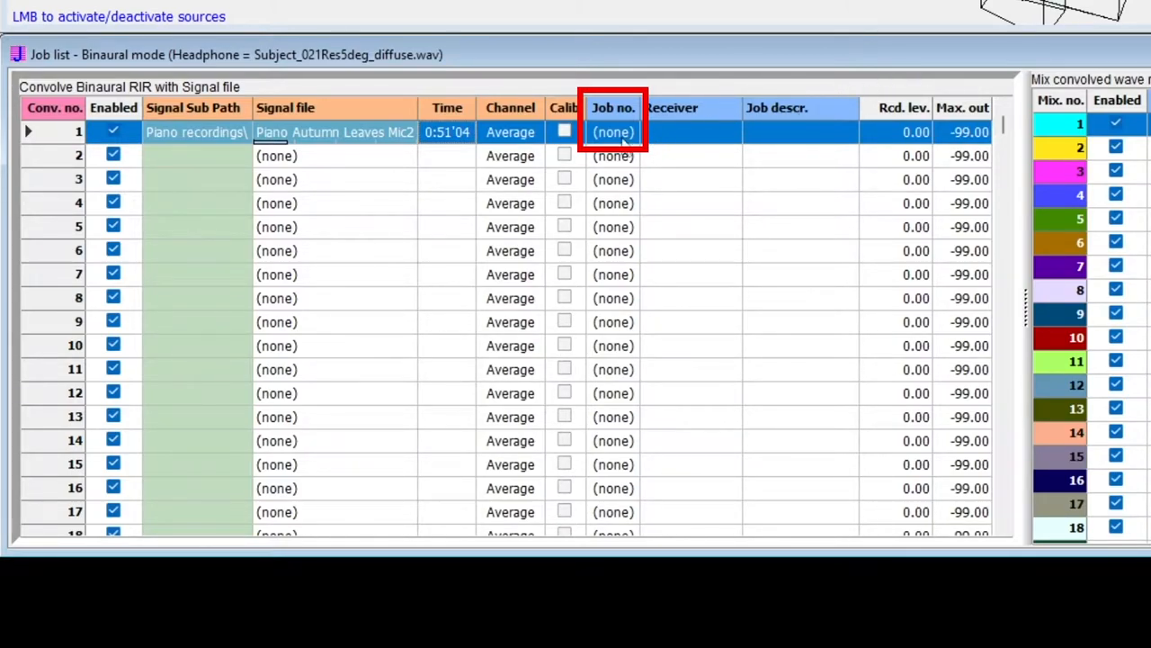
click(613, 133)
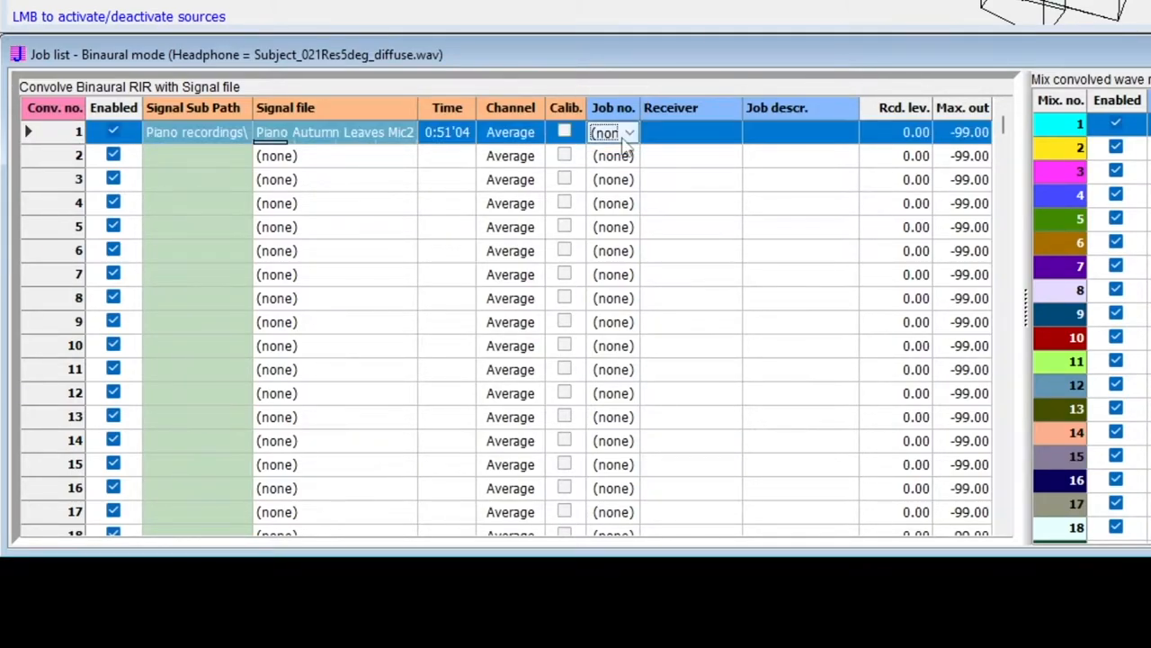
click(629, 133)
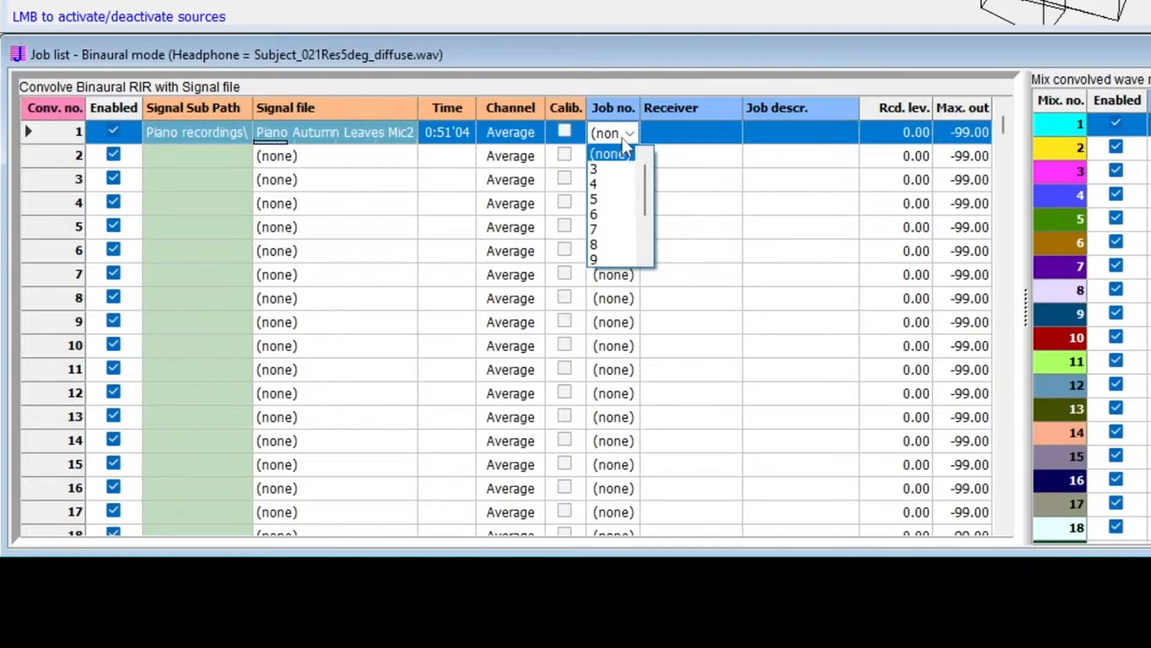
mouse_move(616, 171)
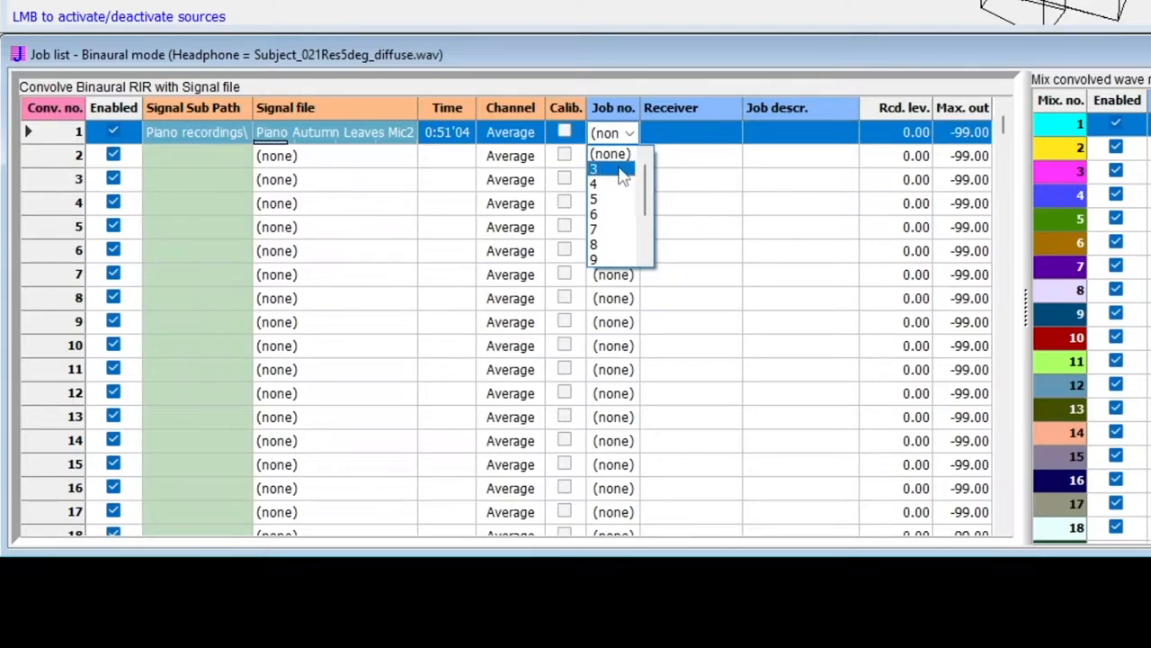
click(593, 169)
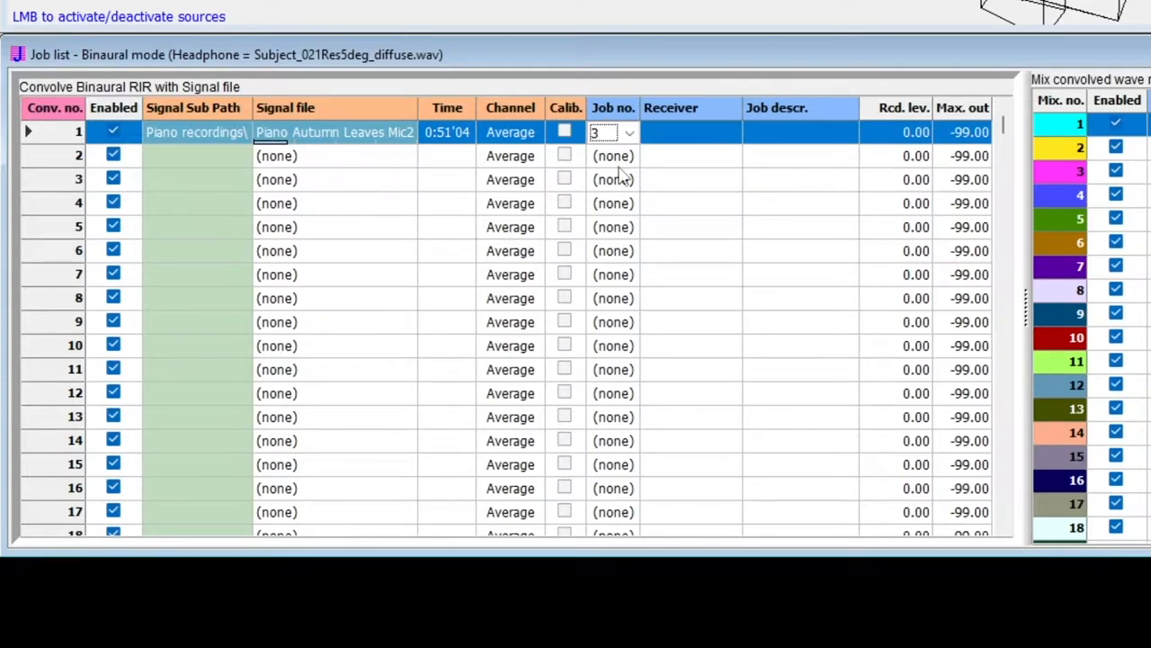
mouse_move(687, 144)
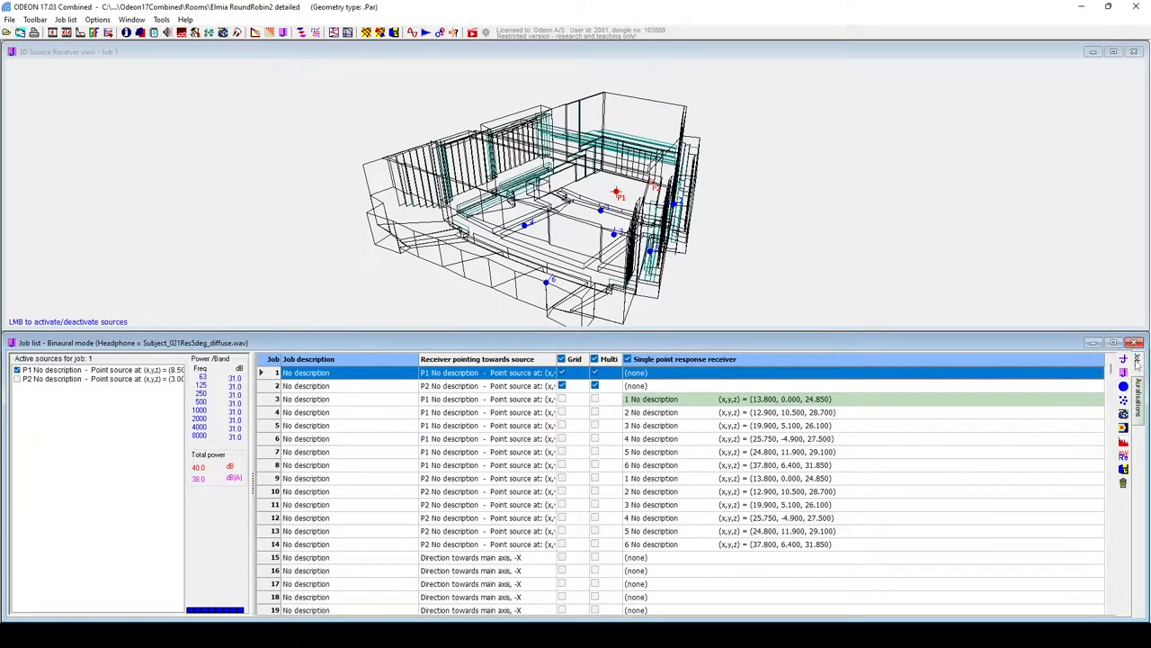
Select job 3, show its BRIR and play the binaural impulse response
click(306, 399)
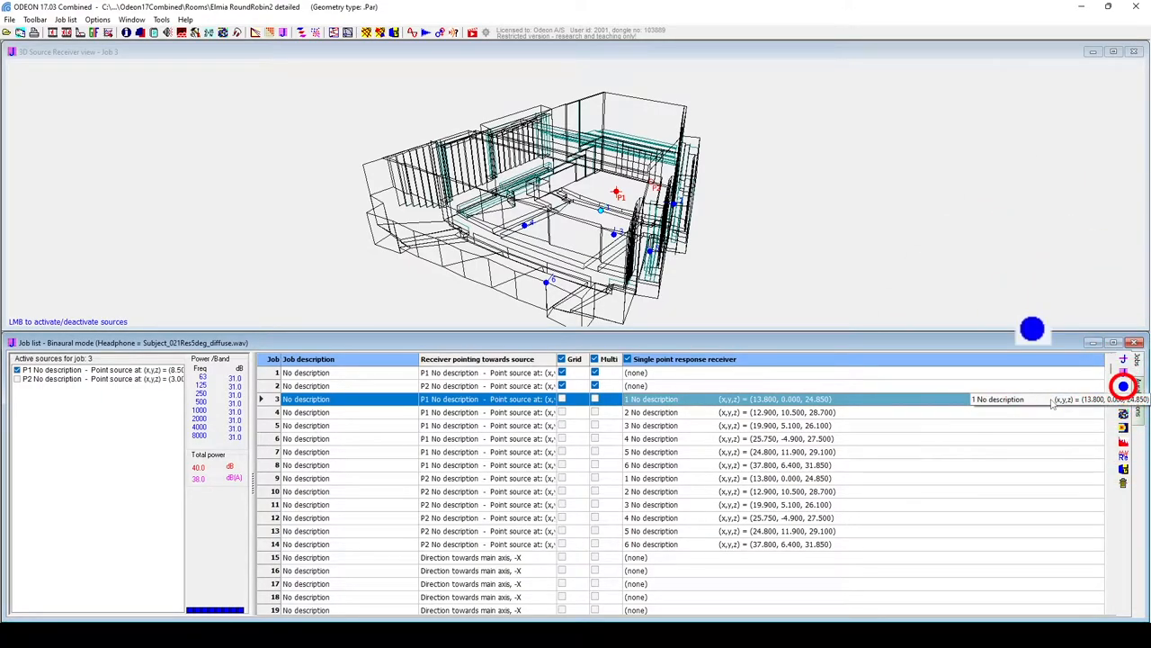
mouse_move(1122, 387)
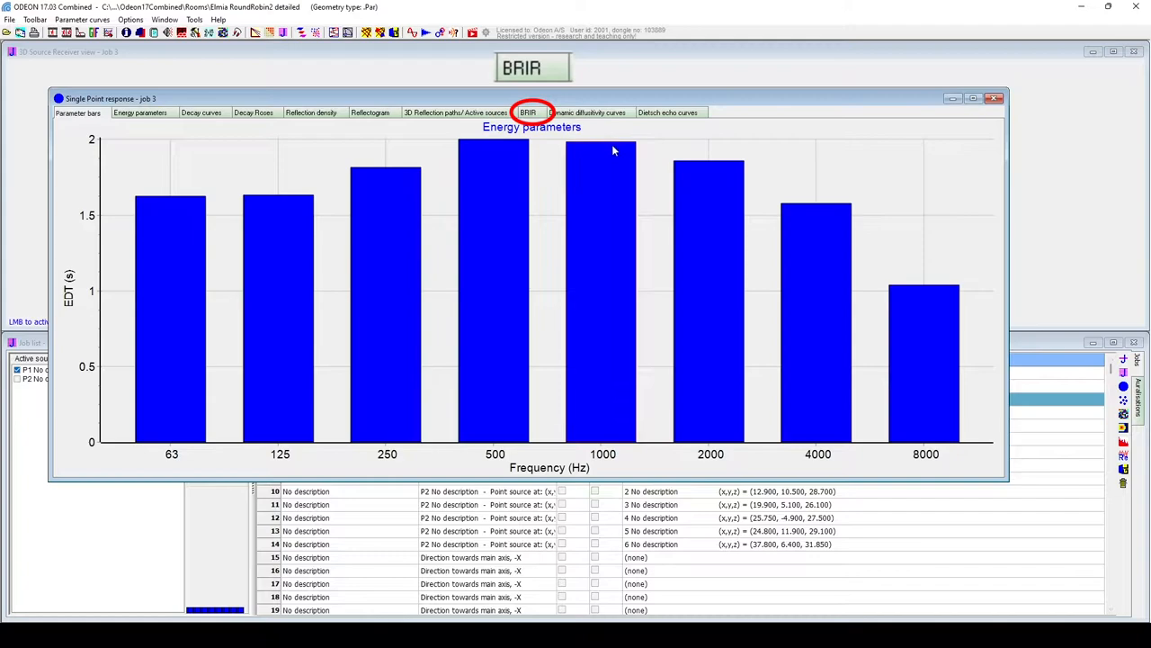
click(528, 111)
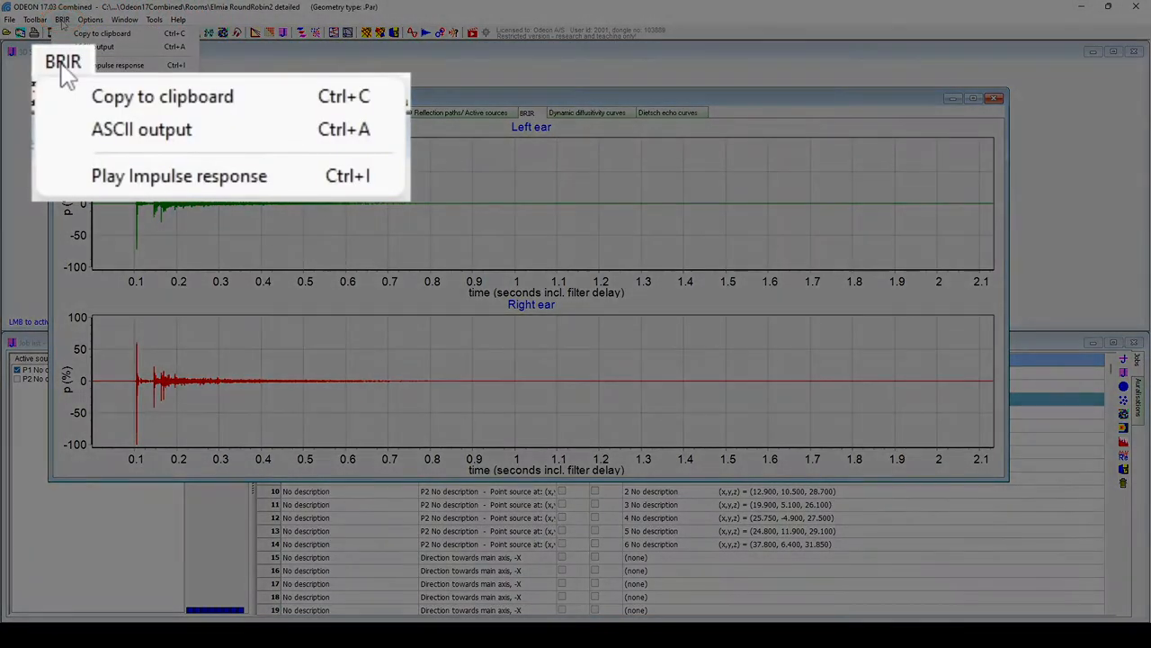
mouse_move(178, 176)
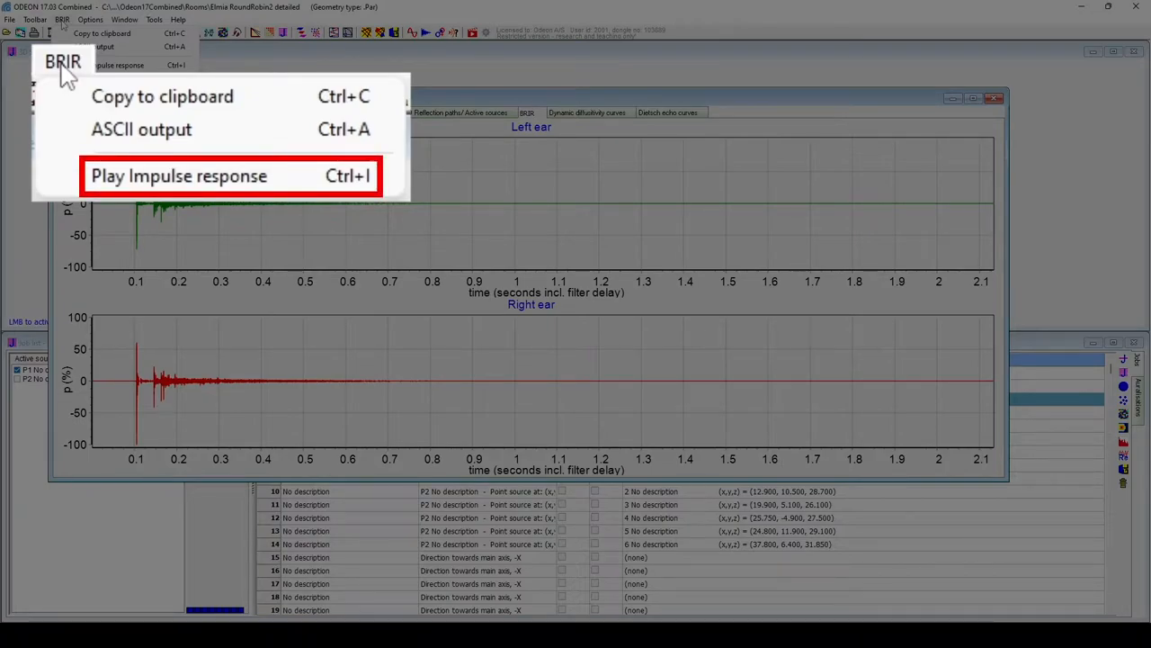
mouse_move(178, 177)
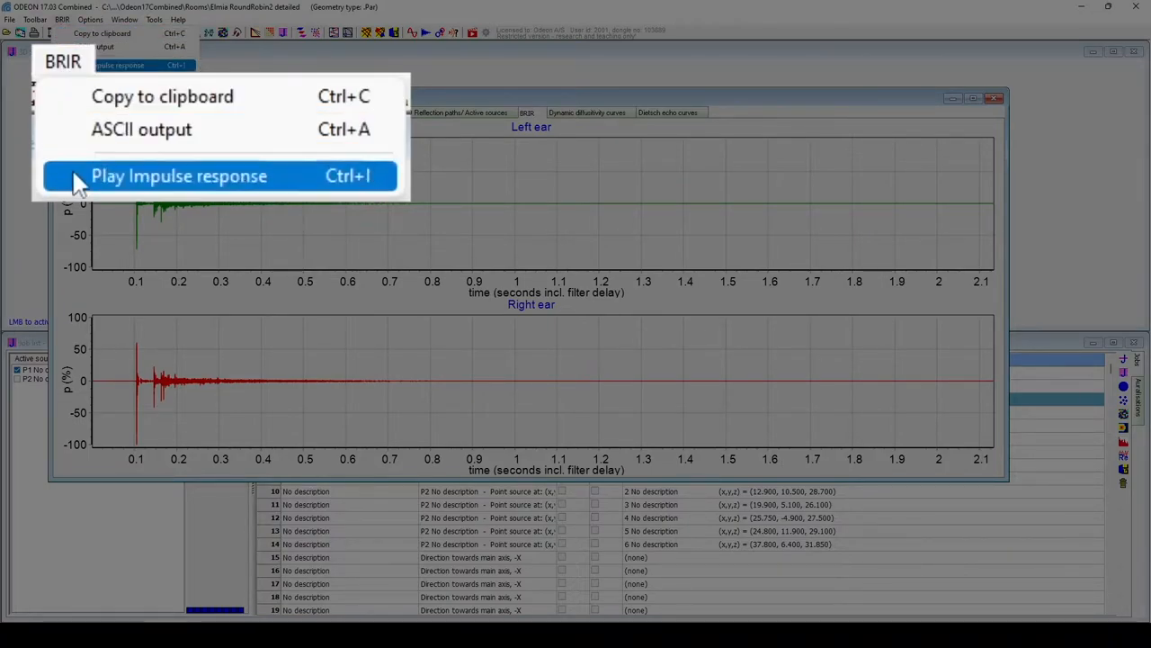
click(178, 177)
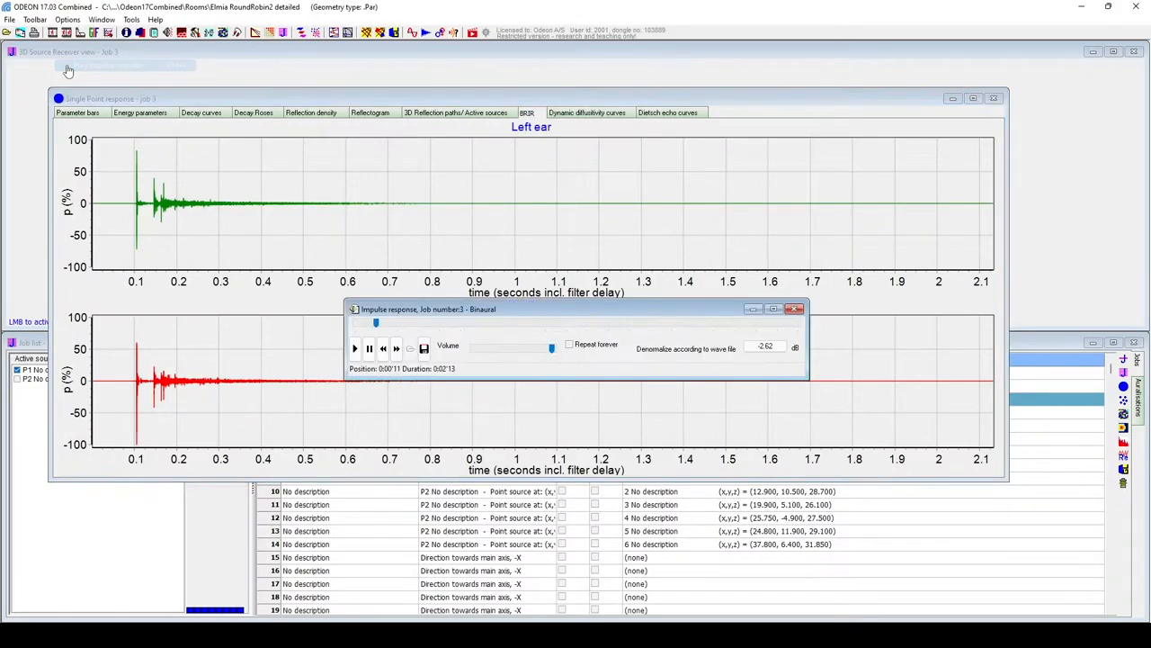
click(354, 349)
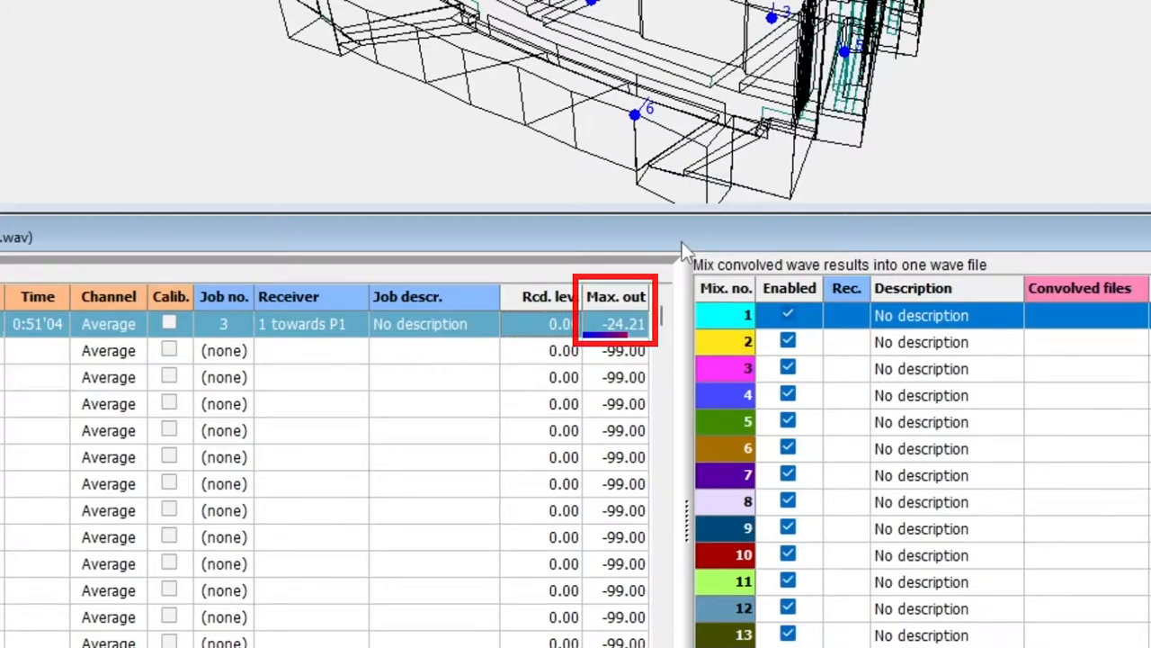
Set convolution 1's recording level to 20 dB, agreeing to erase its old wave file
click(550, 323)
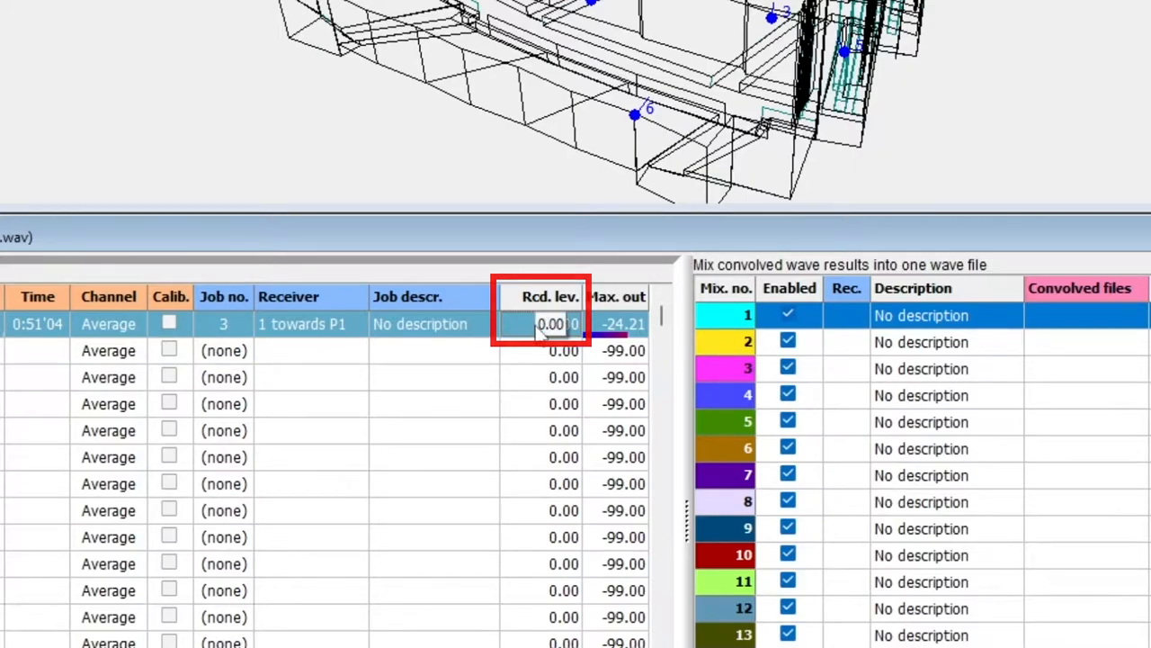
text(20)
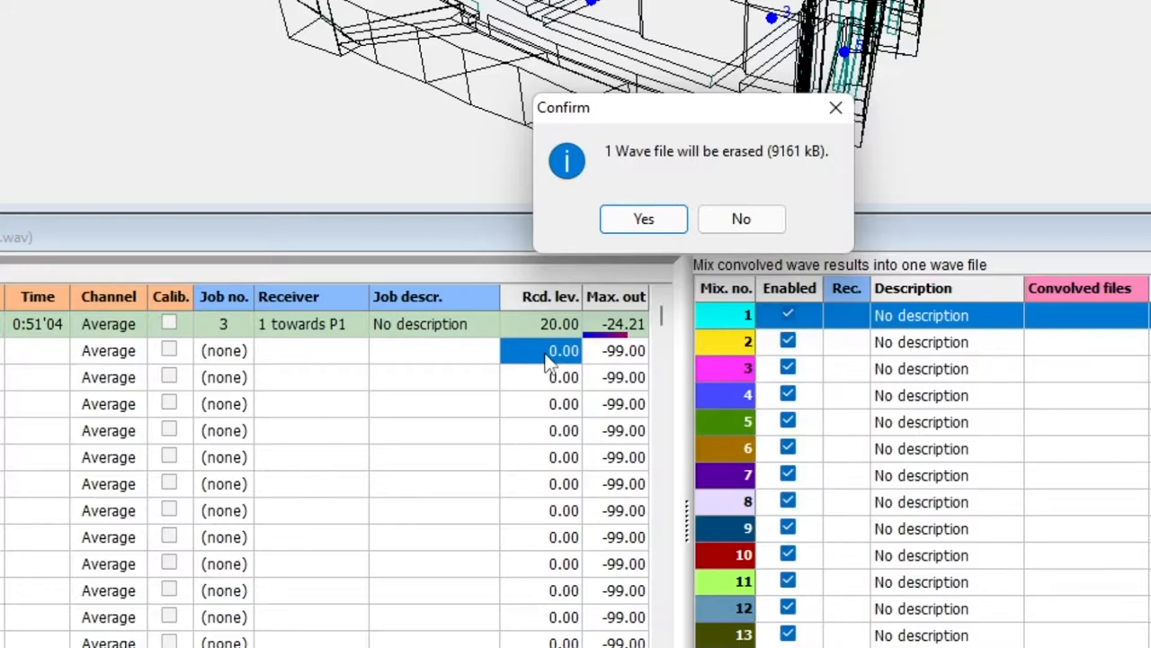
mouse_move(615, 306)
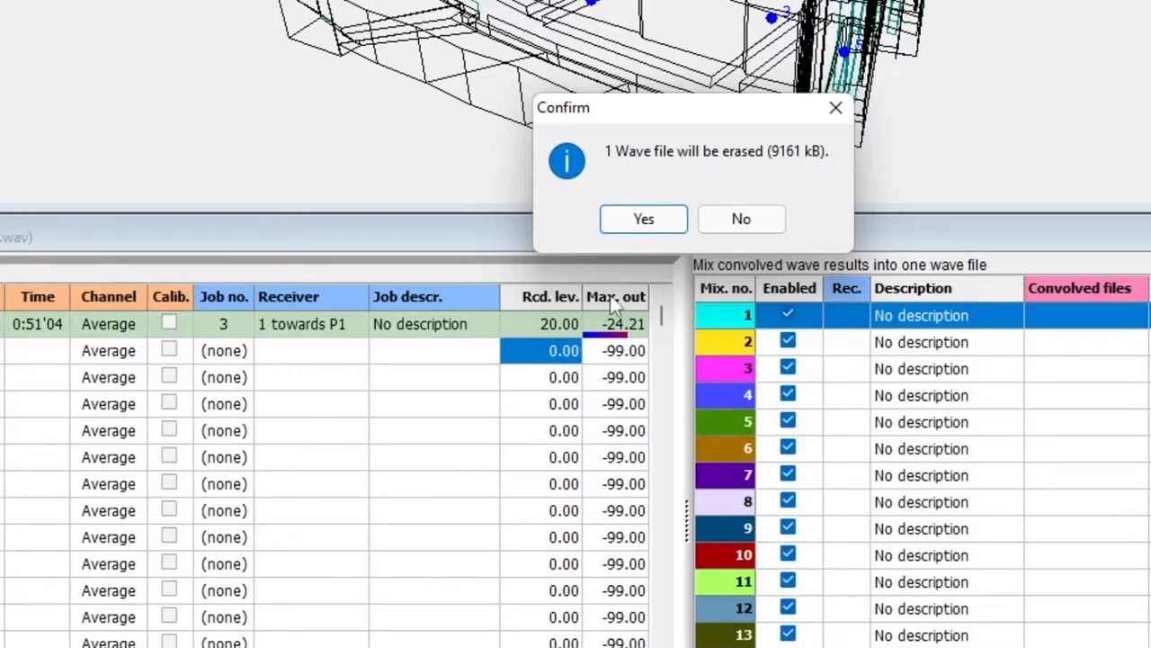
click(644, 220)
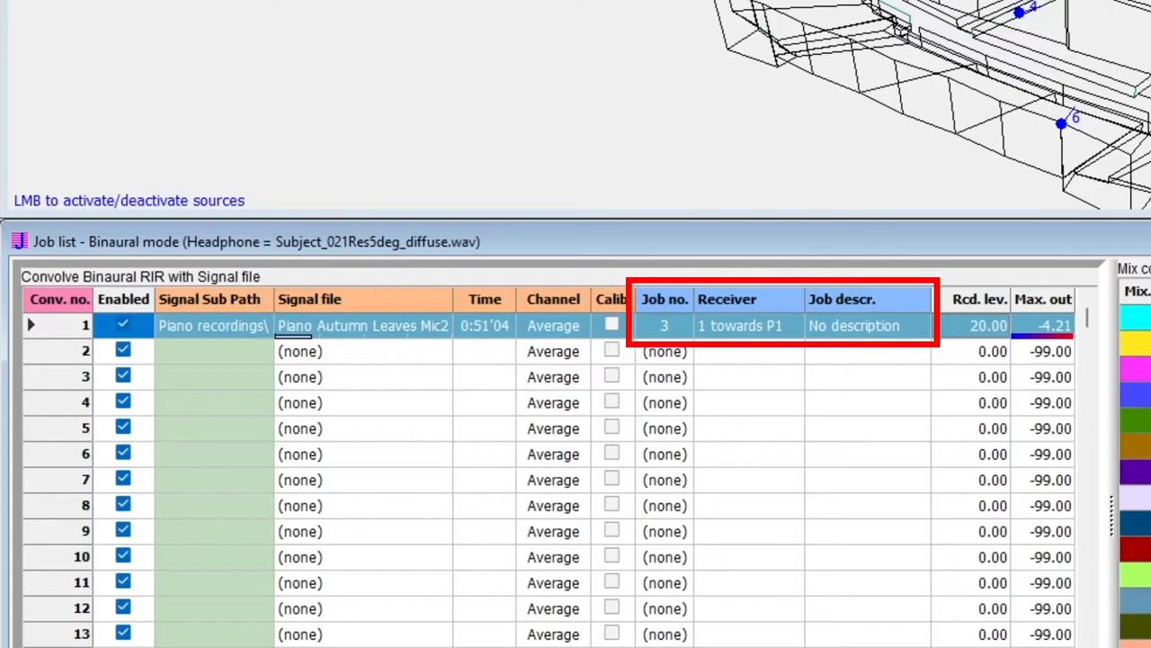
mouse_move(856, 331)
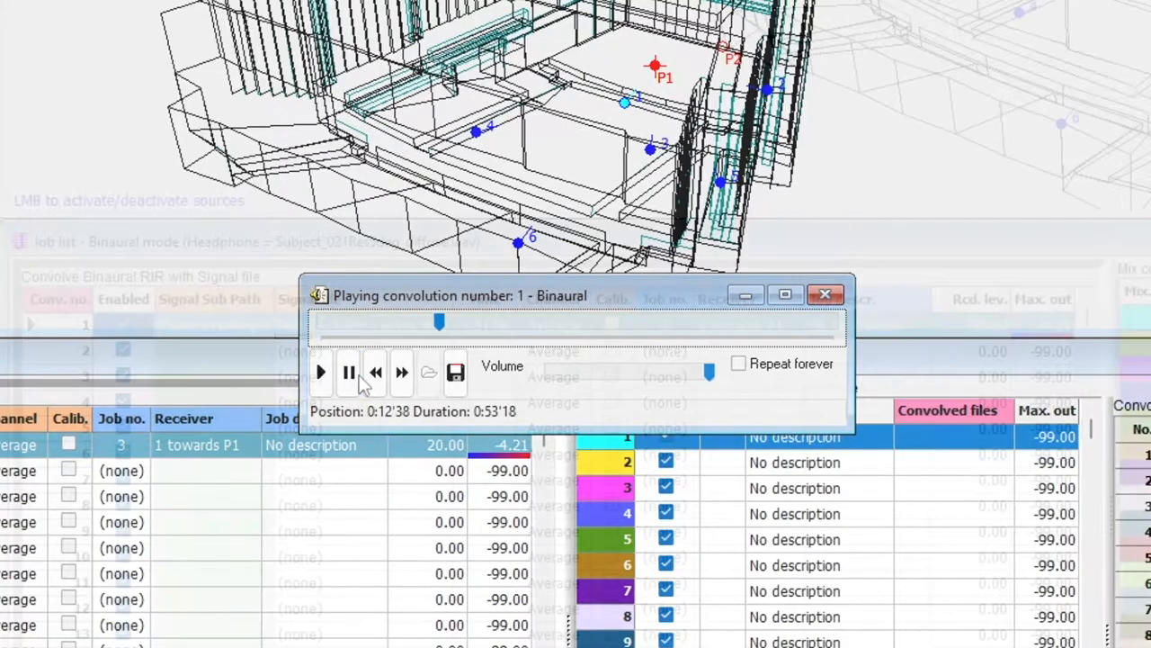
Pause playback of the re-rendered piano convolution peaking at -4.21
click(824, 295)
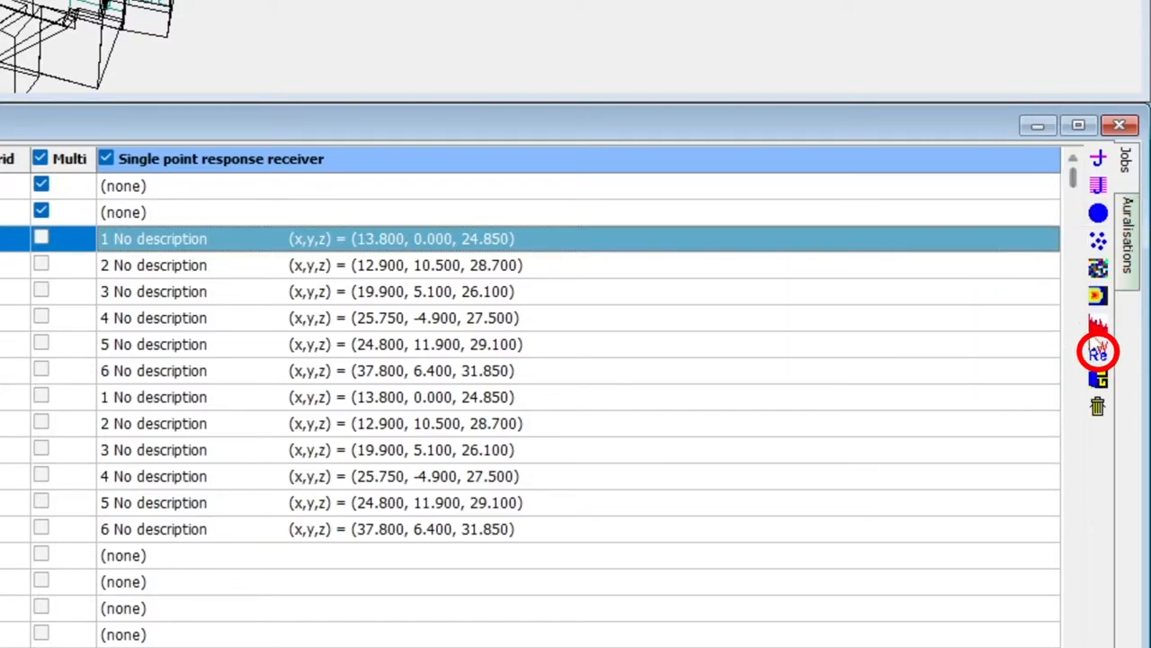
mouse_move(1097, 351)
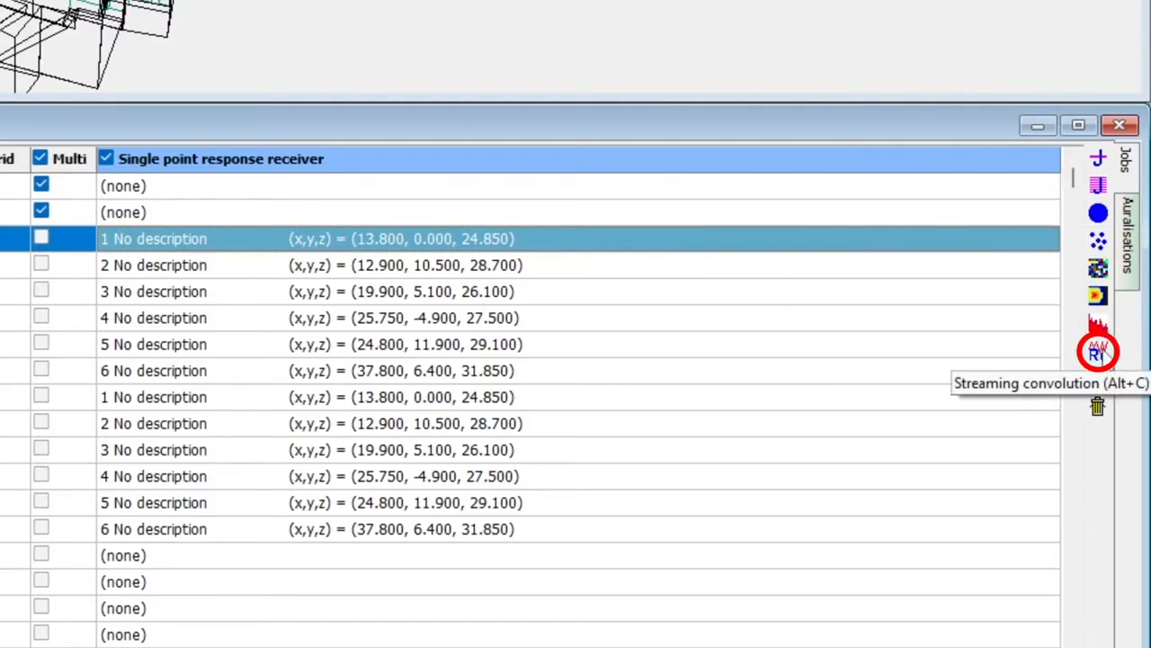
Bring up the Streaming convolution window in binaural mode from the right-hand toolbar
click(1098, 351)
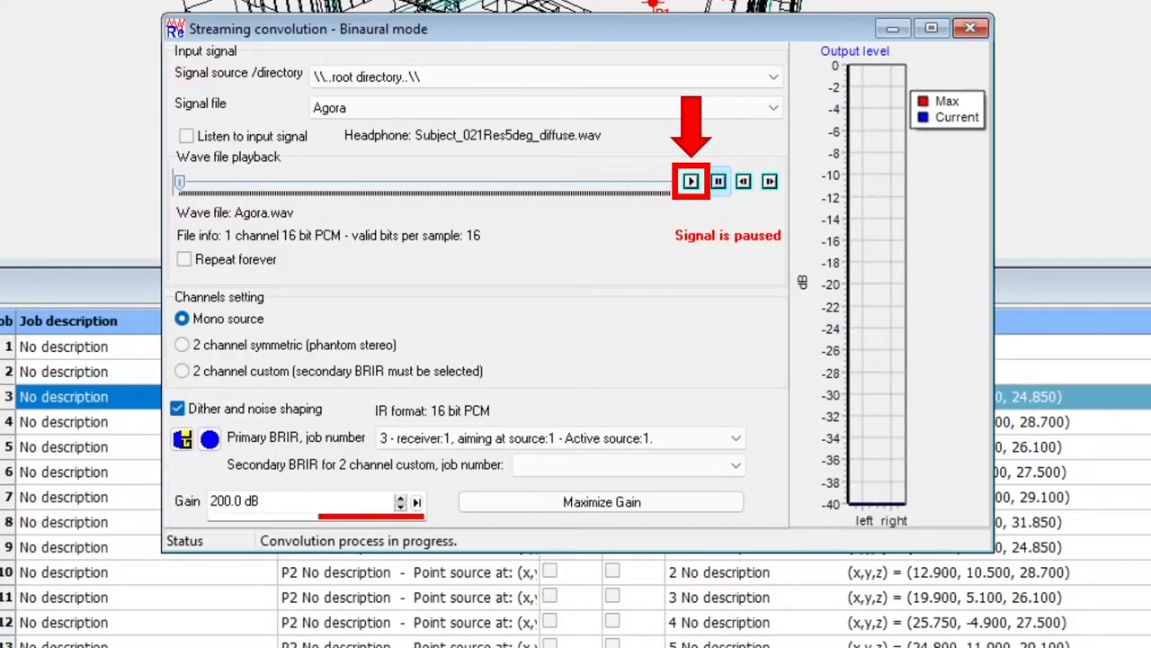
mouse_move(731, 201)
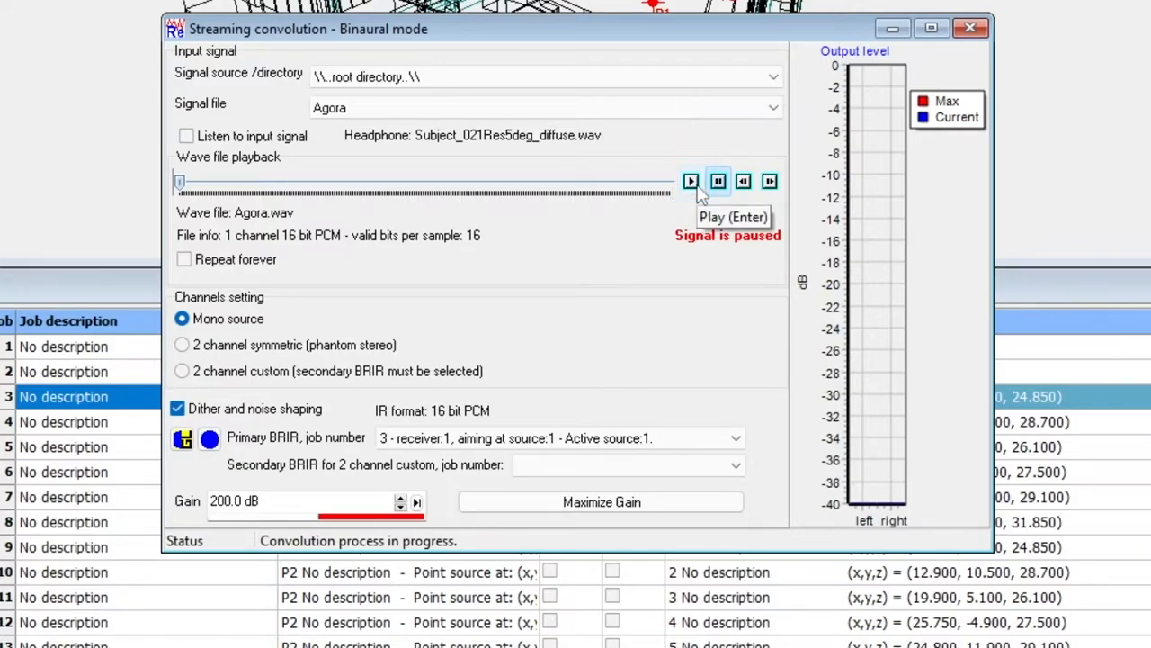
Stream the Agora signal, then switch to the B_Clarinet signal, stream it and stop
click(691, 180)
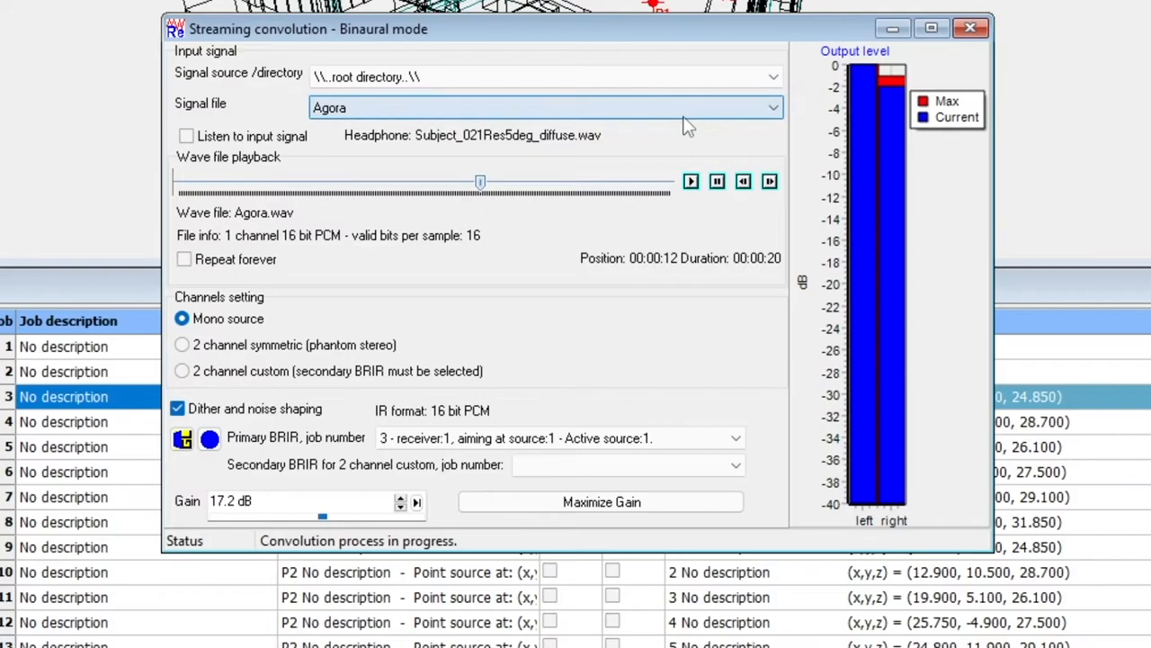
click(769, 108)
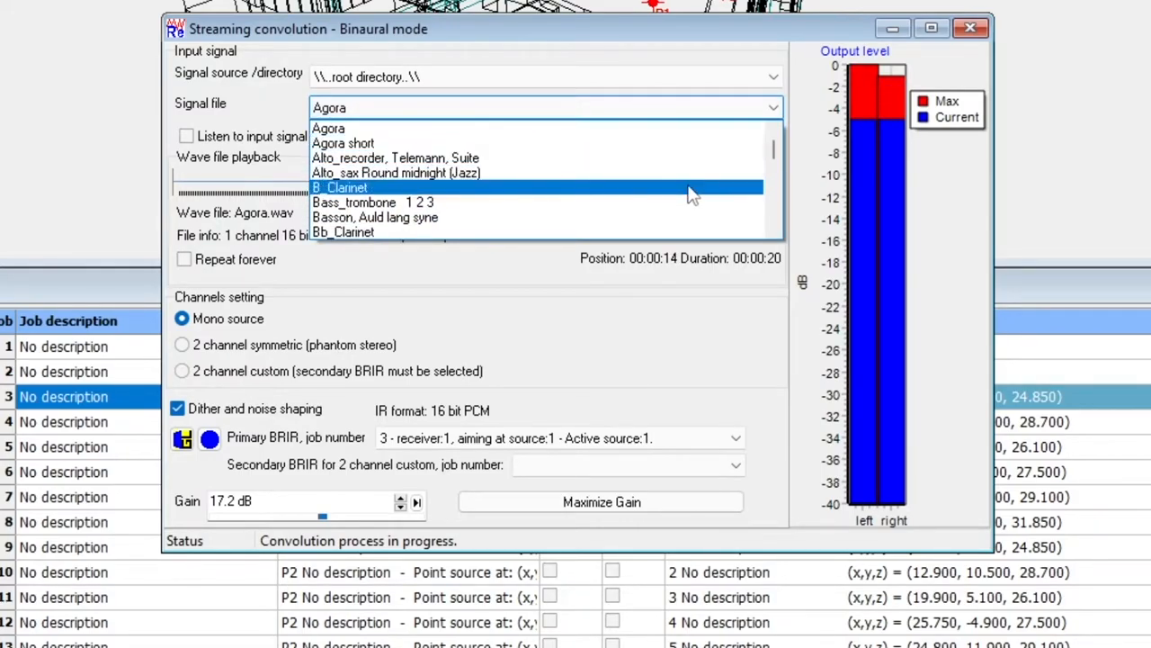
click(340, 187)
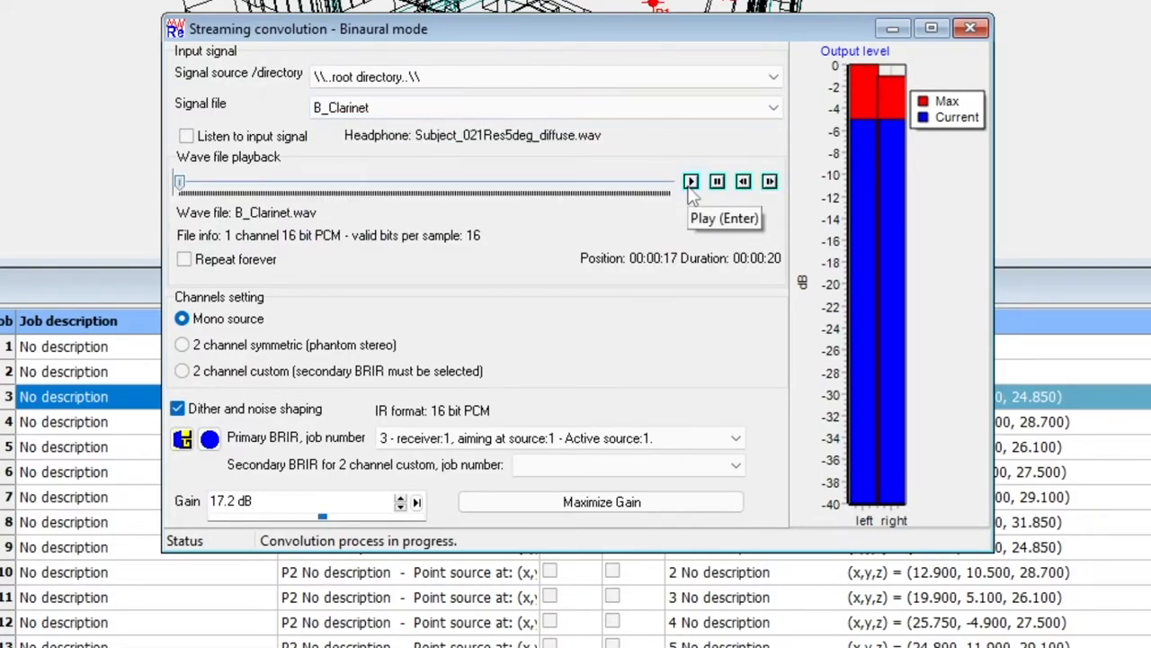
click(691, 180)
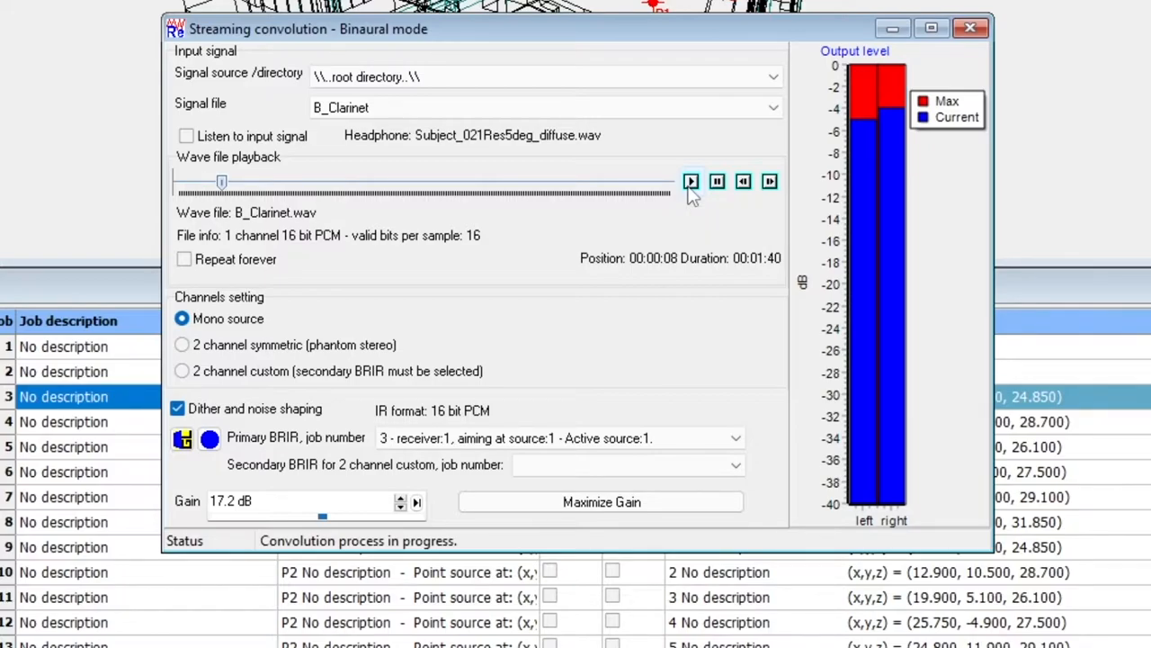
click(716, 180)
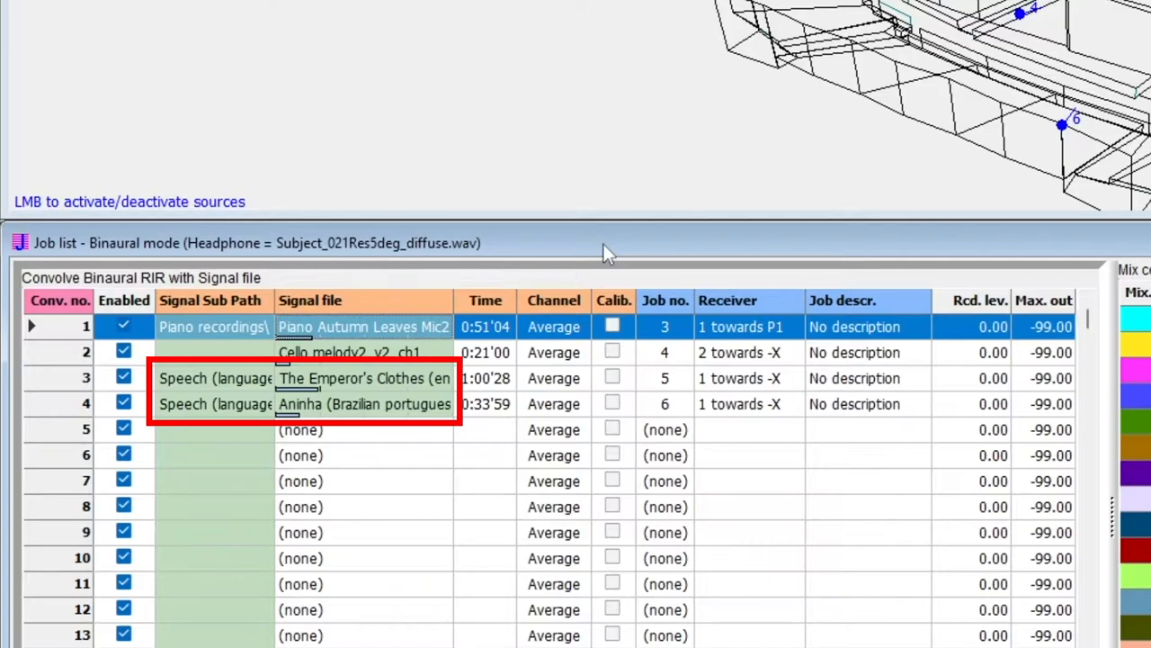
Fill the convolution rows with the Cello melody and two Speech recordings on jobs 4, 5 and 6
click(363, 377)
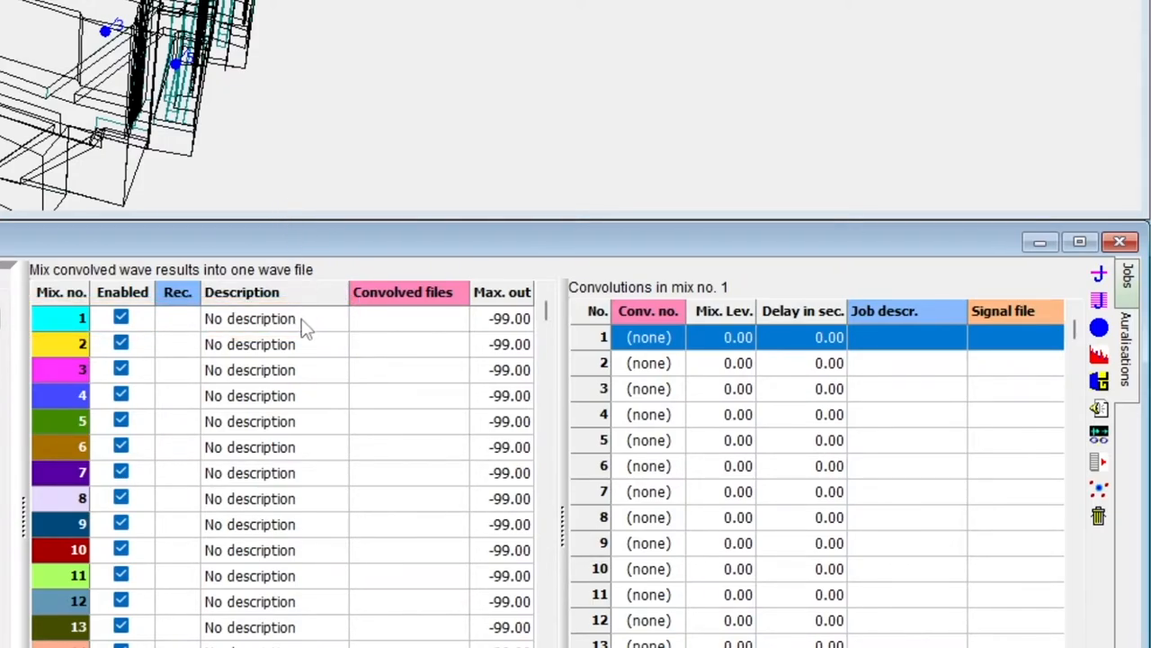
Name mix 1 'Speech mix' and assign convolutions 3 and 4 to its first two rows
text(Speech)
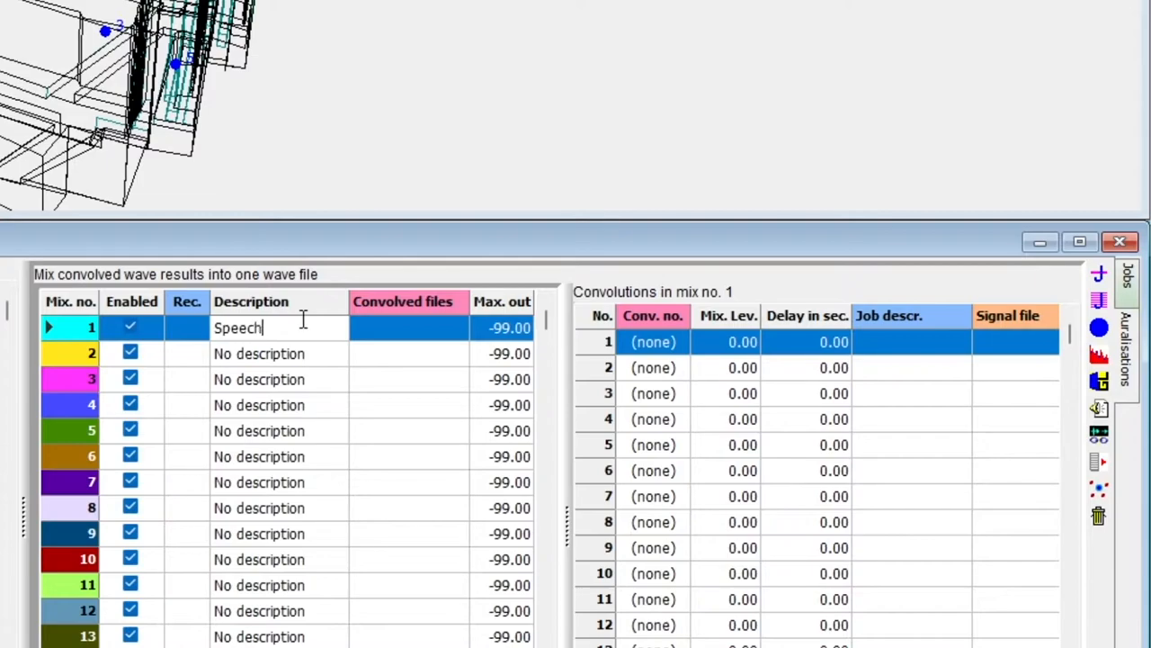
text(mix)
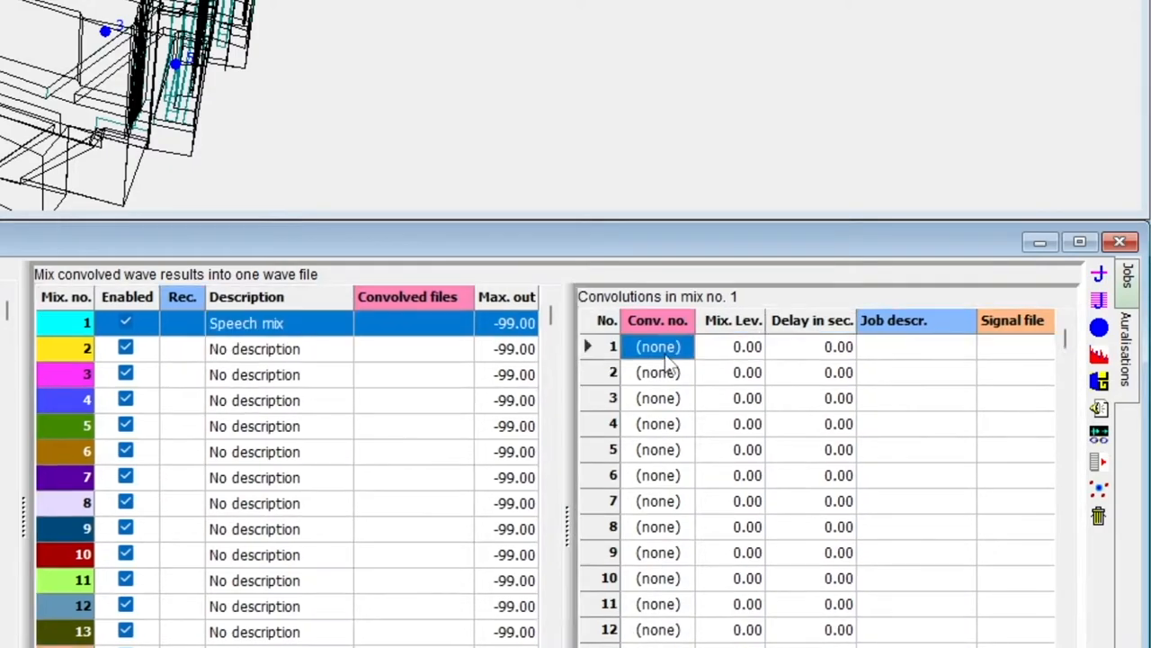
click(658, 345)
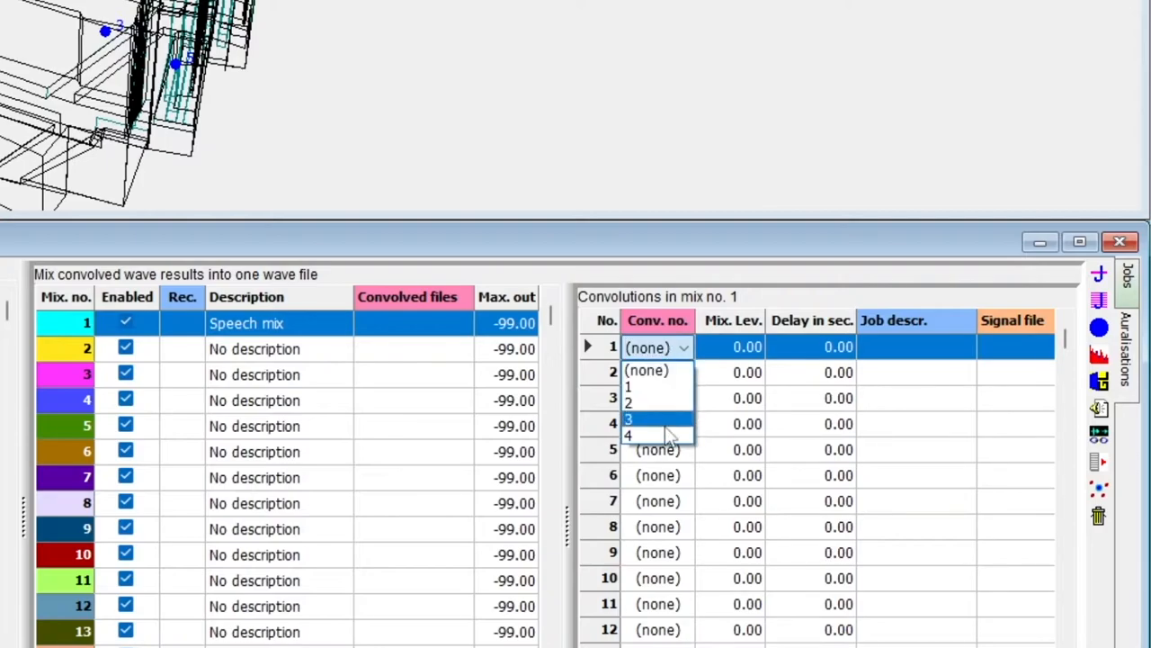
click(629, 419)
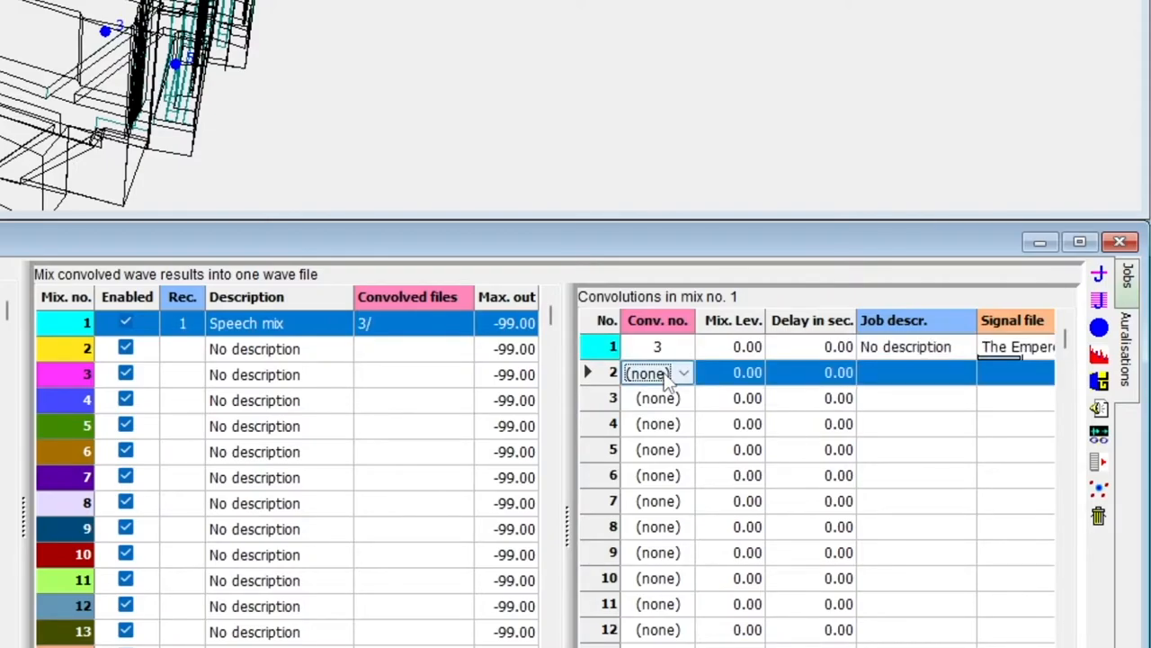
click(681, 373)
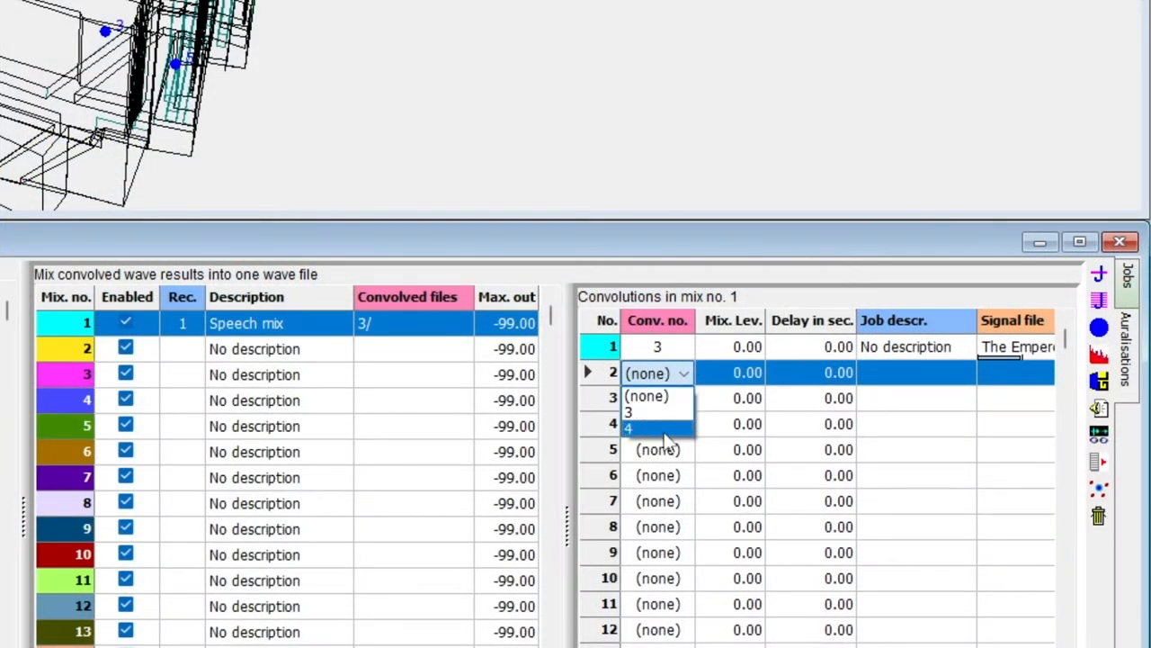
click(628, 428)
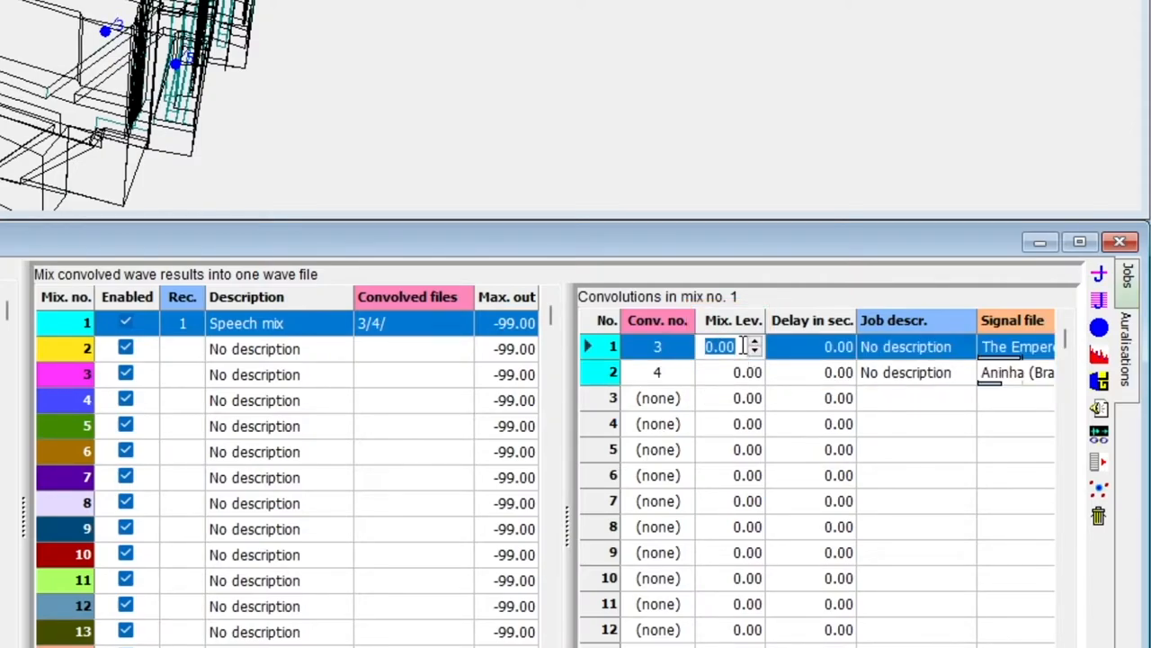
Set the Speech mix levels to -5 dB for The Emperor's Clothes and -3 dB for Aninha
text(-5)
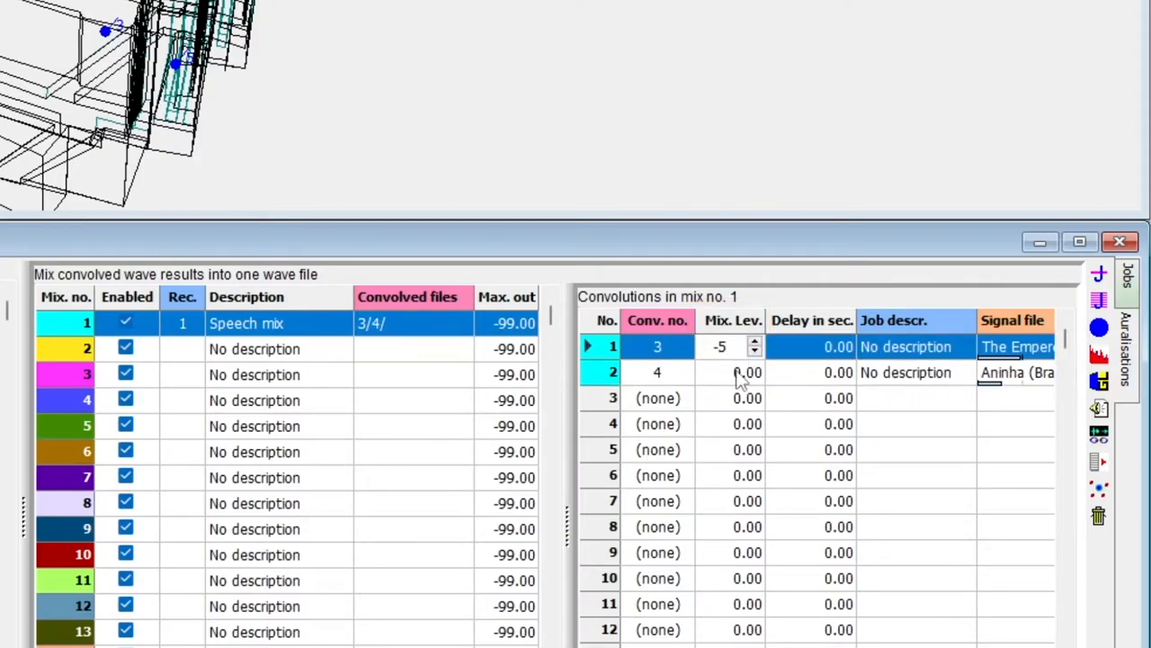
click(729, 371)
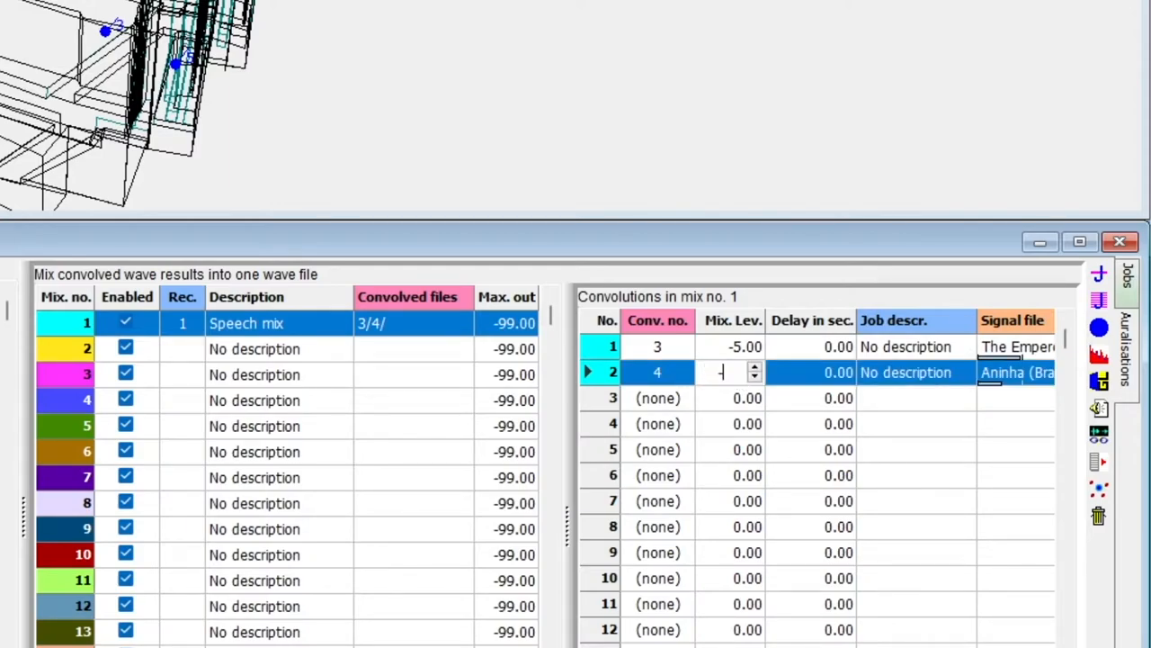
text(-3.00)
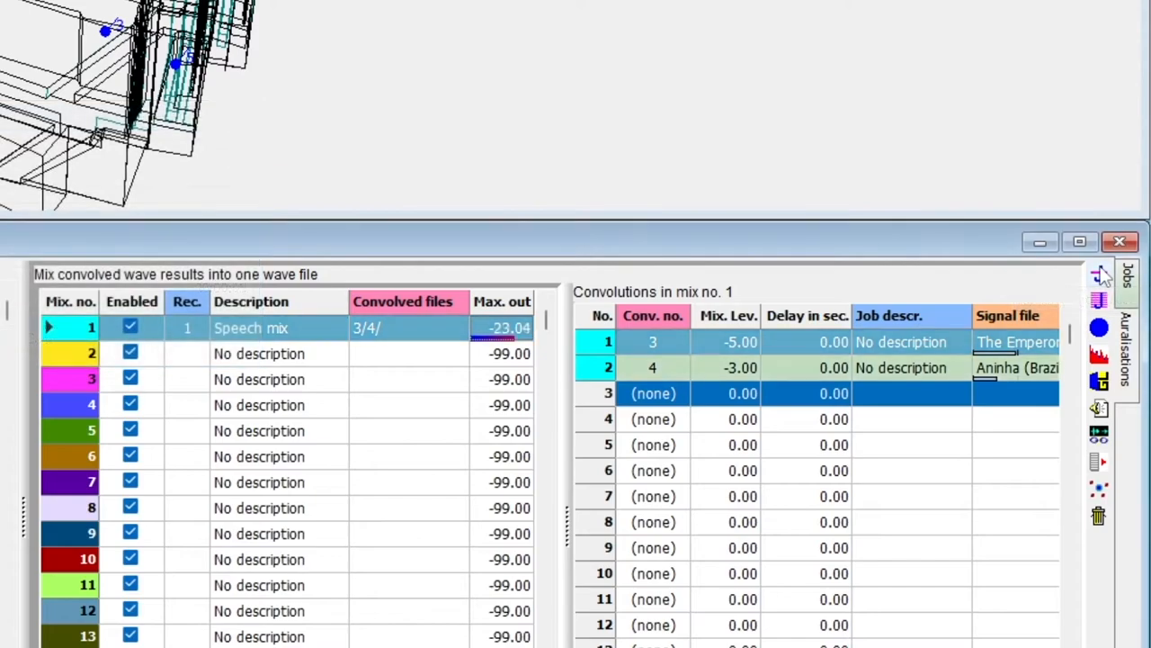
click(502, 327)
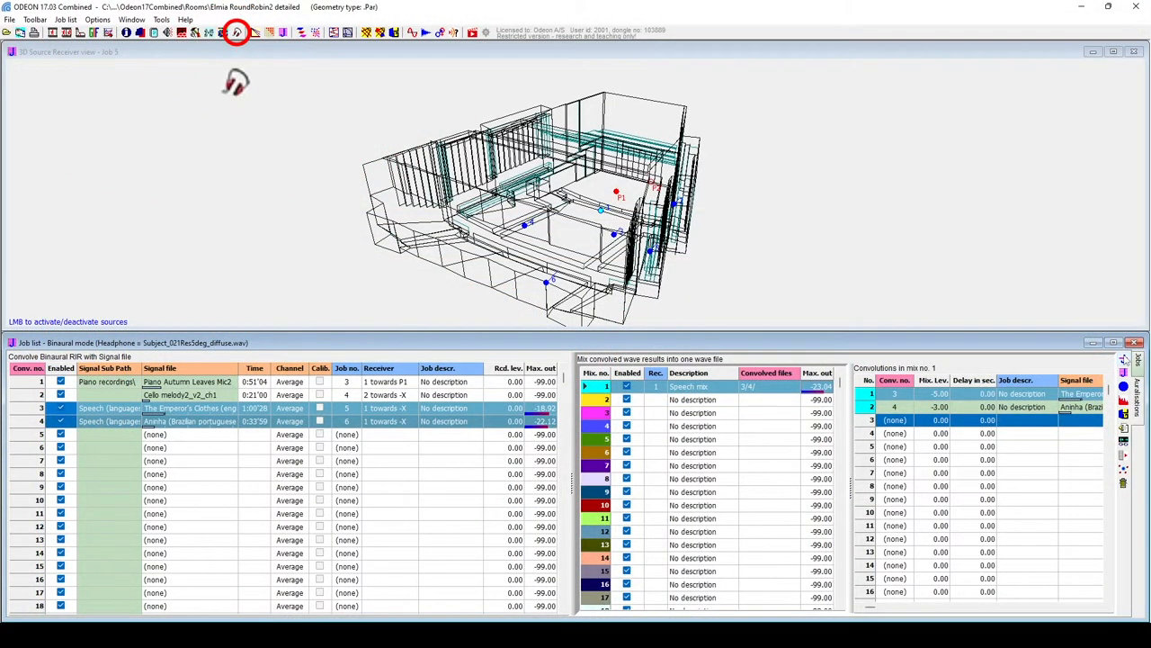
mouse_move(403, 112)
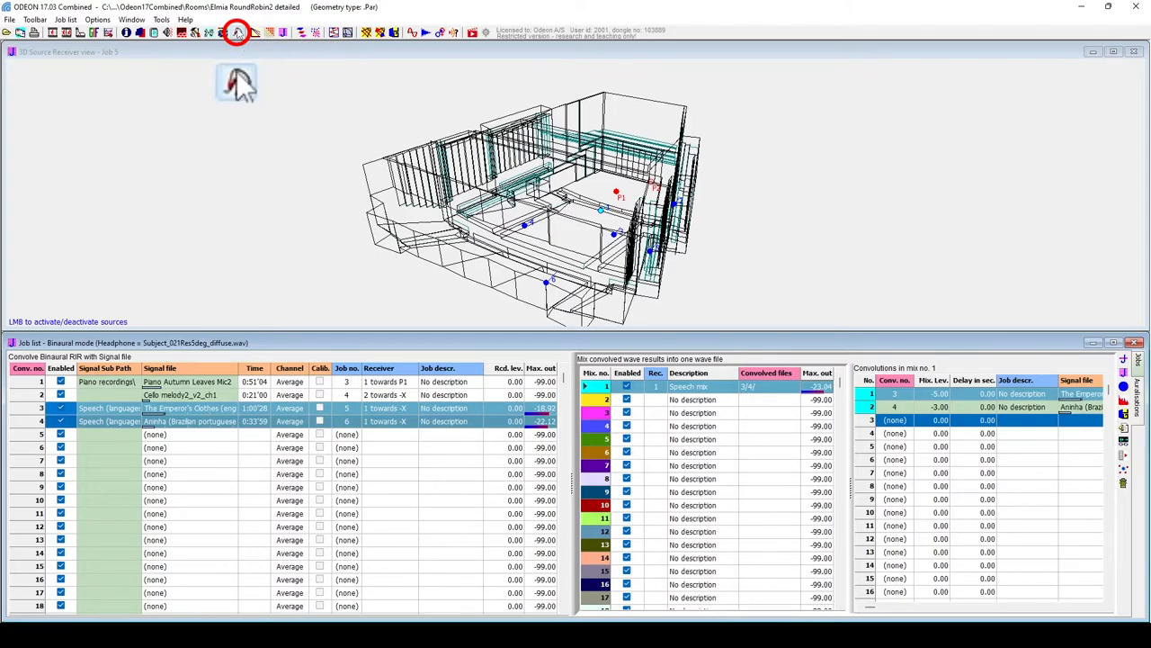
Set the overall binaural recording level to 18 dB in Auralisation setup, erase old results and recalculate the speech mix
click(238, 32)
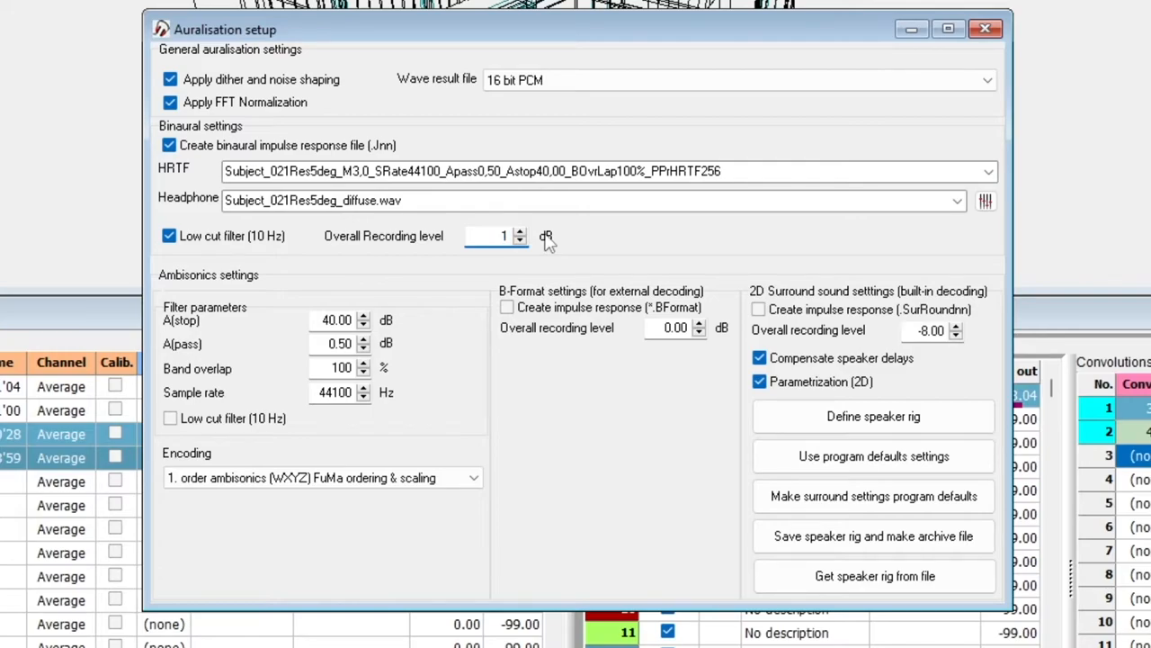
text(18)
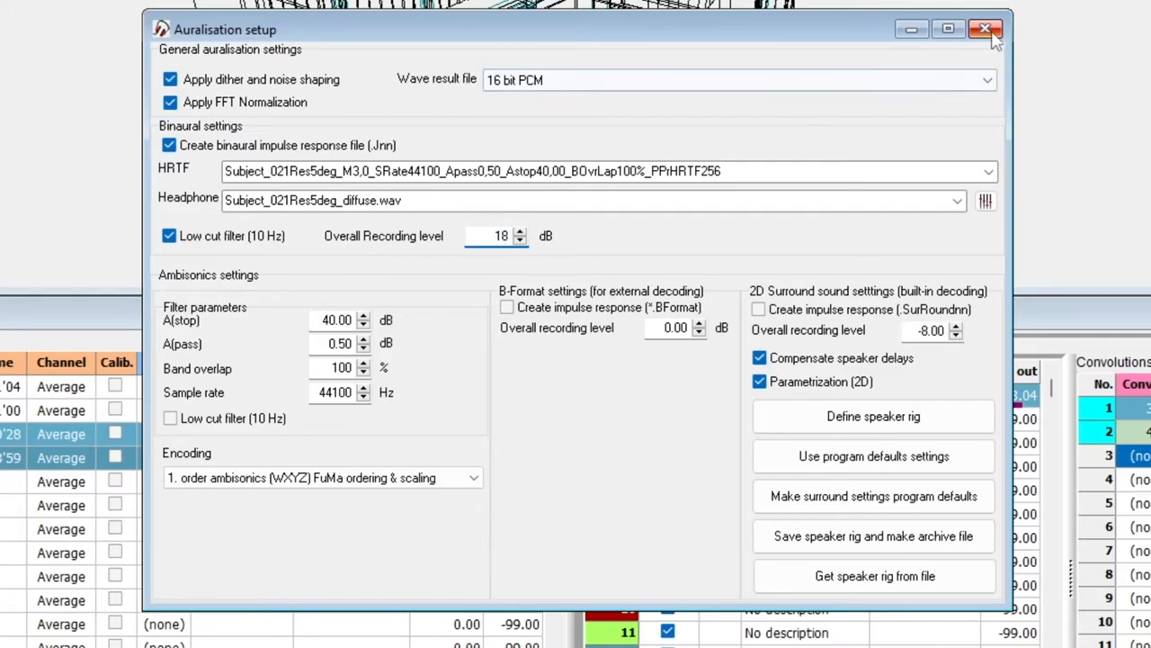
click(986, 29)
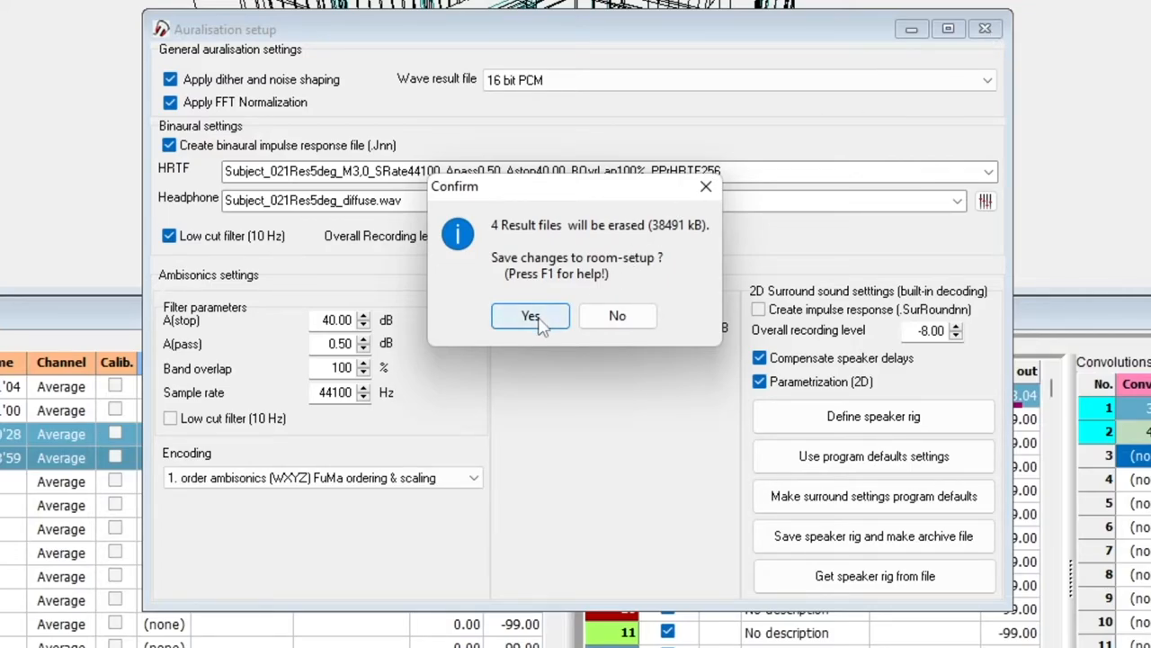
click(531, 317)
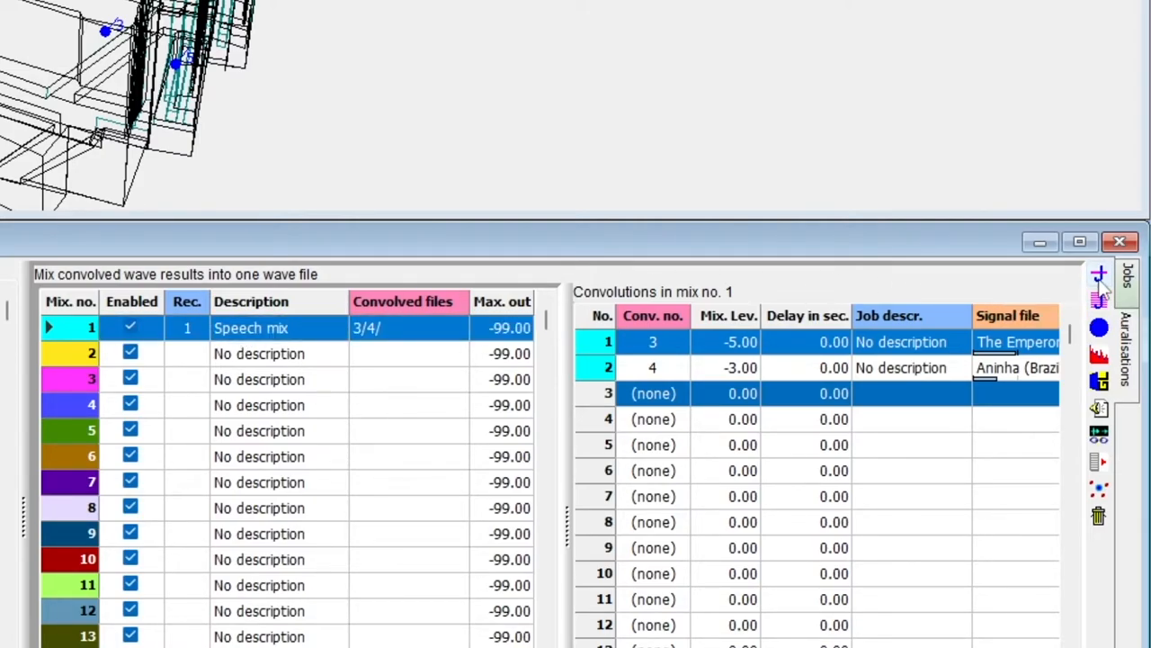
click(1097, 273)
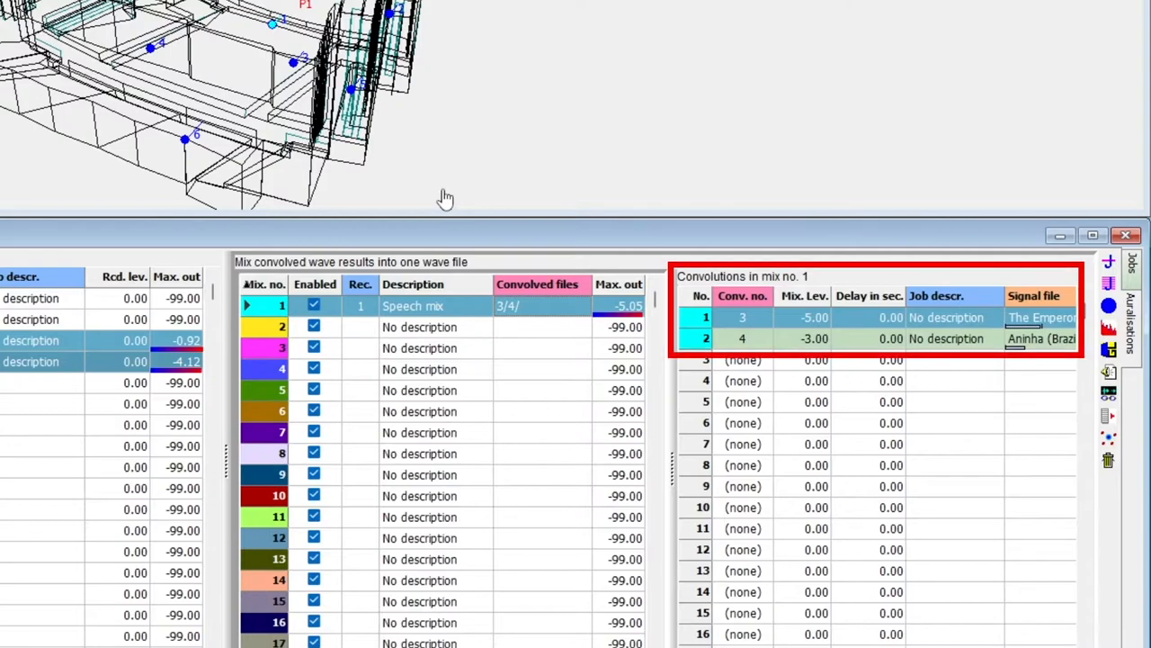
mouse_move(813, 328)
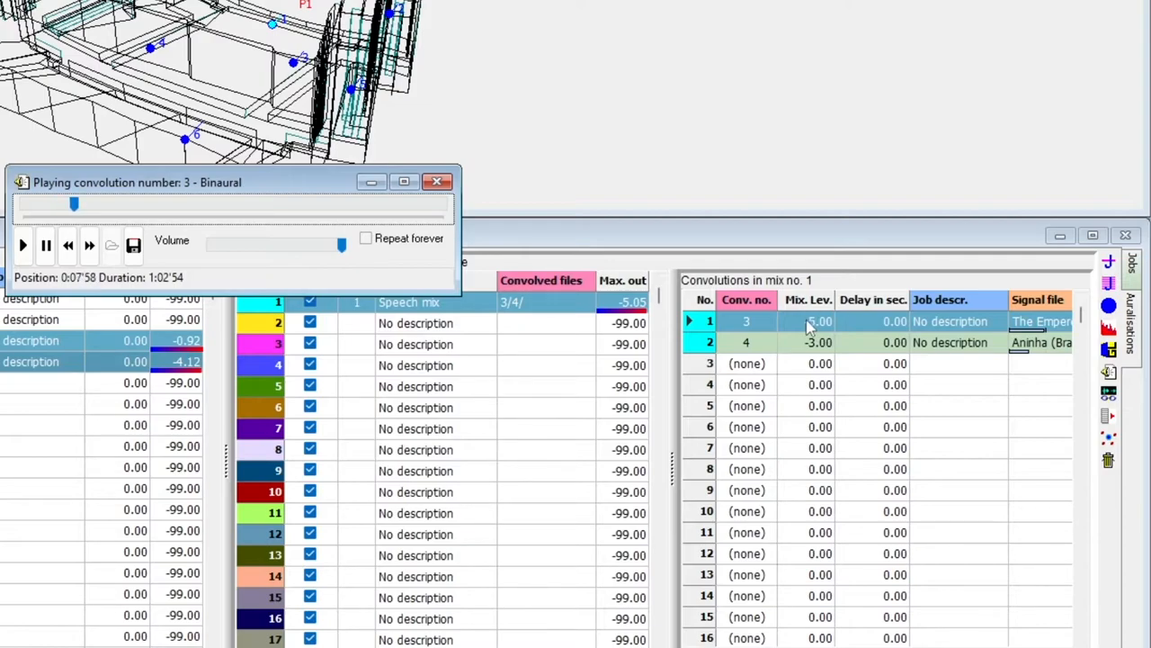
Play the binaural speech result of convolution 3 from the Convolutions in mix list
click(439, 181)
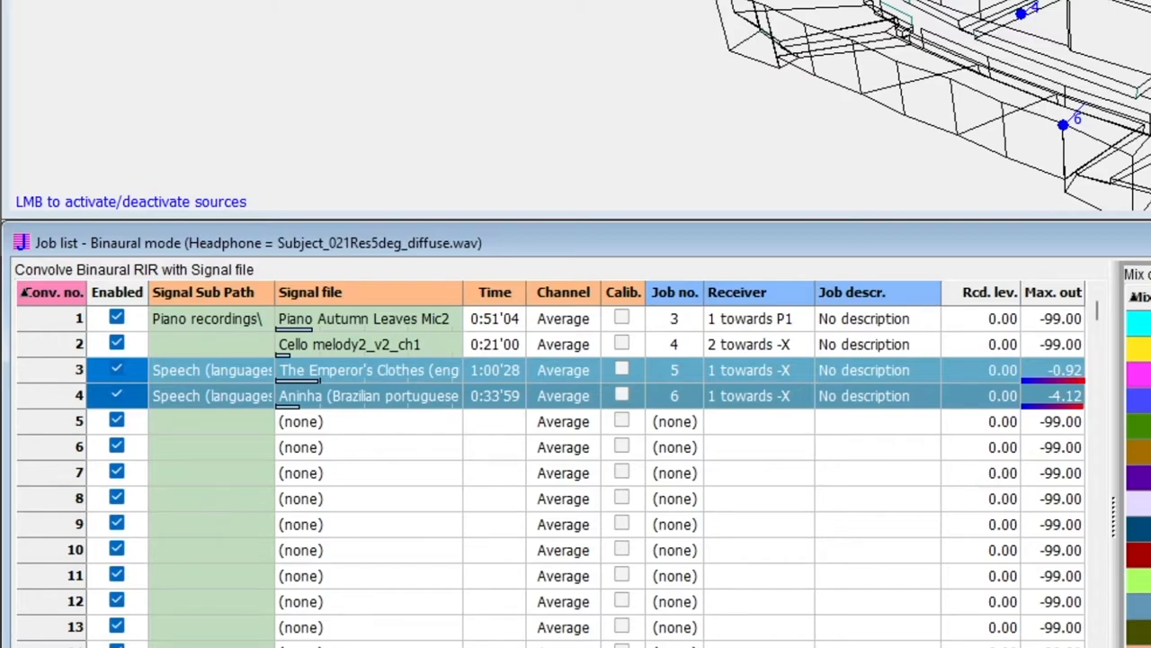
mouse_move(1078, 207)
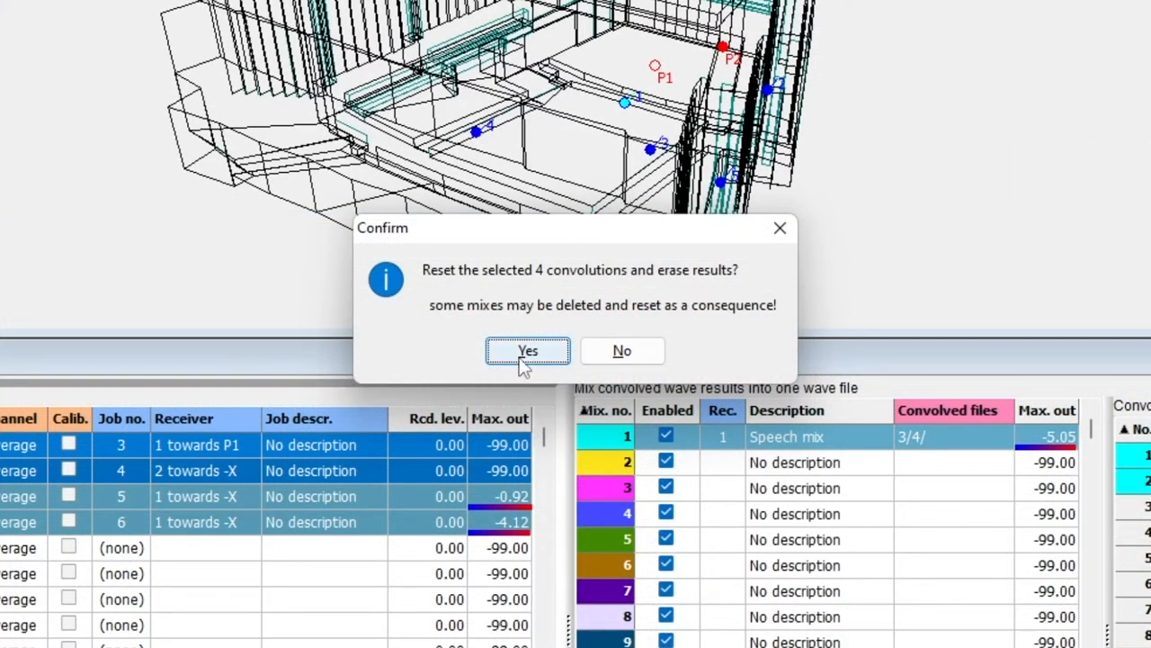
Confirm resetting convolutions 1–4, clearing their results and the speech mix
click(529, 350)
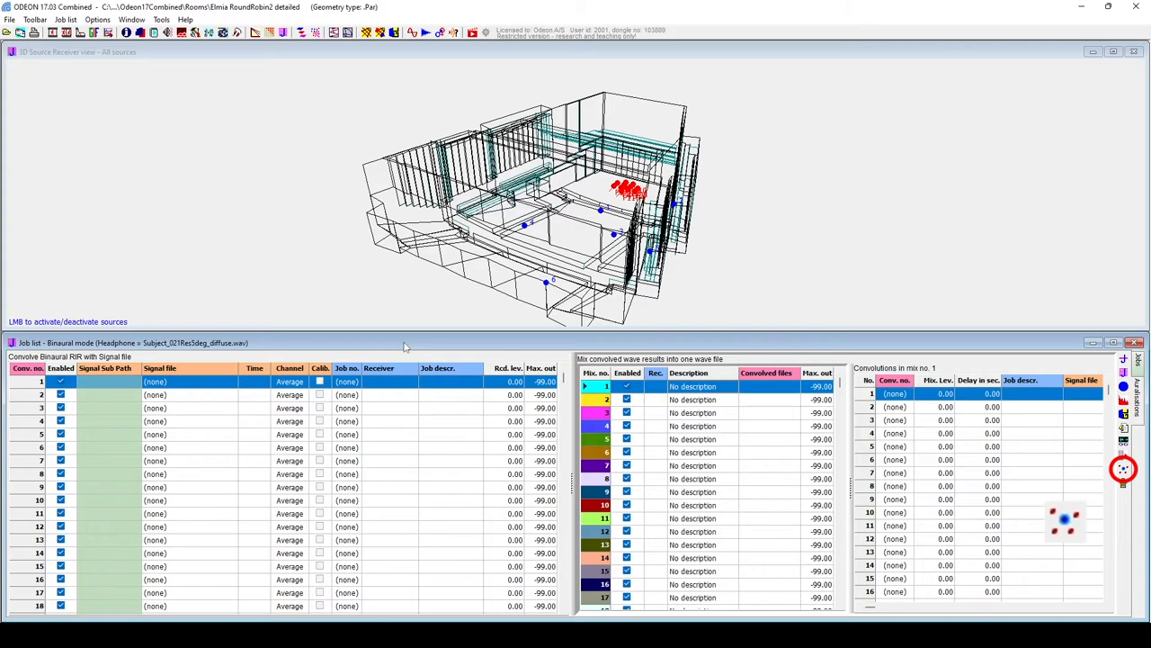
mouse_move(1040, 459)
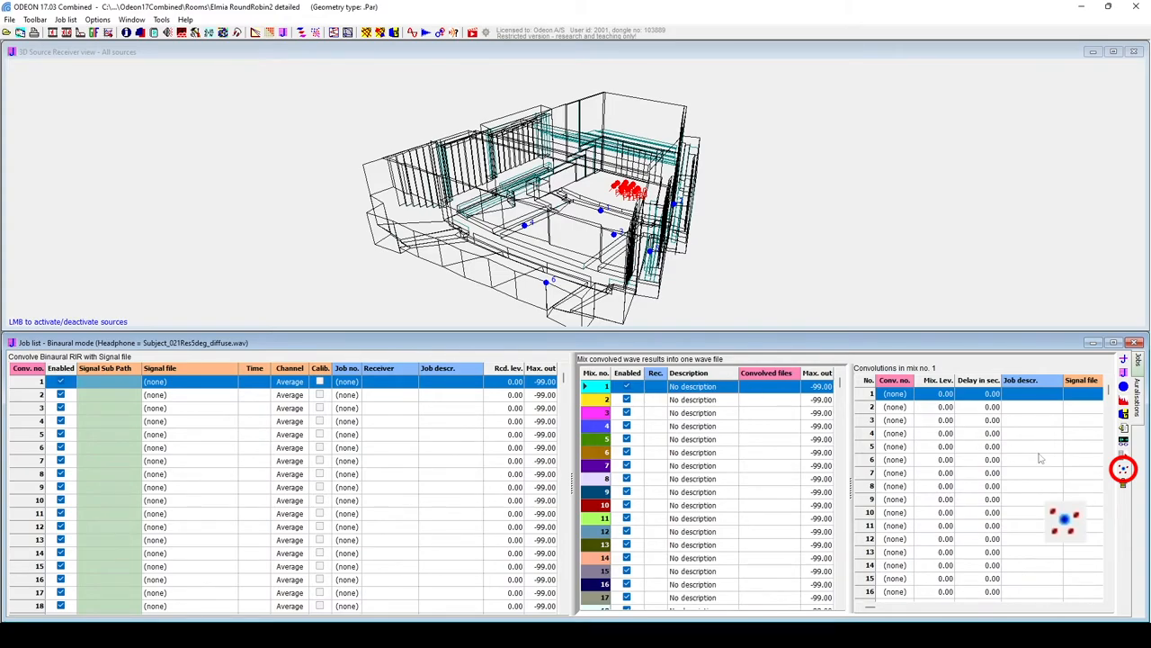
mouse_move(1061, 531)
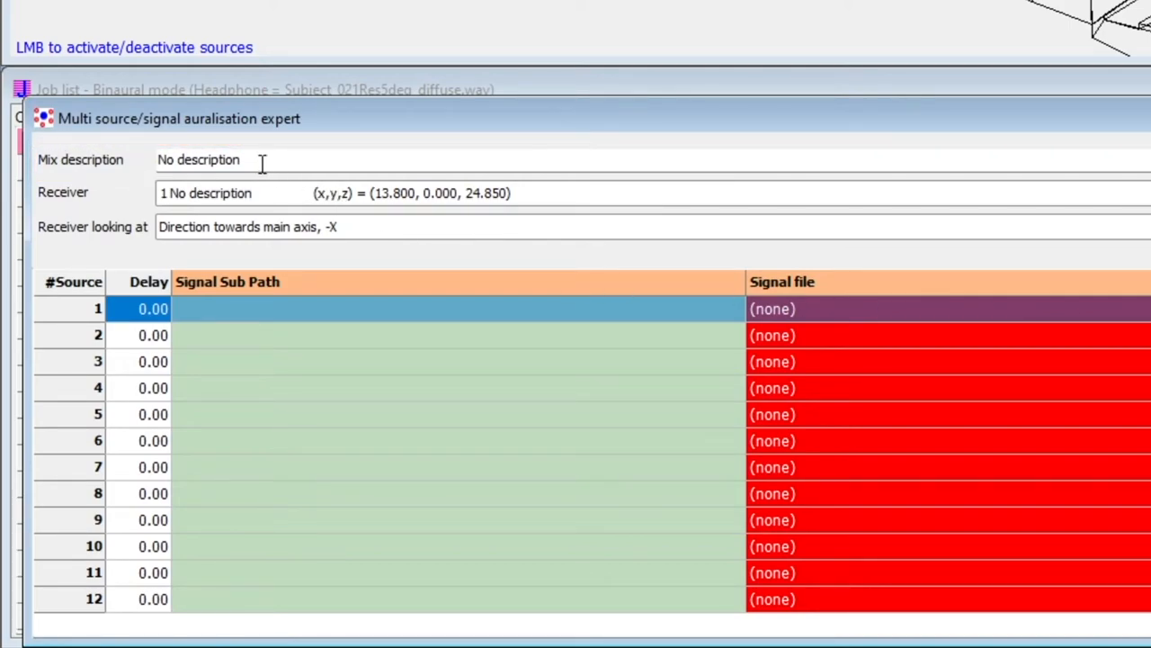
Describe the mix as 'Orchestra mix', keep receiver 1 and the main axis -X orientation
text(Orchest)
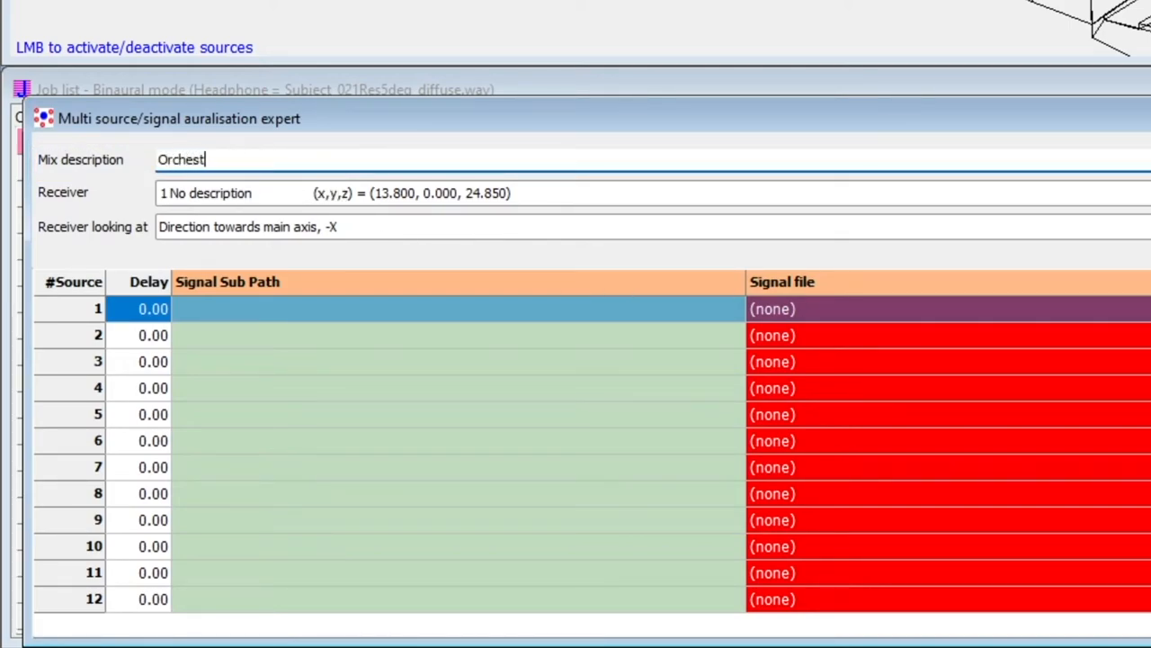
text(ra mix)
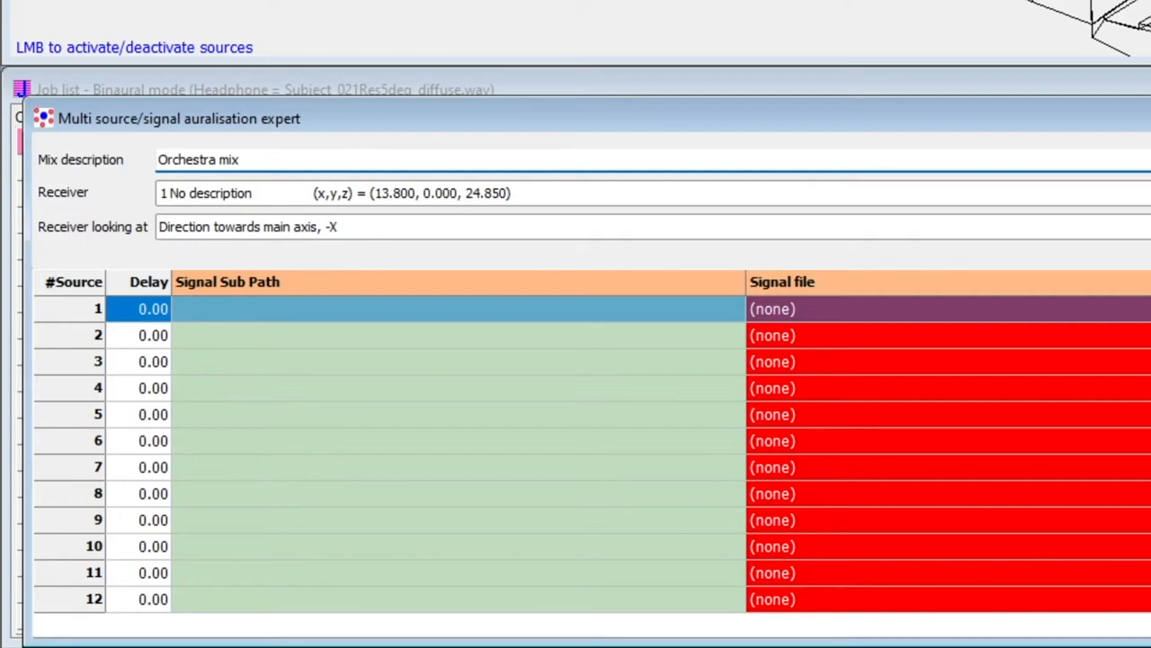
click(338, 192)
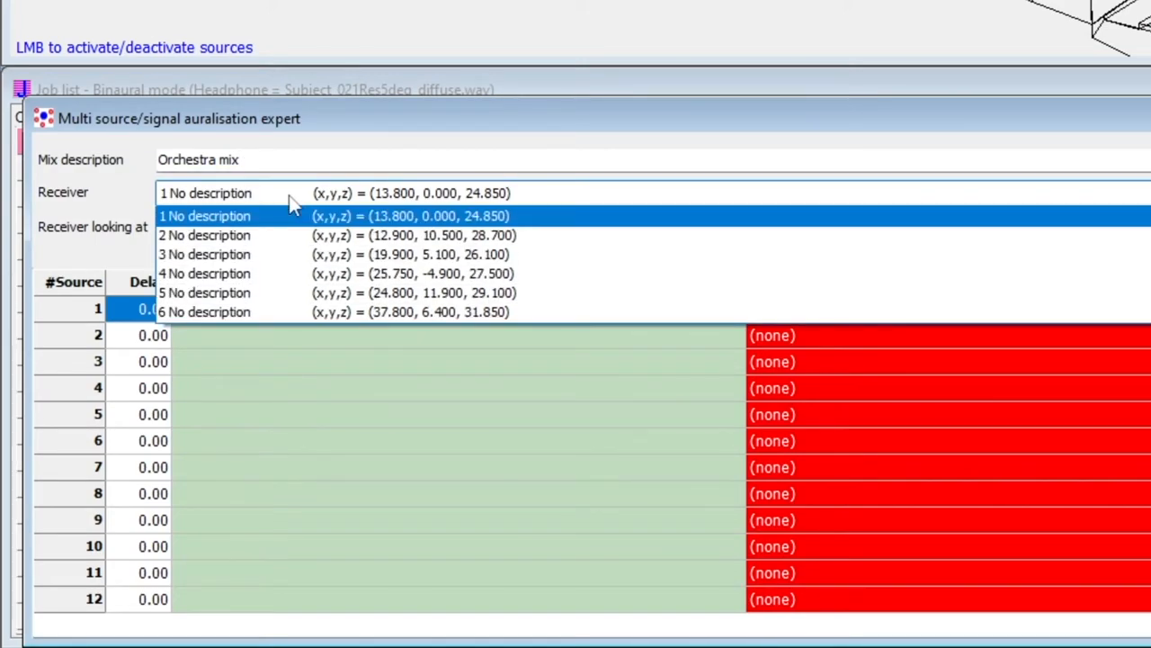
click(205, 216)
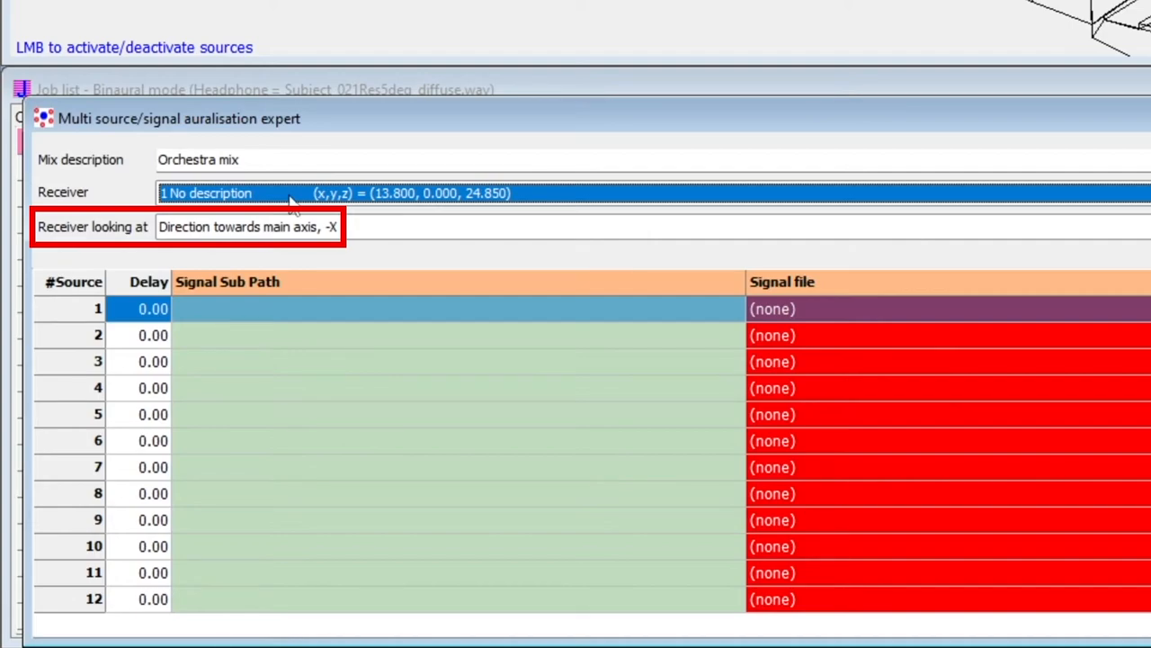
click(248, 226)
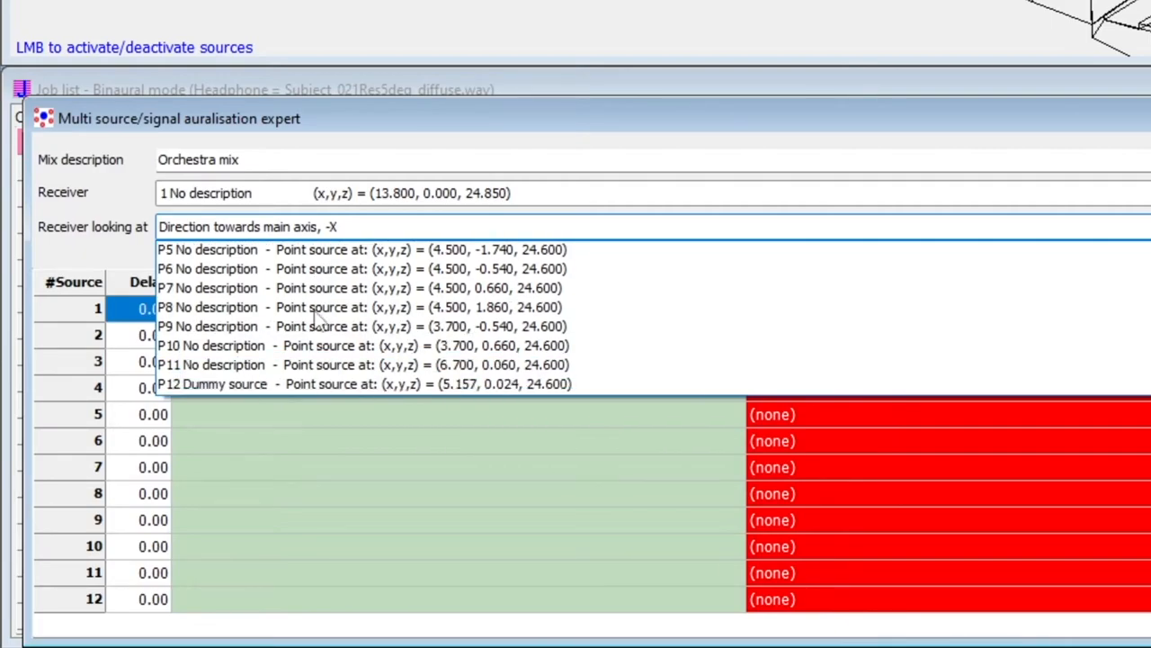
click(360, 385)
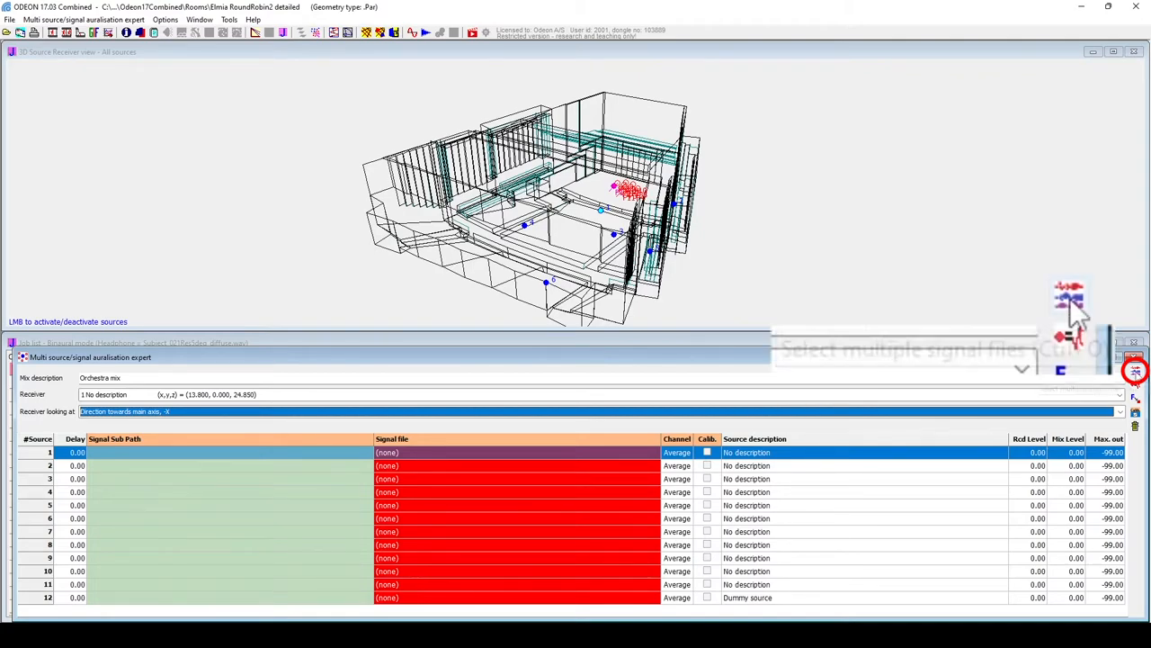
mouse_move(1071, 302)
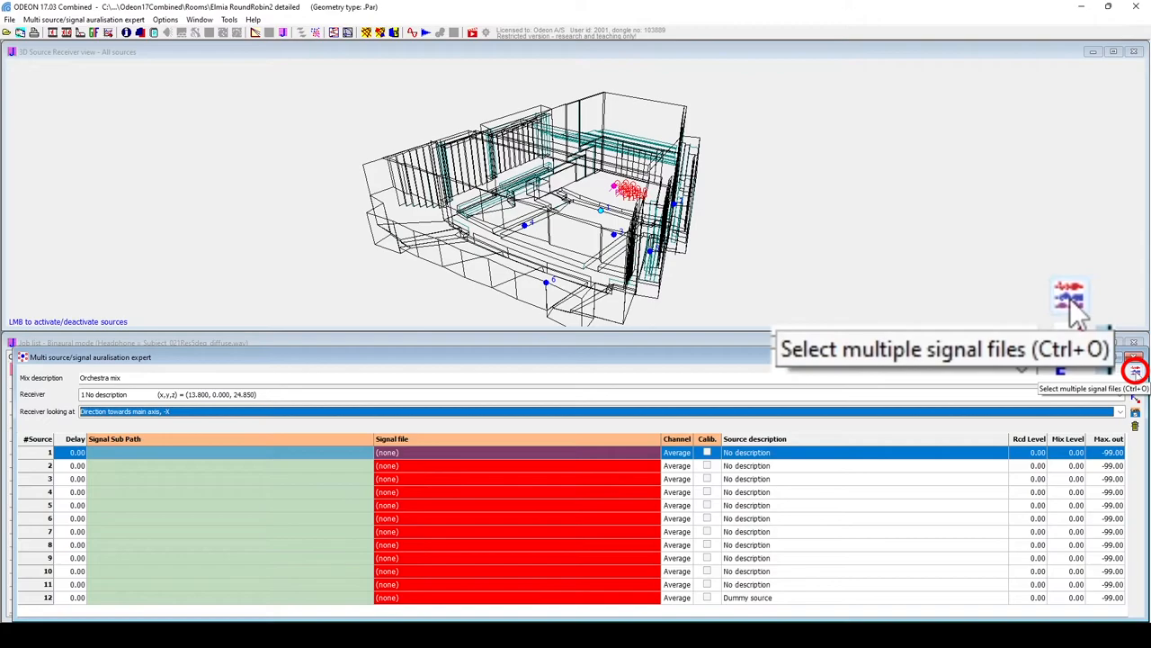
Load the Mozart - Donna Elvira tracks from 1st violin through viola into sources 1–11
click(1068, 297)
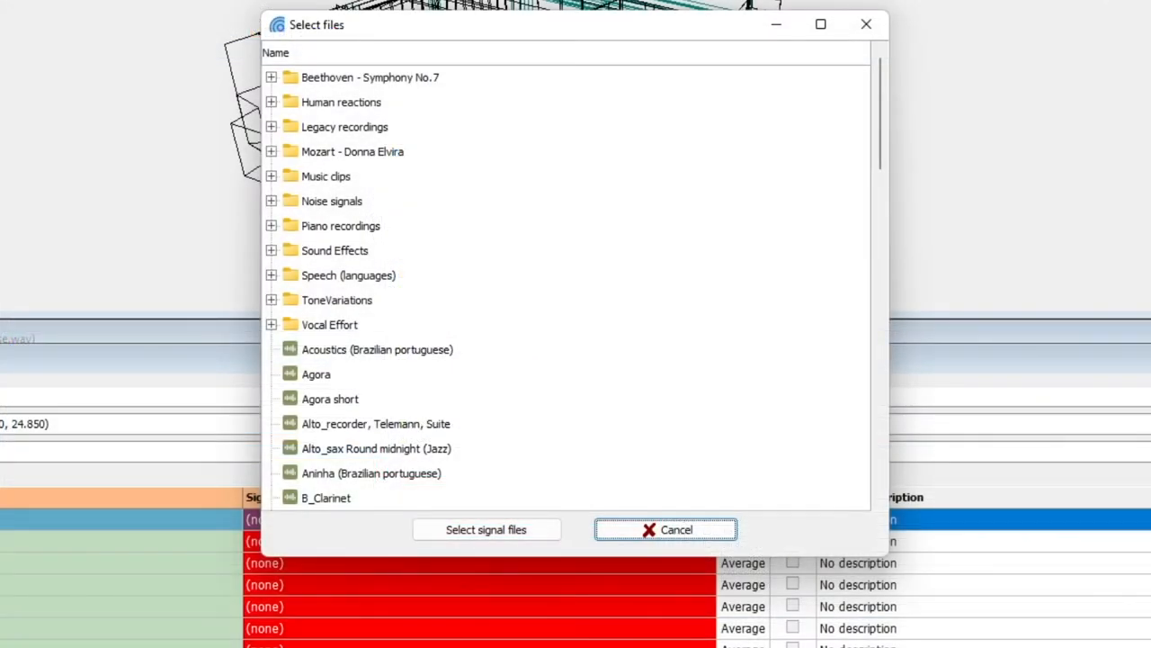
click(270, 151)
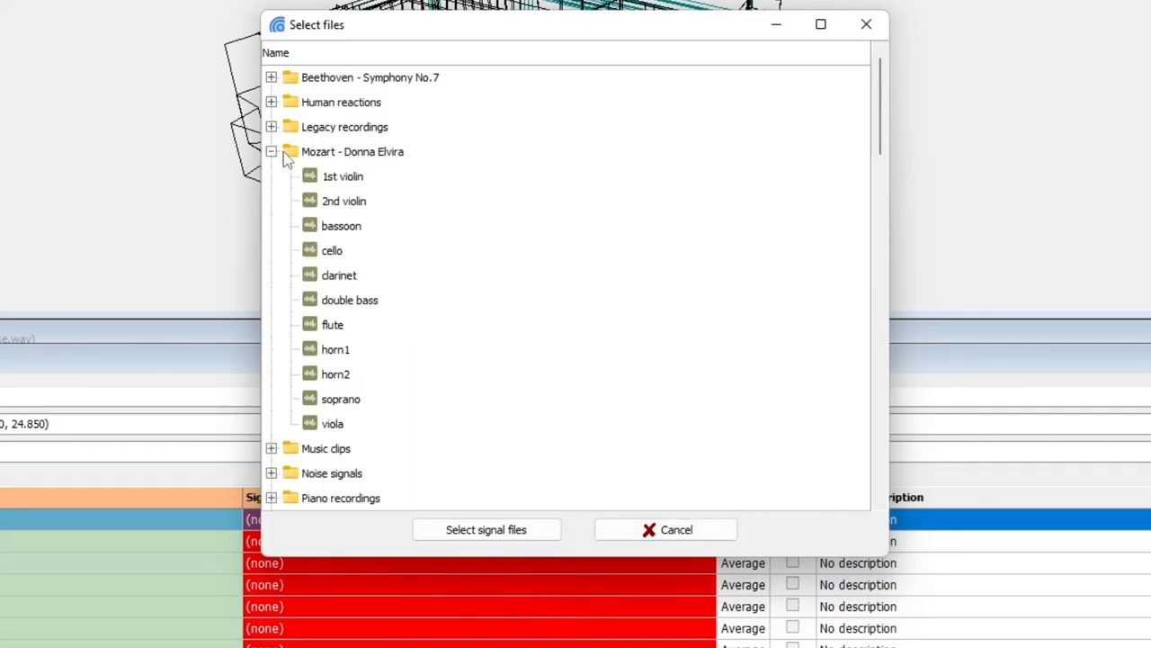
click(342, 176)
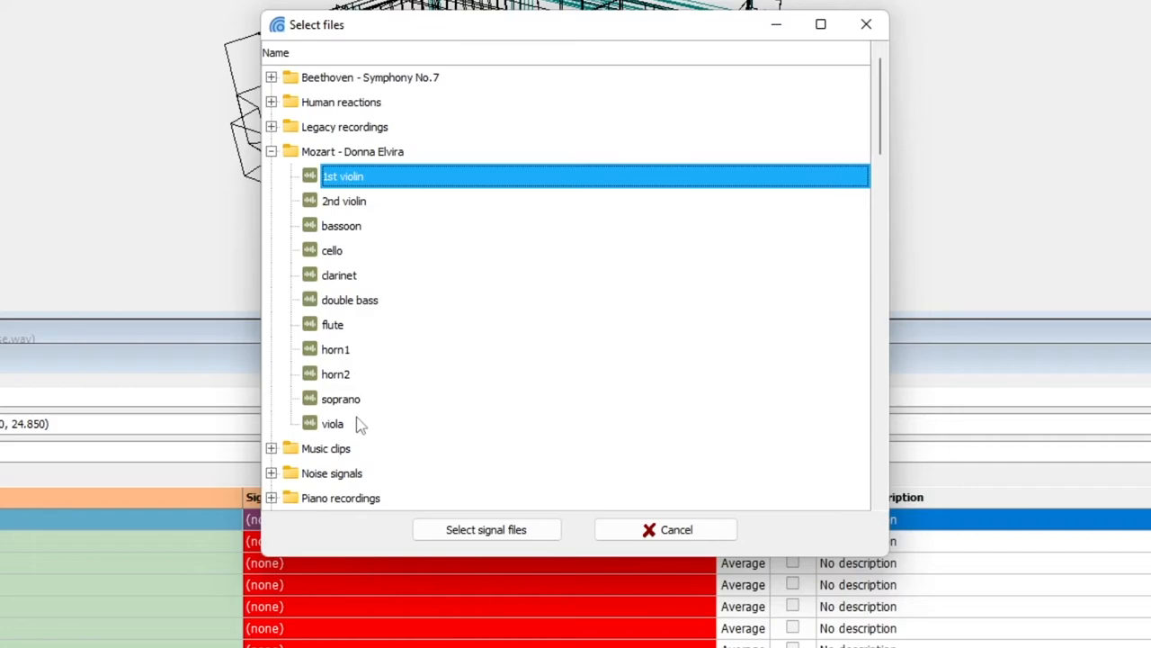
click(333, 425)
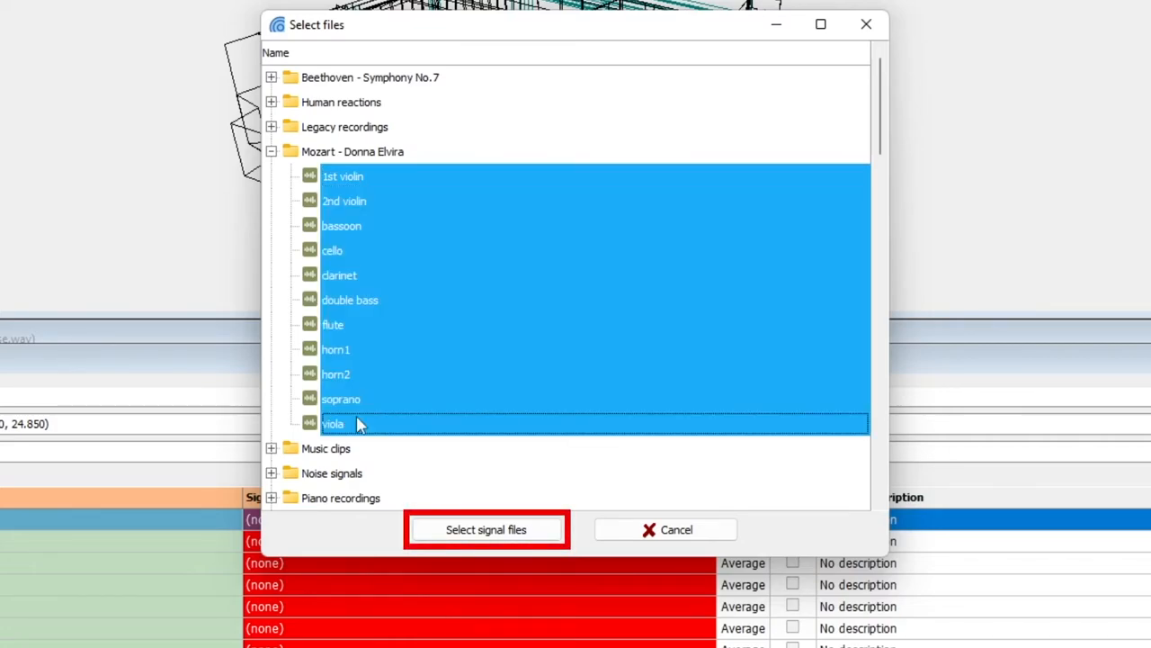
mouse_move(454, 523)
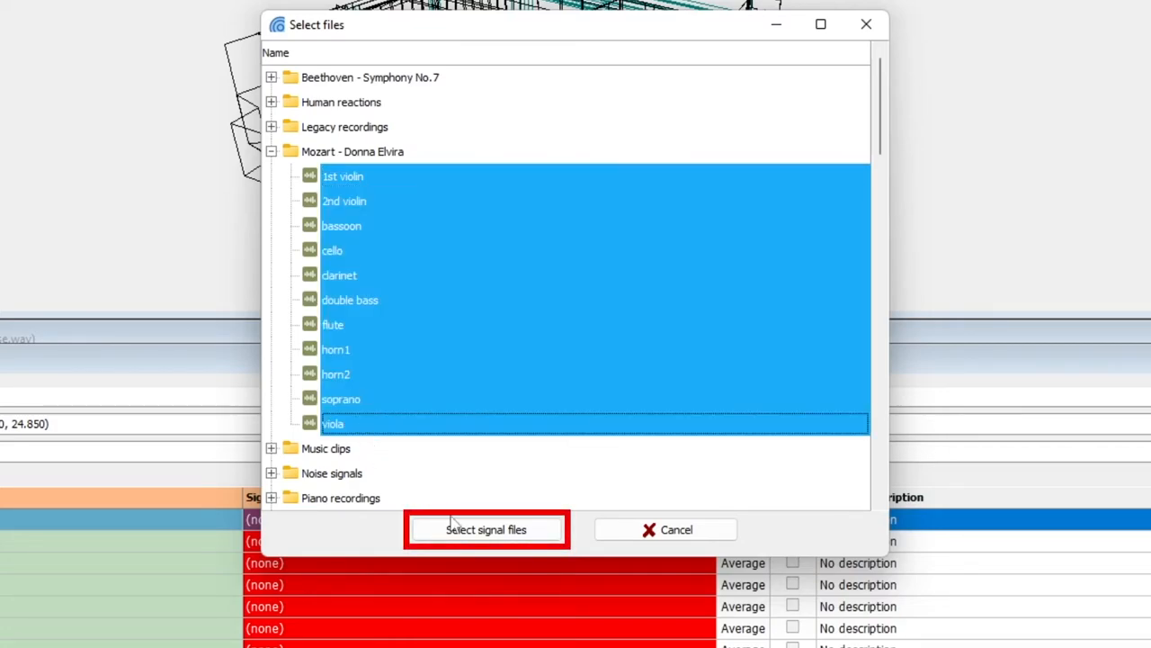
click(486, 528)
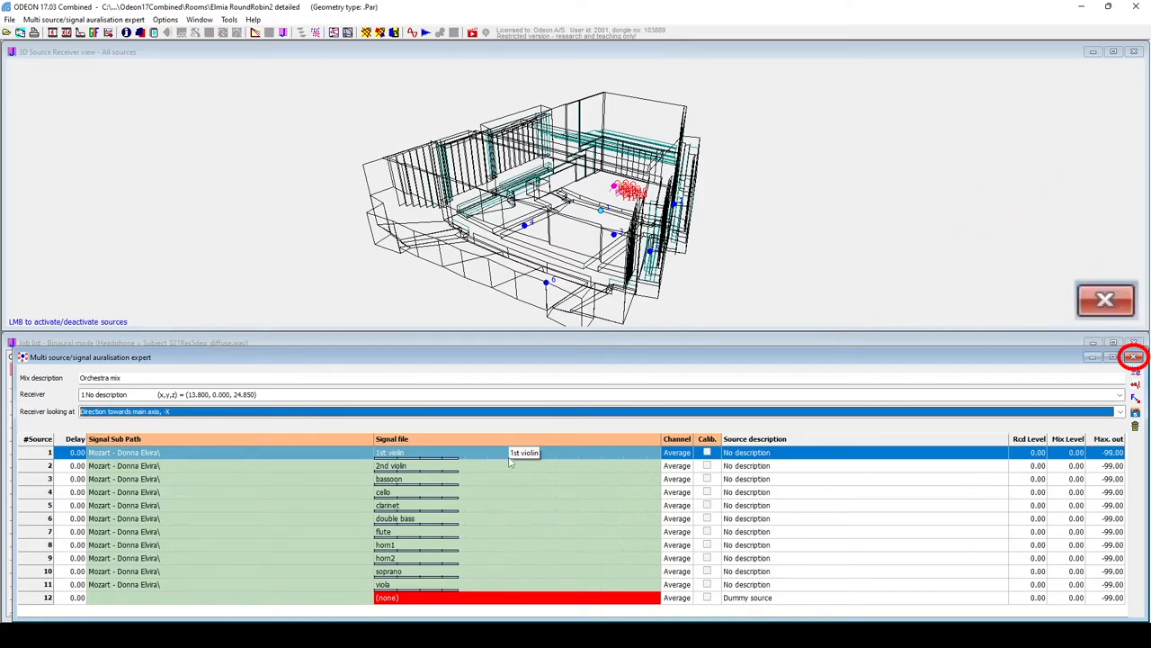
mouse_move(1039, 389)
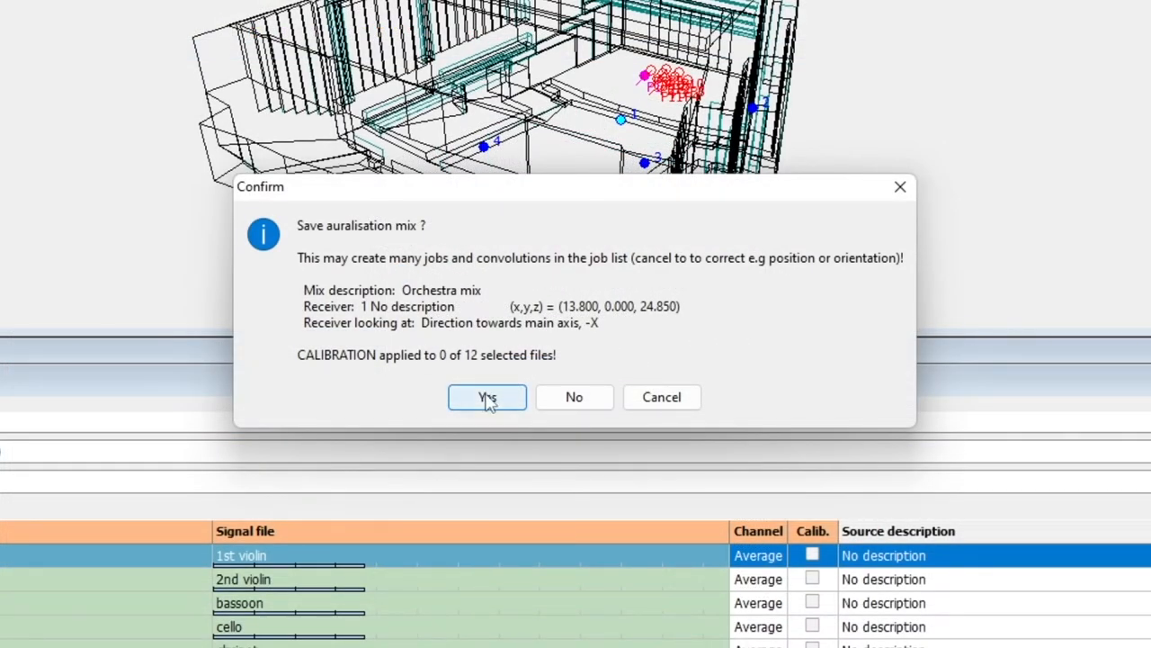
Confirm saving the Orchestra mix as mix 1 and reopen it from the mix list
click(486, 398)
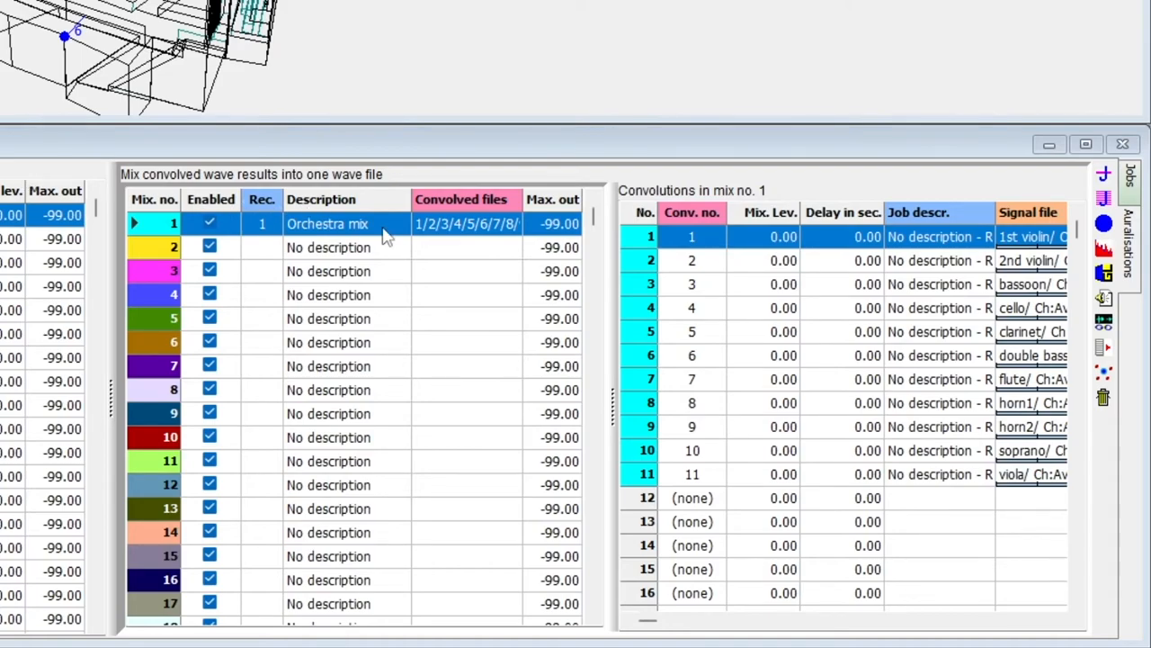
double_click(328, 223)
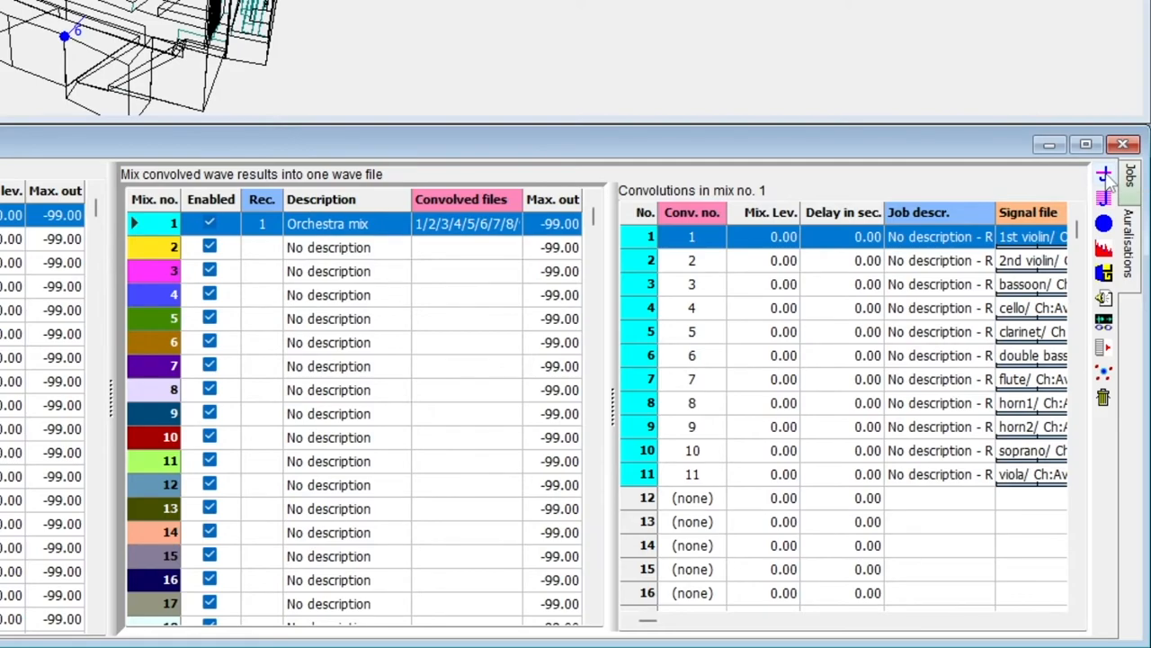
Render the Orchestra mix and set the Overall Recording level to 60 in Auralisation setup
click(1104, 177)
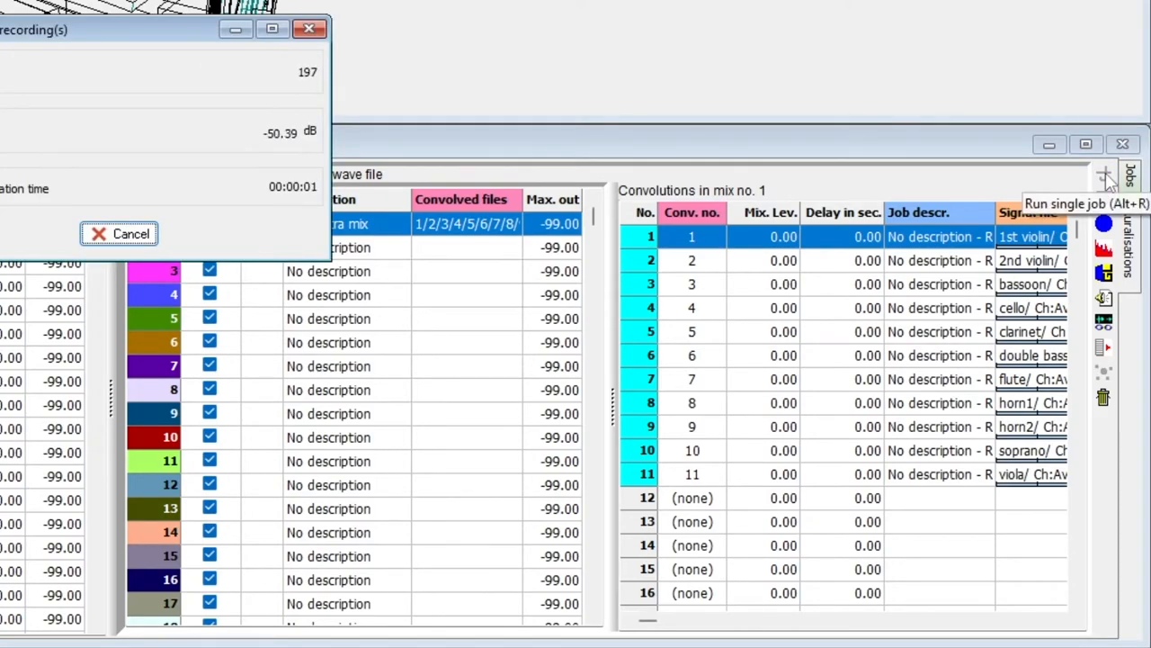
click(1104, 176)
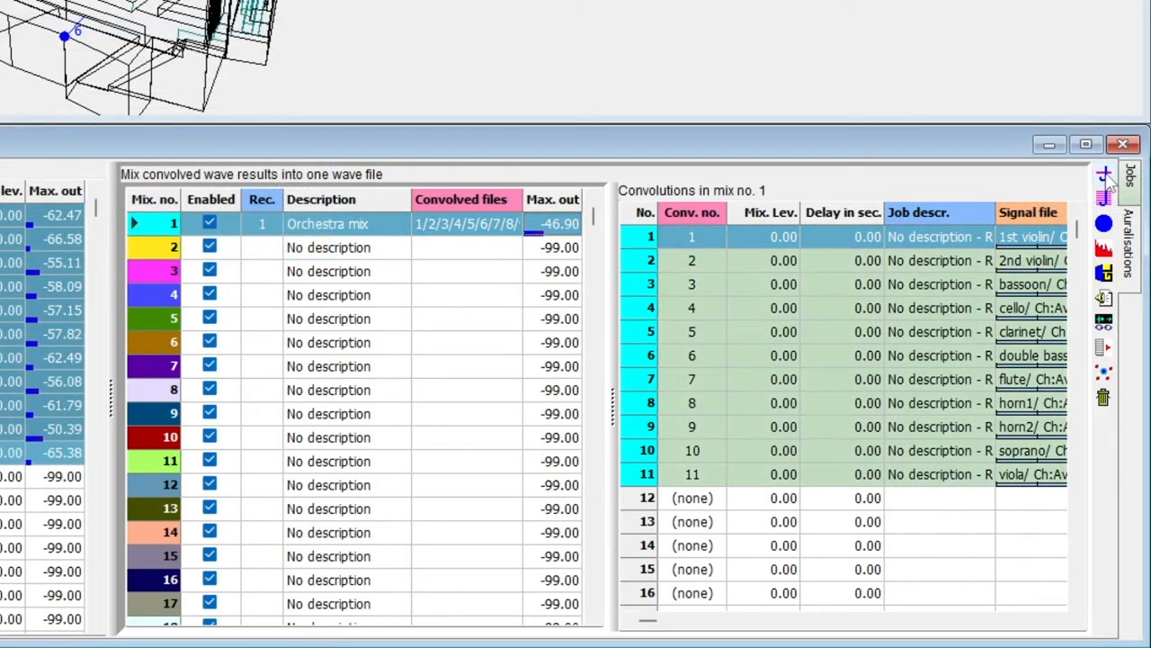
click(552, 223)
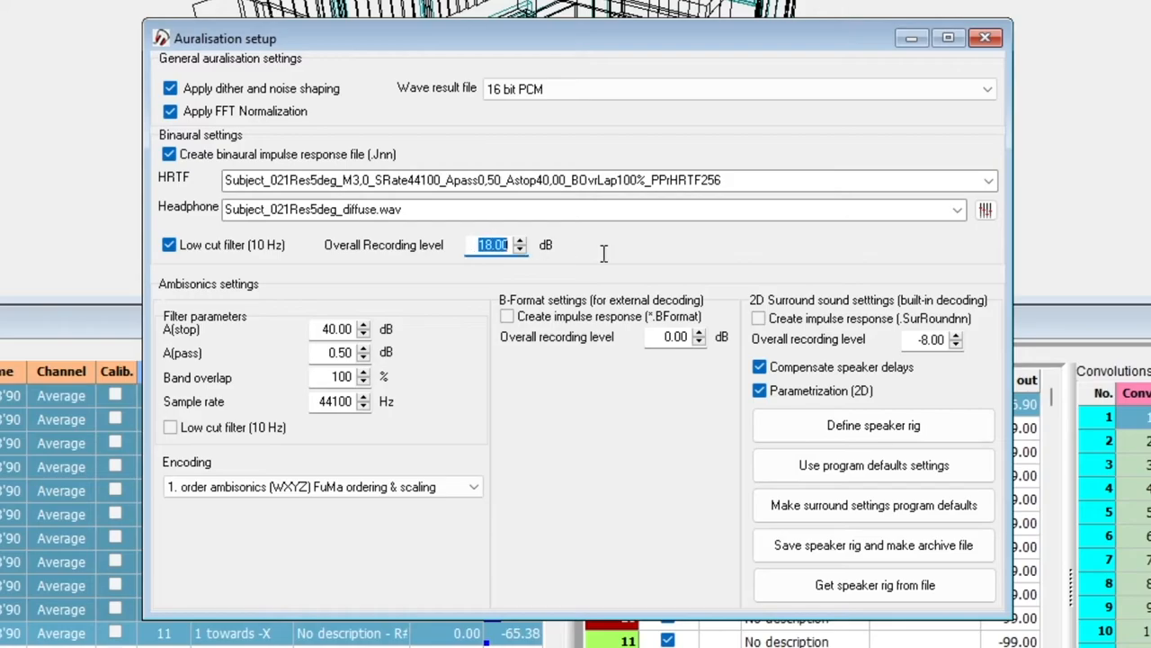
text(60)
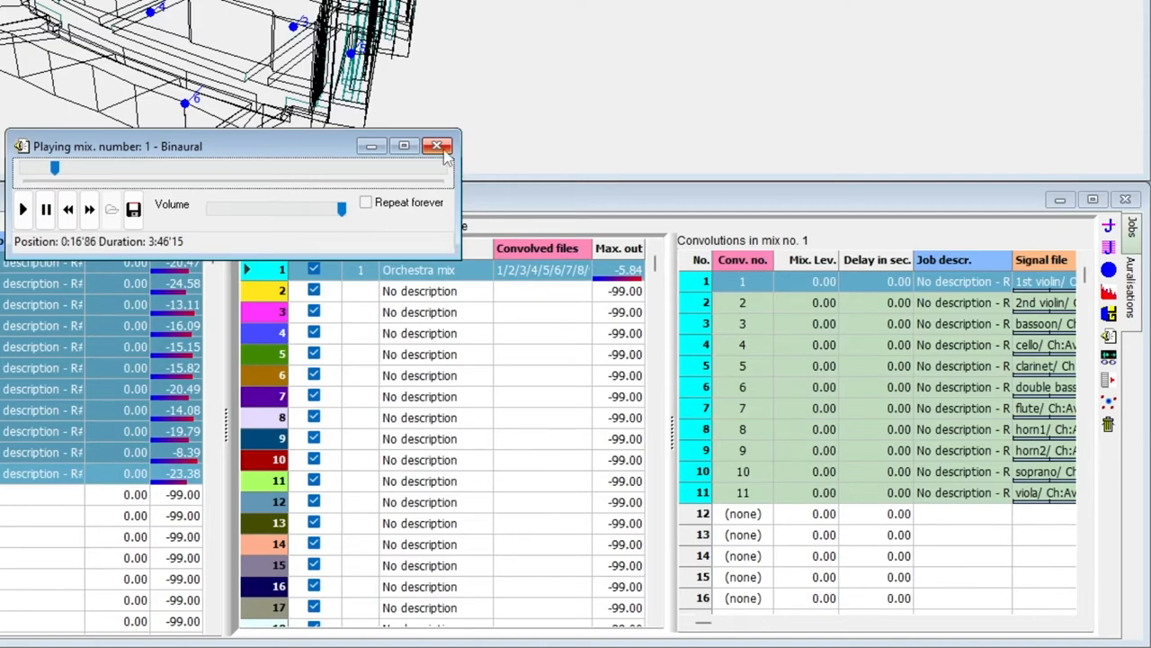
Close the mix player, then play convolution 4 (cello) and convolution 10 (soprano) individually
click(439, 146)
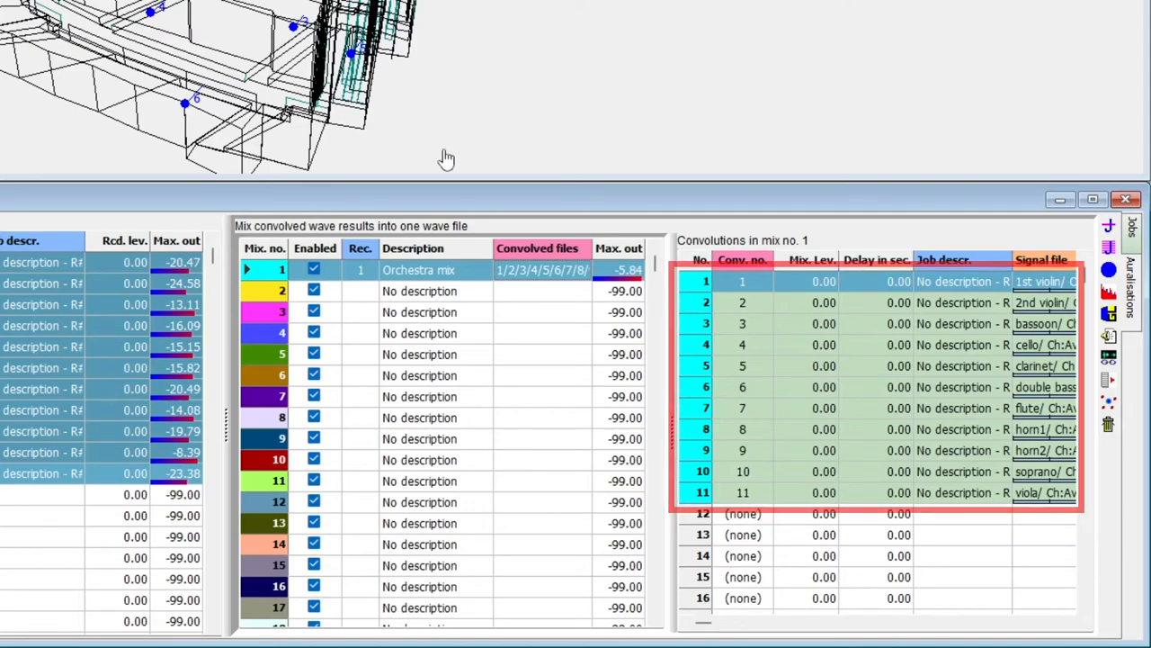
click(824, 345)
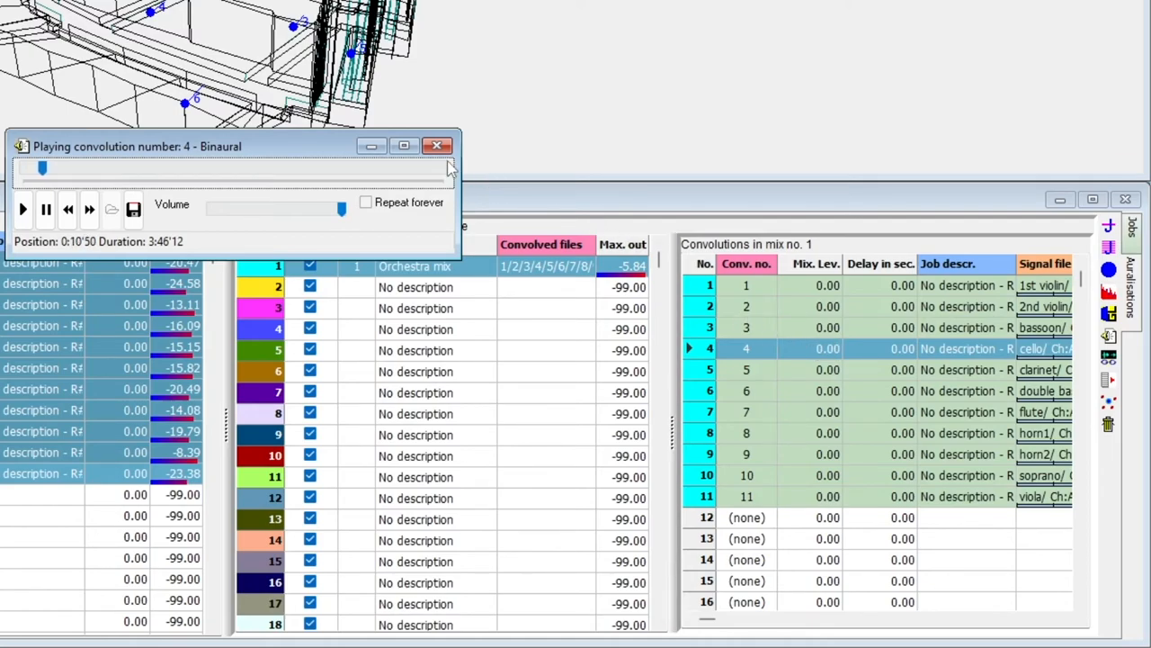
mouse_move(438, 146)
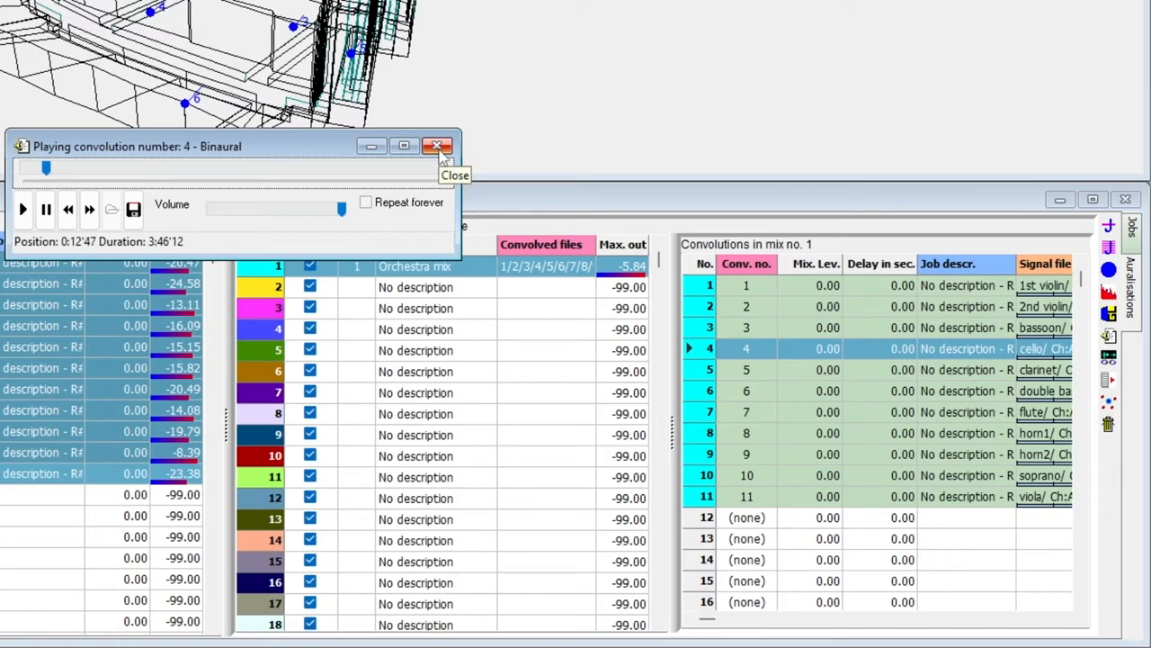
click(437, 146)
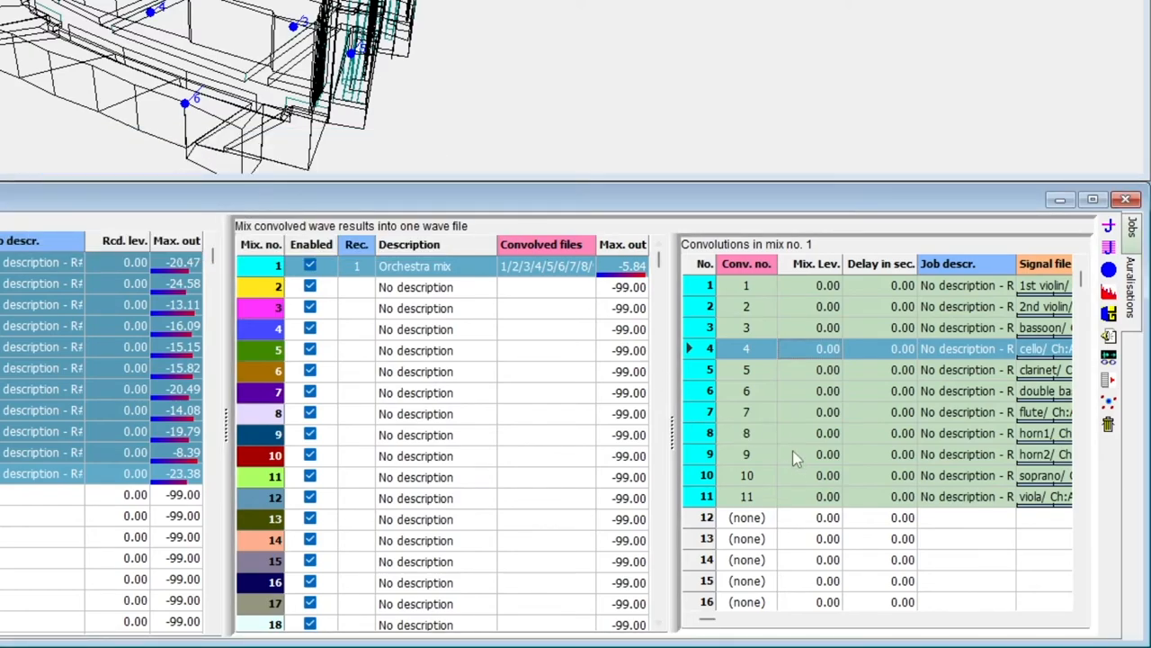
click(828, 475)
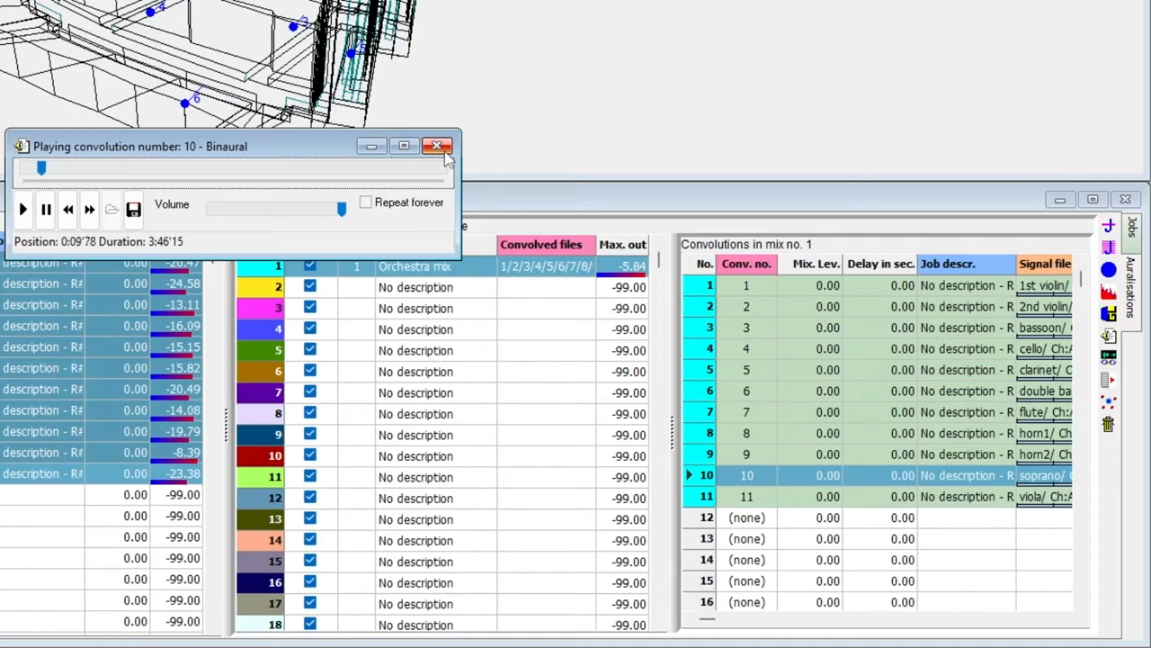
click(439, 146)
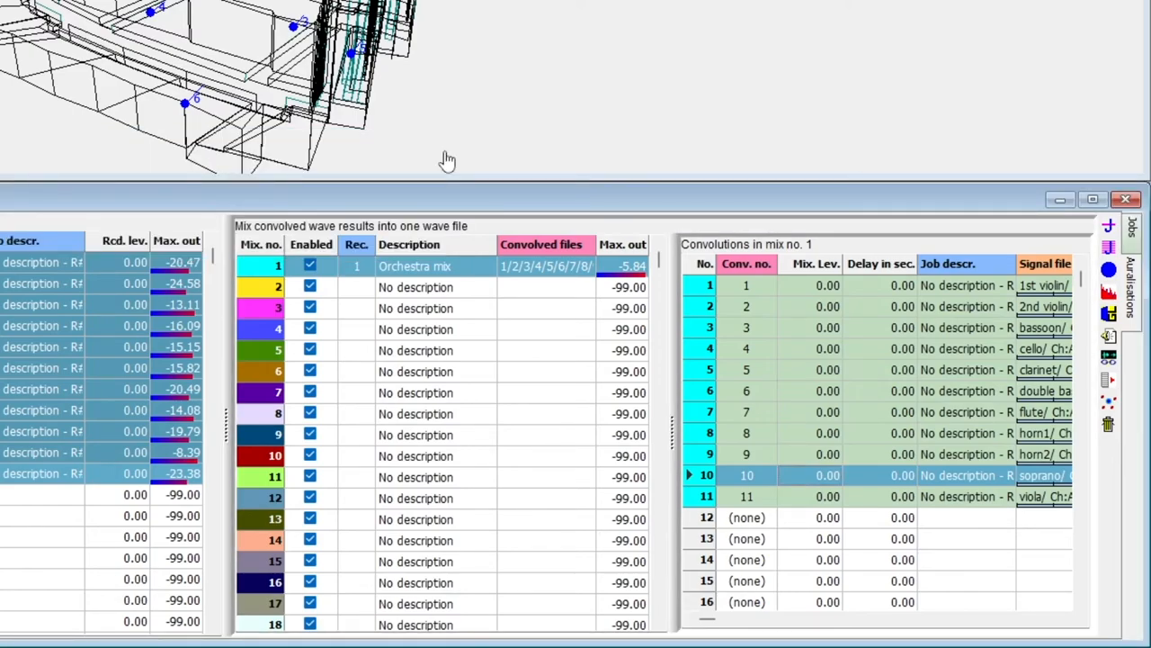
mouse_move(446, 274)
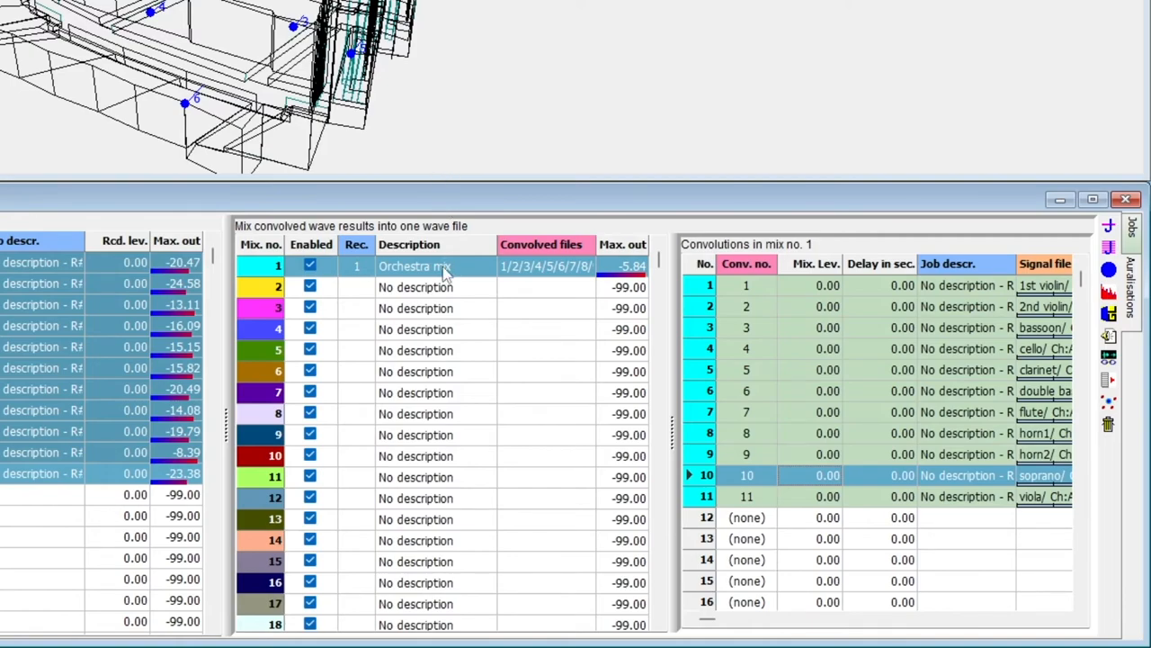
Copy mix 1 and paste its eleven convolutions into the empty mix 2
key(ctrl+c)
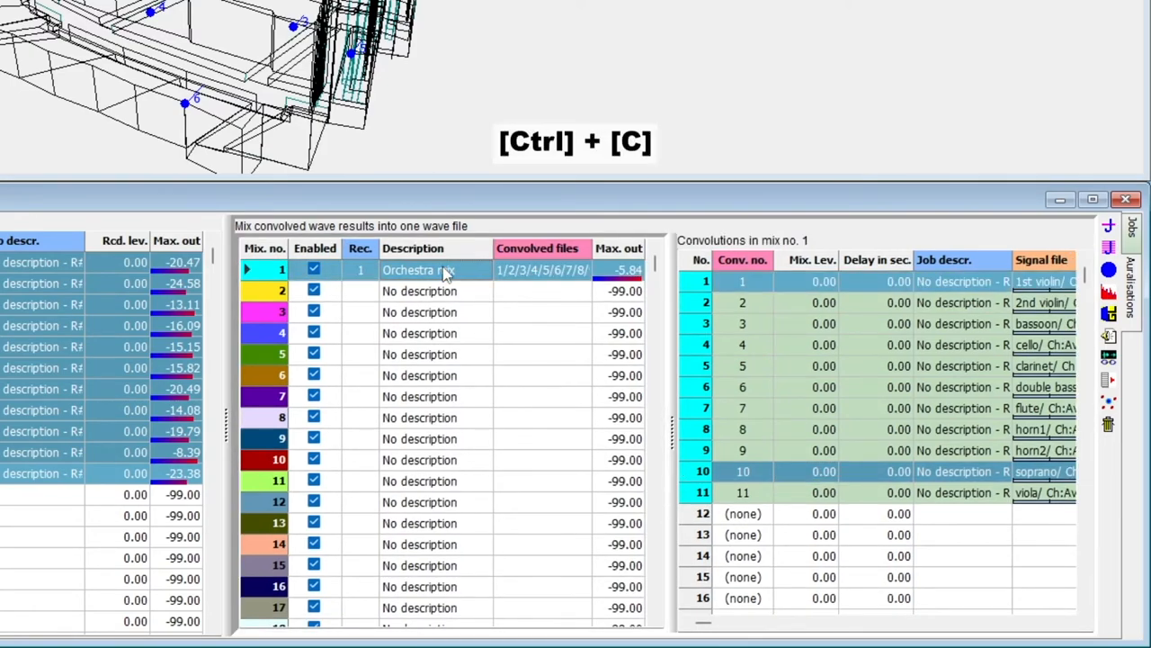
key(ctrl+c)
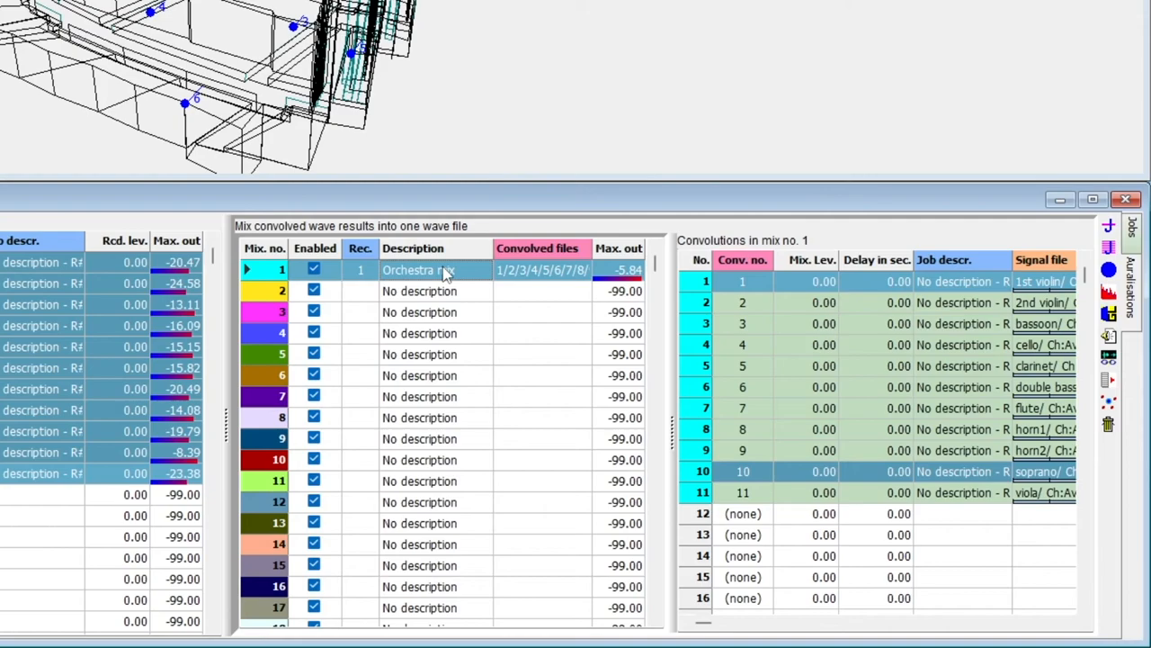
mouse_move(453, 299)
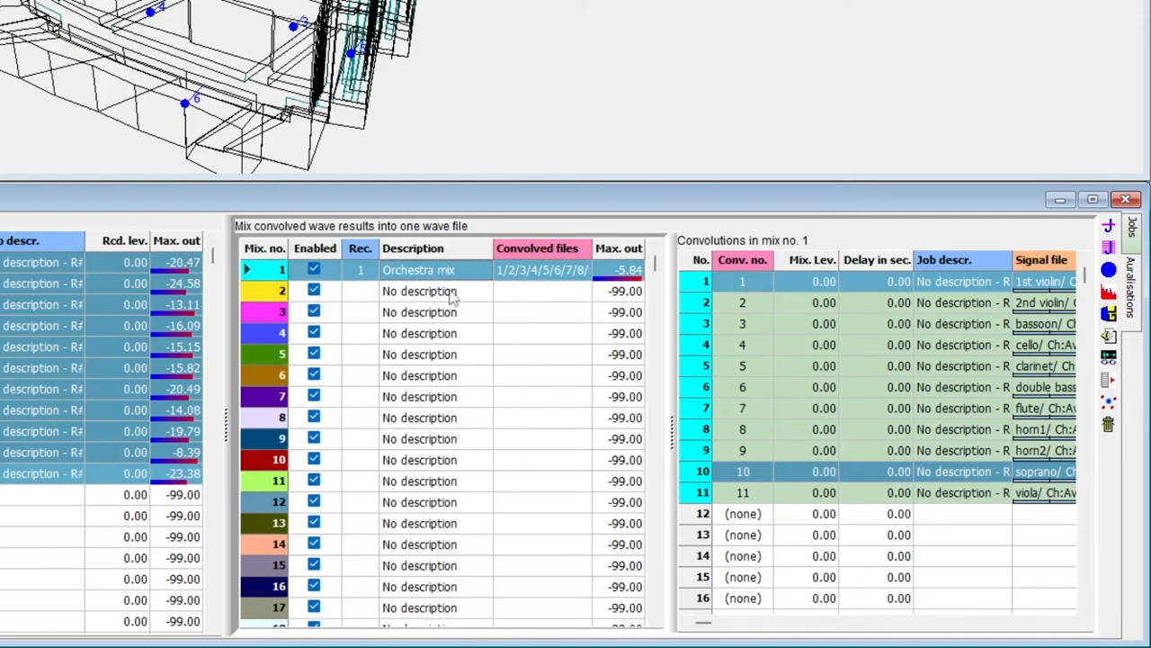
key(ctrl+v)
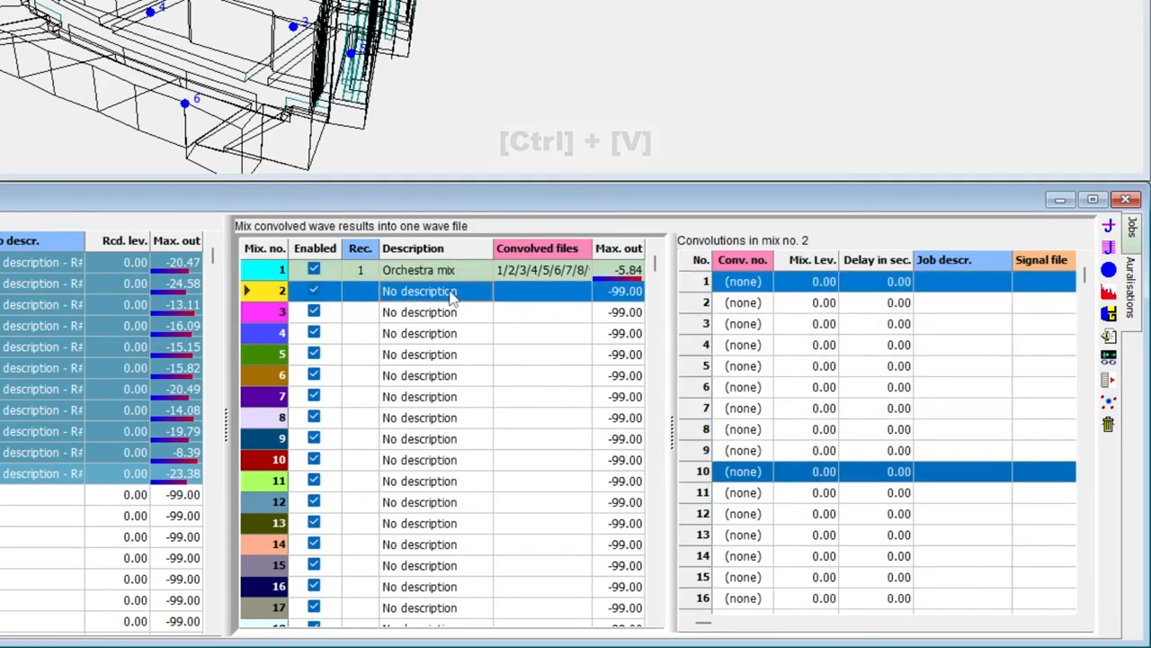
key(ctrl+v)
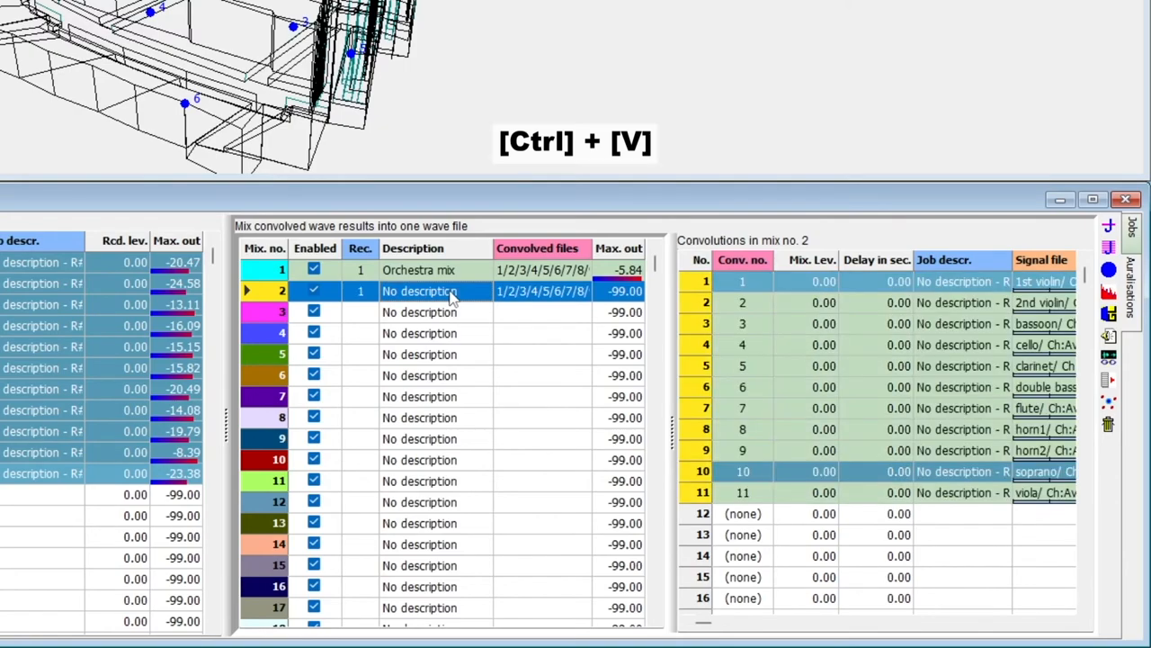
key(ctrl+v)
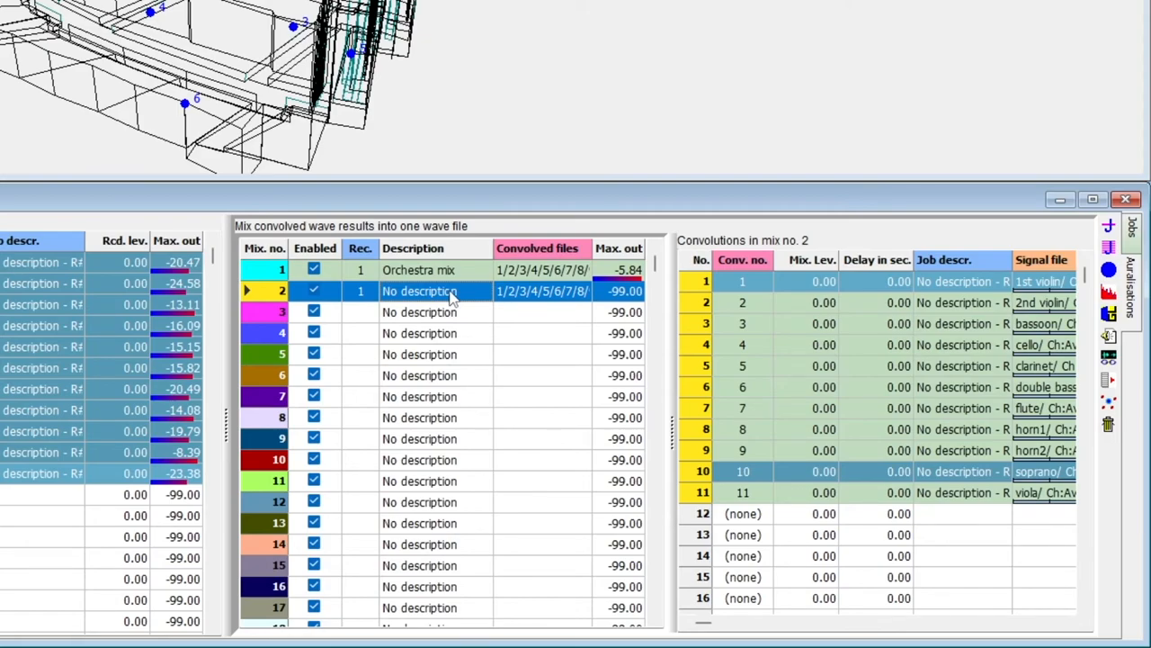
mouse_move(792, 369)
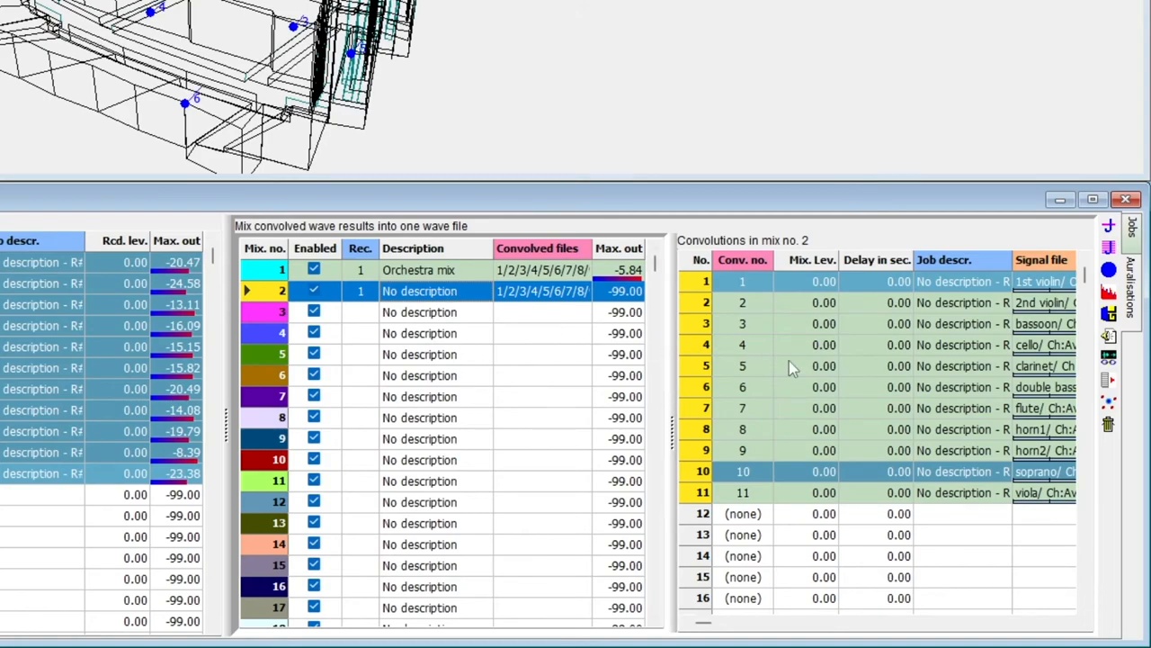
mouse_move(1108, 406)
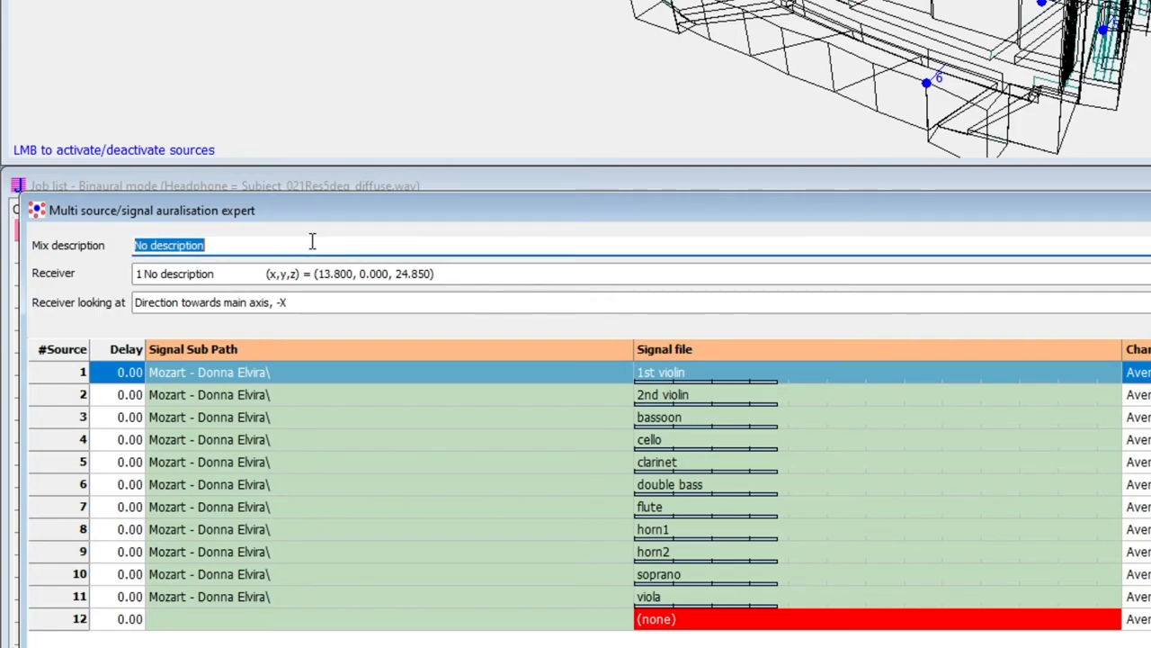
Describe mix 2 as 'Orchestra alternate receiver' and confirm saving it
text(Orchestra)
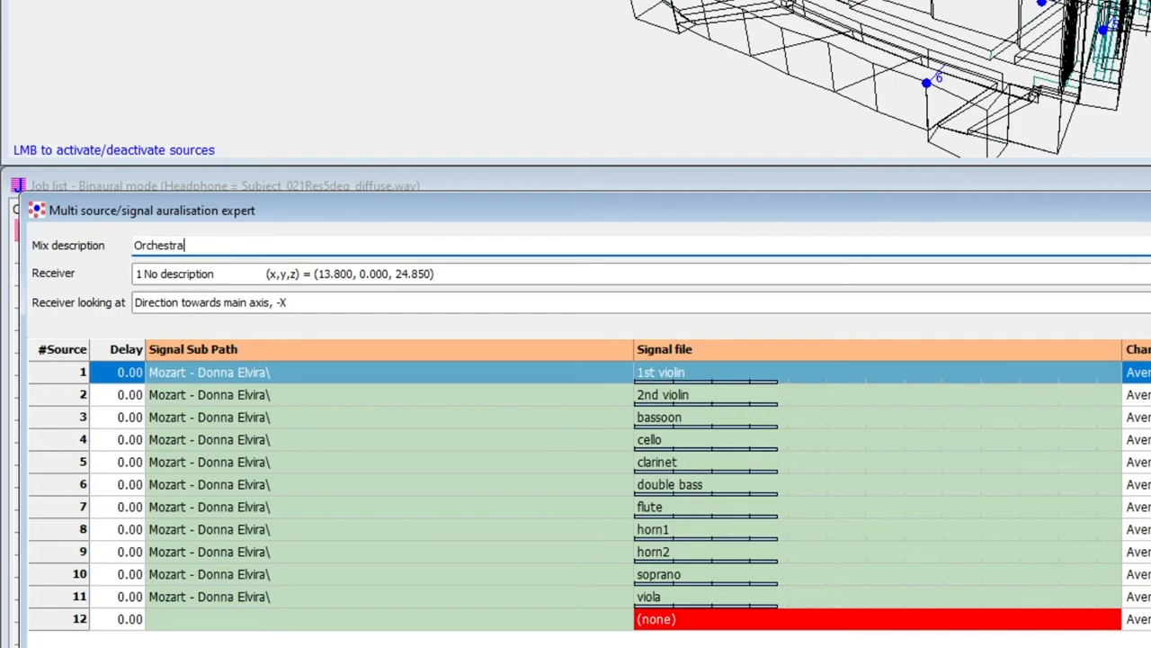
text(alternate receiver)
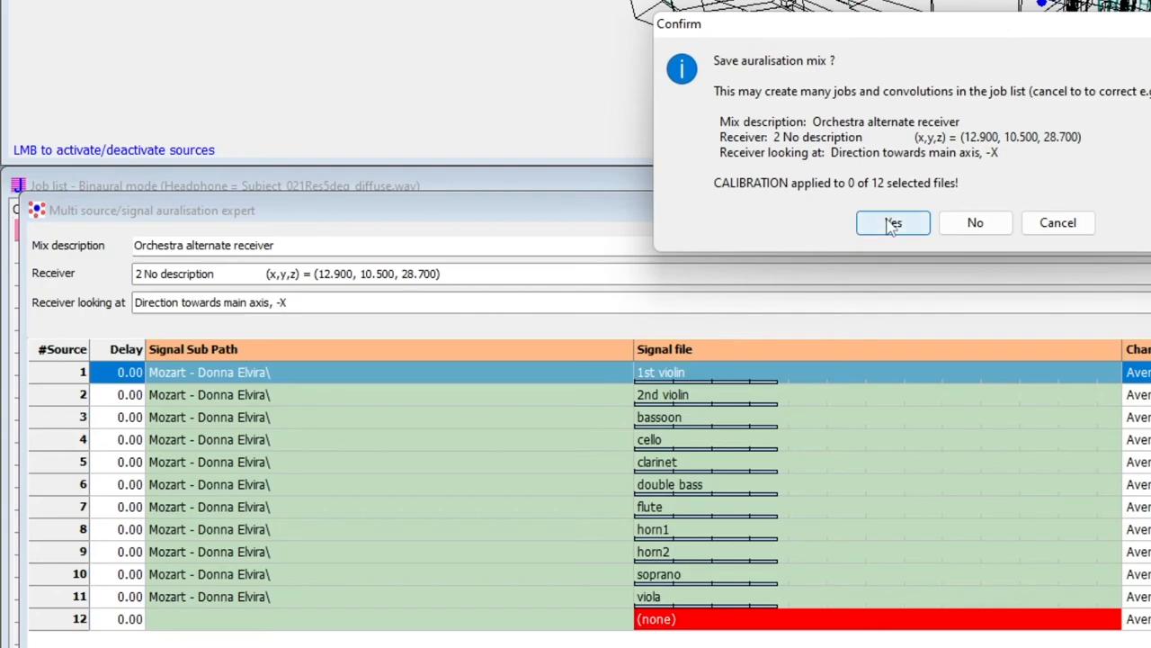
click(892, 224)
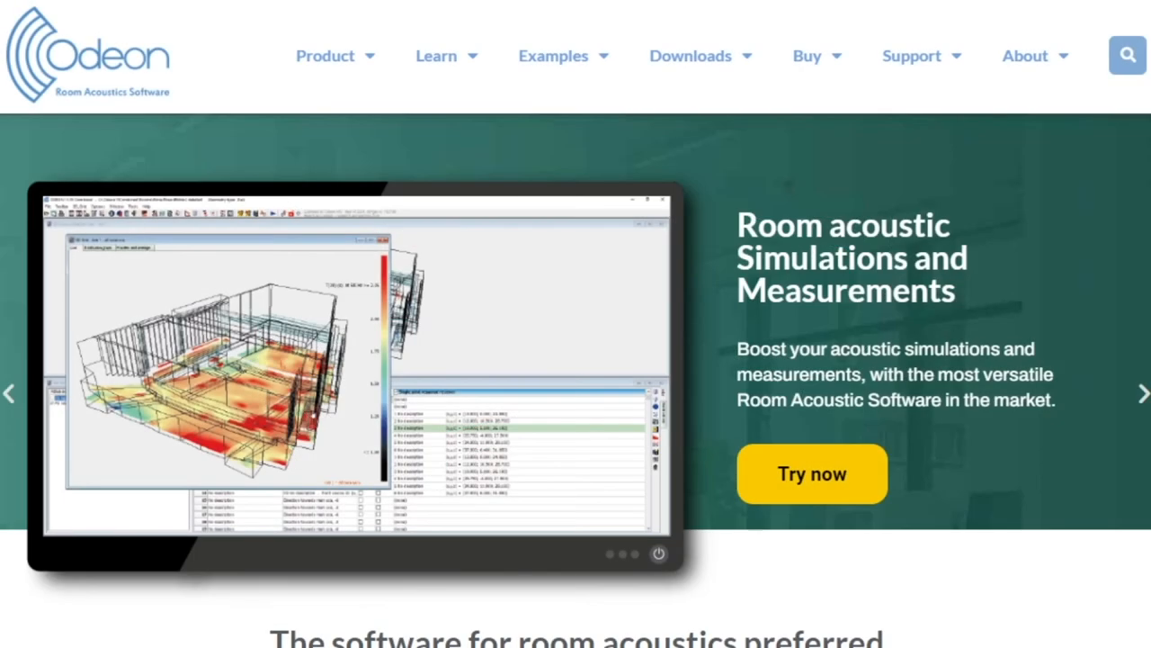
From Downloads, go to Zip Archives with anechoic recordings and scroll to the concert halls list
click(691, 54)
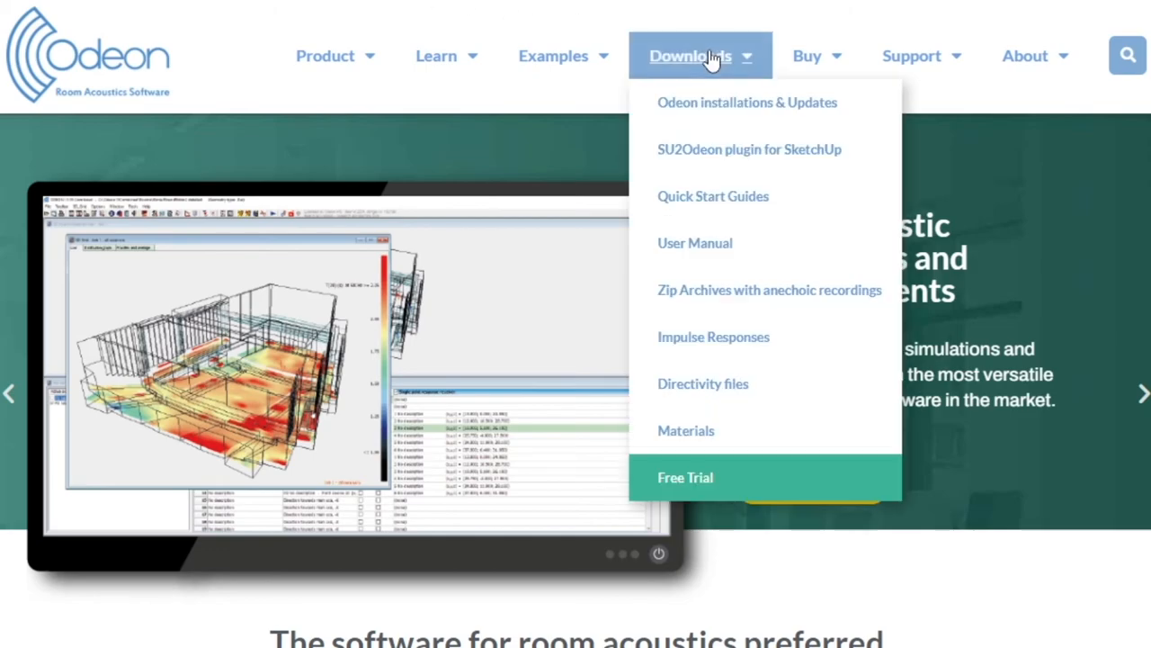
mouse_move(770, 289)
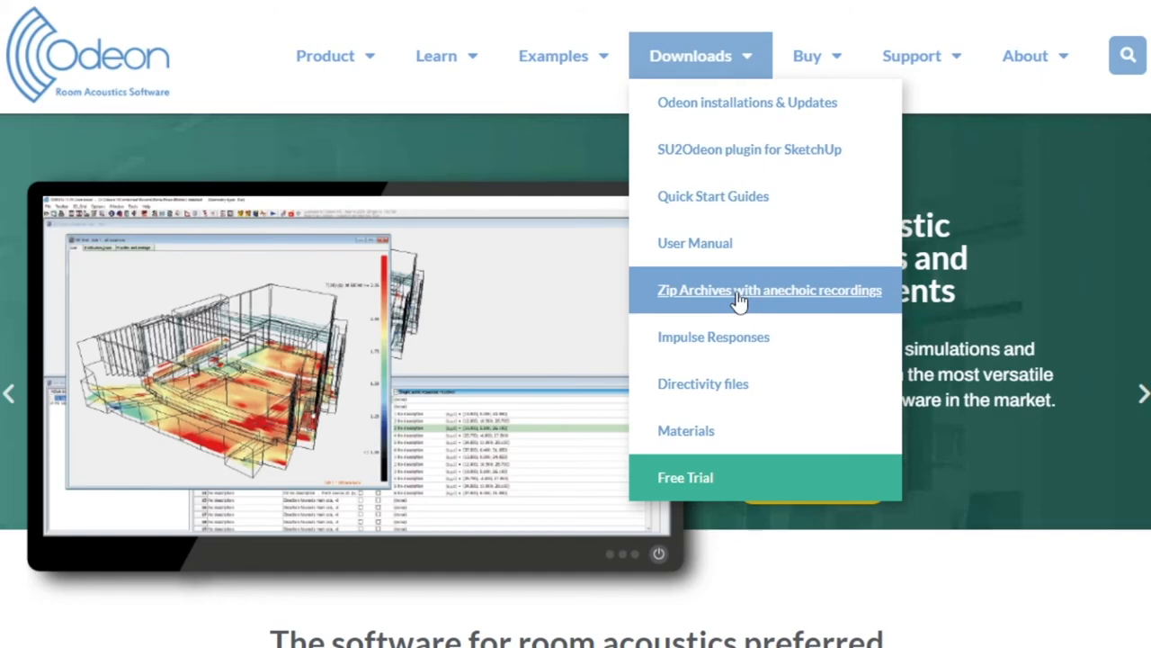
click(770, 290)
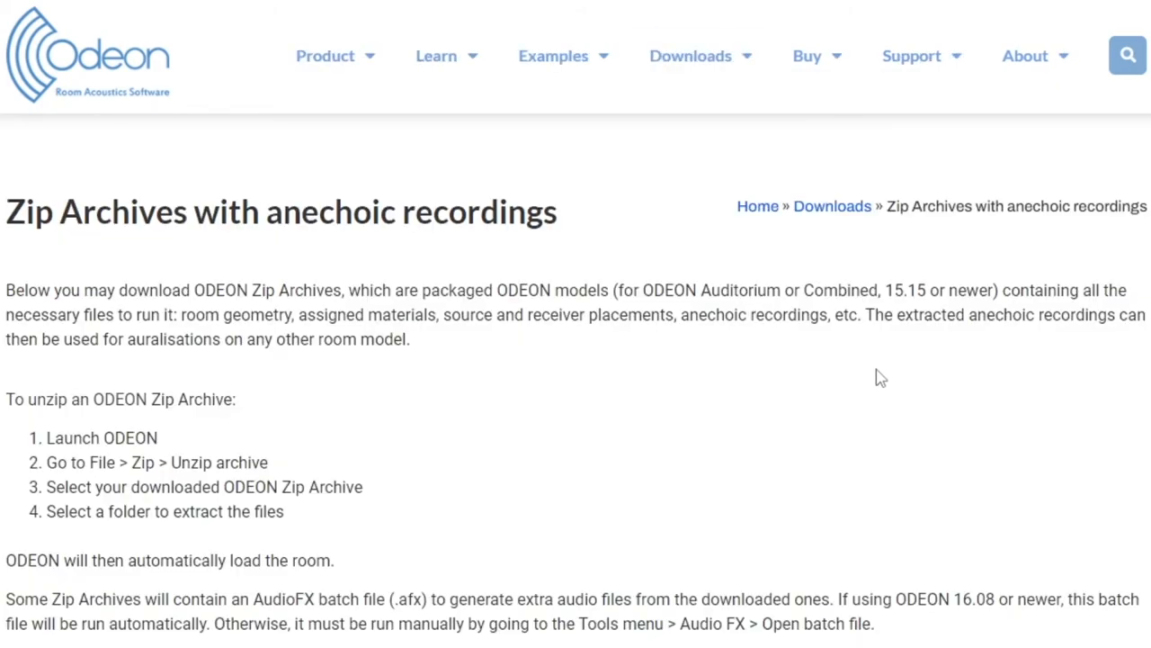
scroll(down, 3)
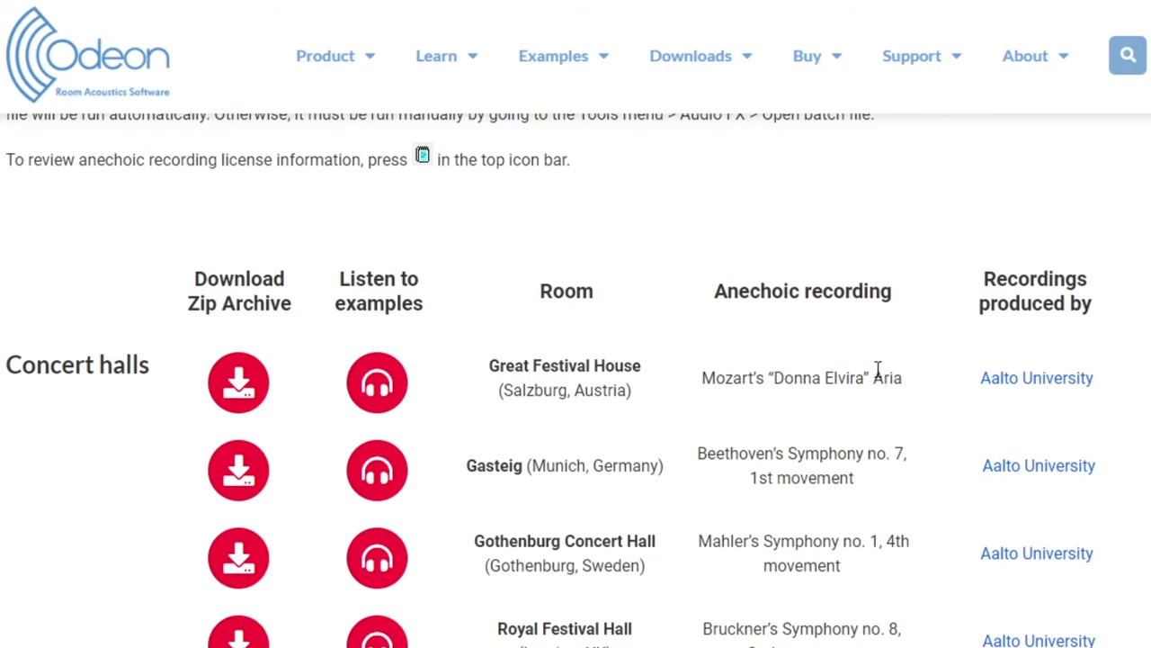